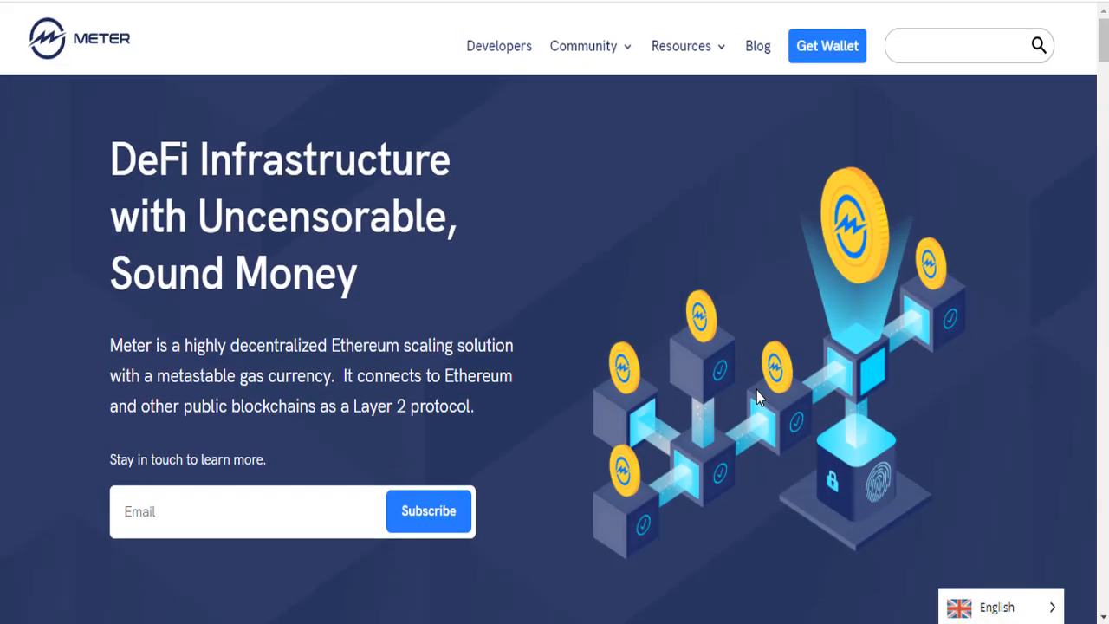
{"action": "scroll", "scroll_direction": "down", "scroll_amount": 3}
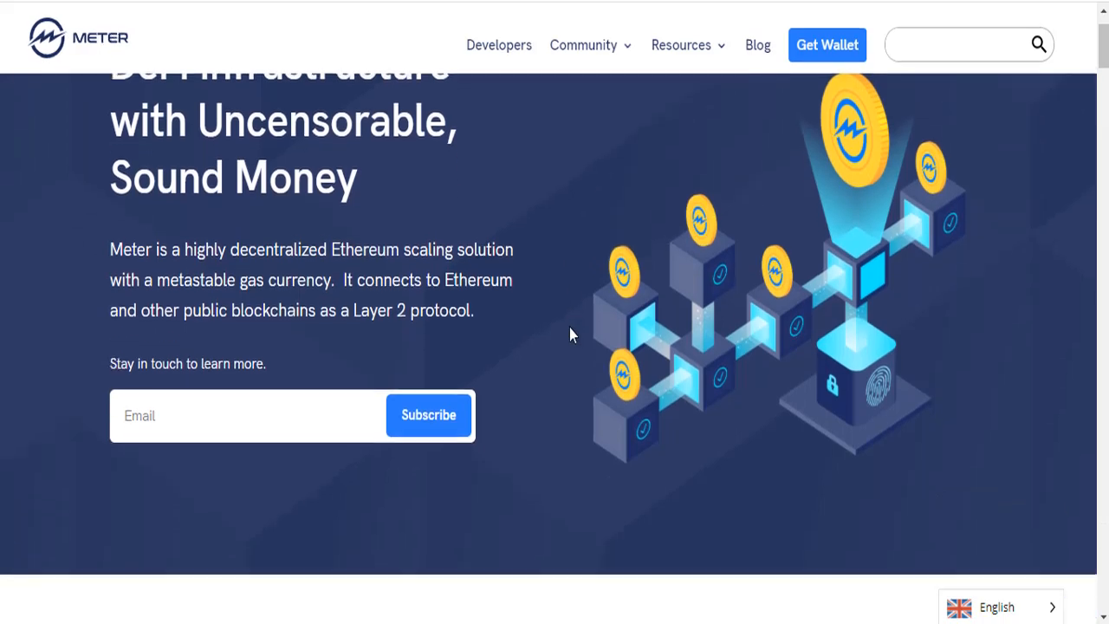
{"action": "scroll", "scroll_direction": "up", "scroll_amount": 3}
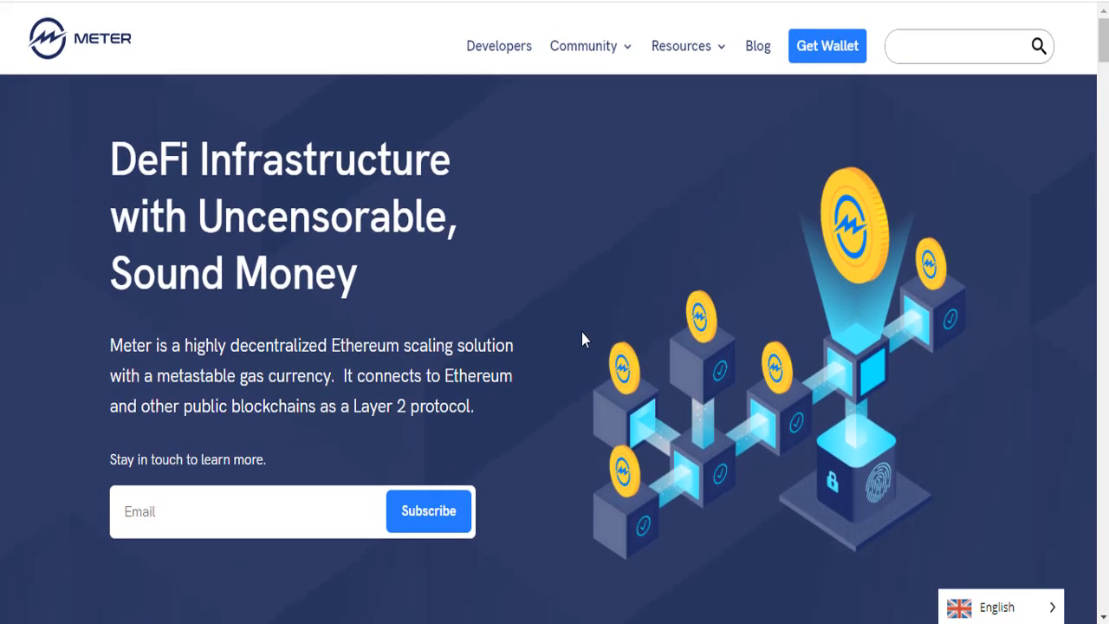
{"action": "mouse_move", "coordinate": [598, 336]}
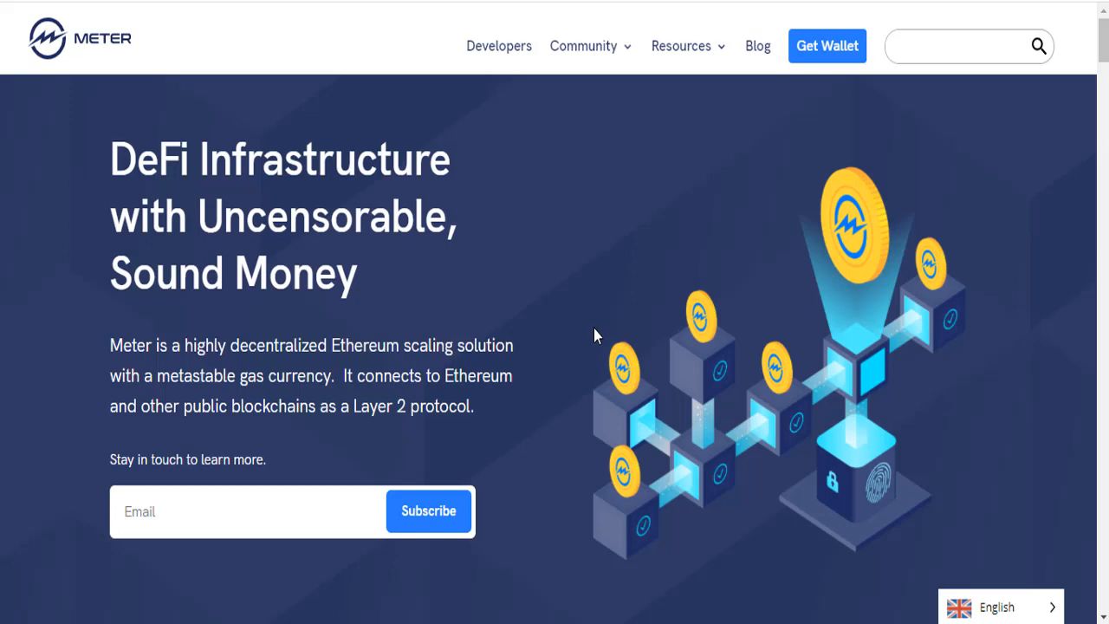
{"action": "mouse_move", "coordinate": [532, 291]}
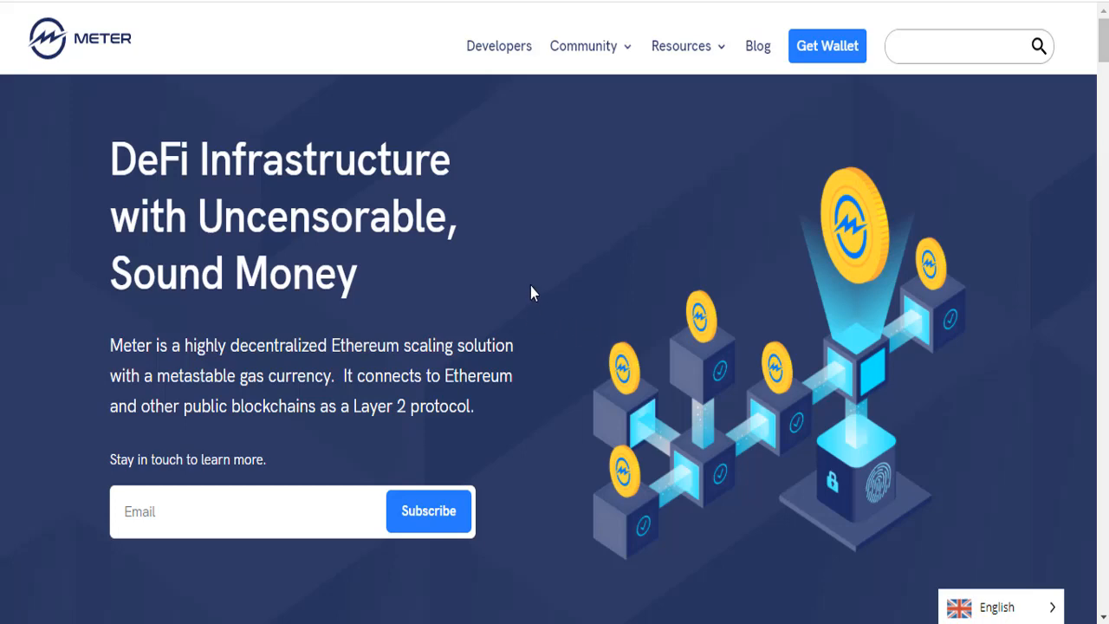
{"action": "mouse_move", "coordinate": [561, 288]}
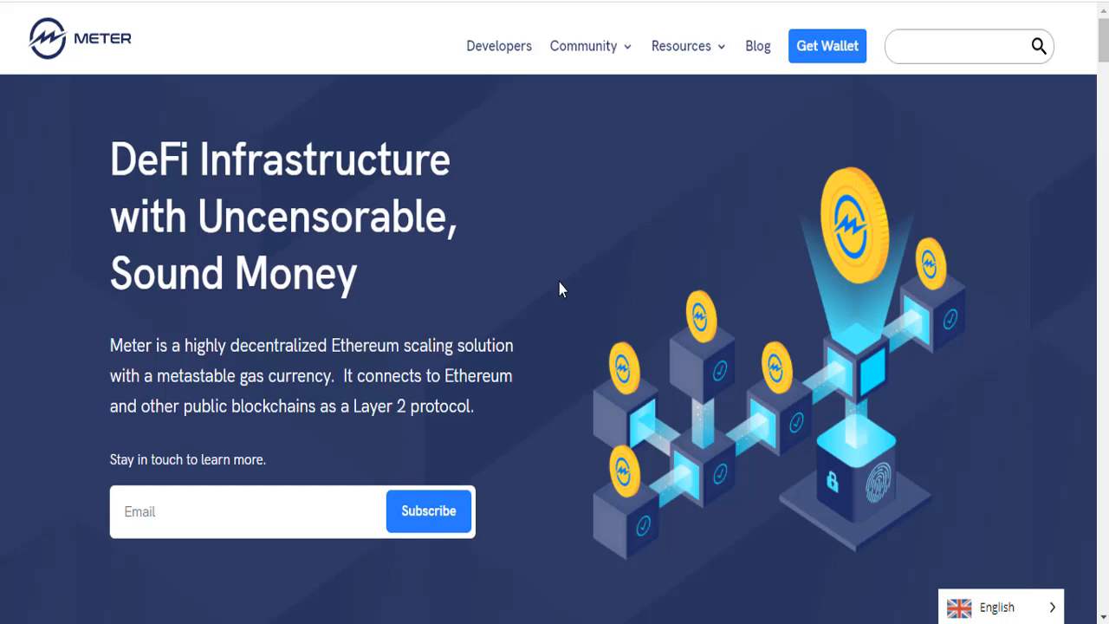
{"action": "scroll", "scroll_direction": "down", "scroll_amount": 3}
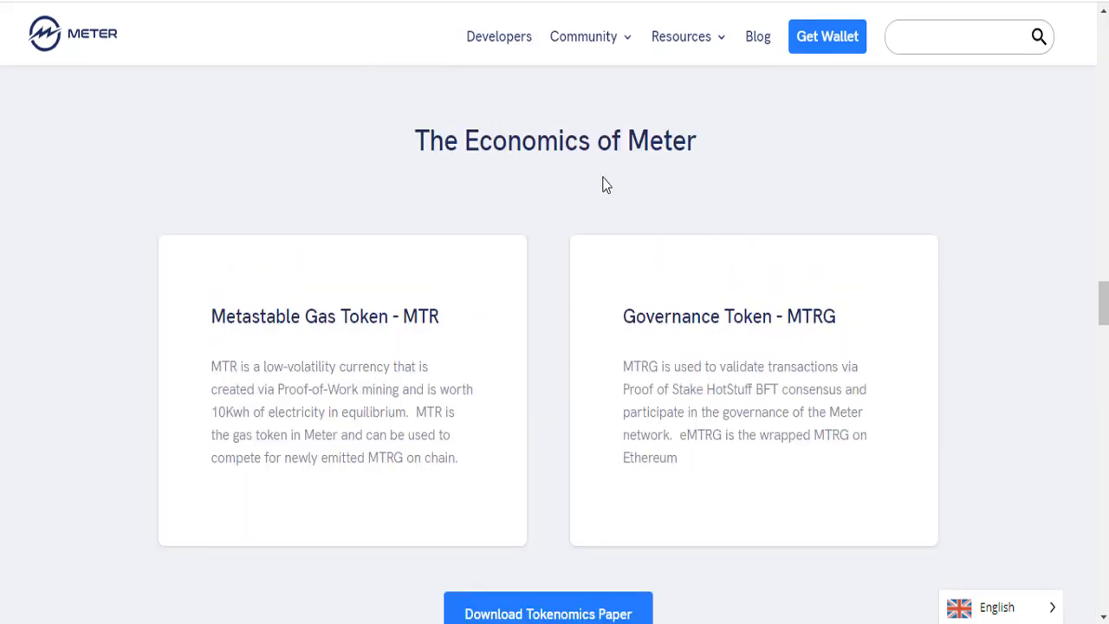
{"action": "mouse_move", "coordinate": [377, 325]}
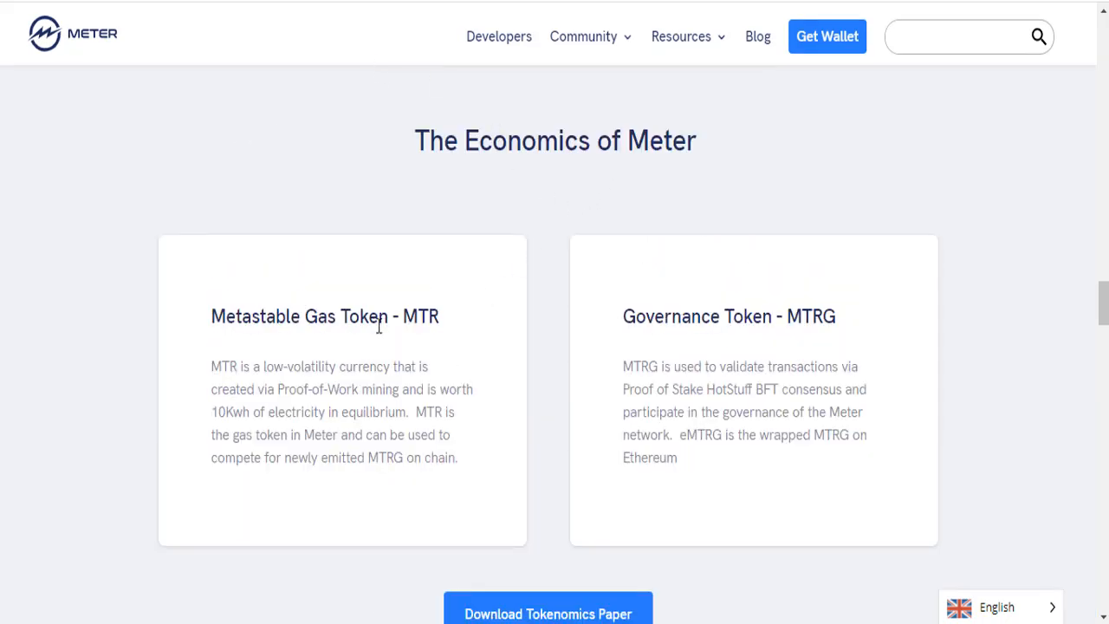
{"action": "mouse_move", "coordinate": [717, 327]}
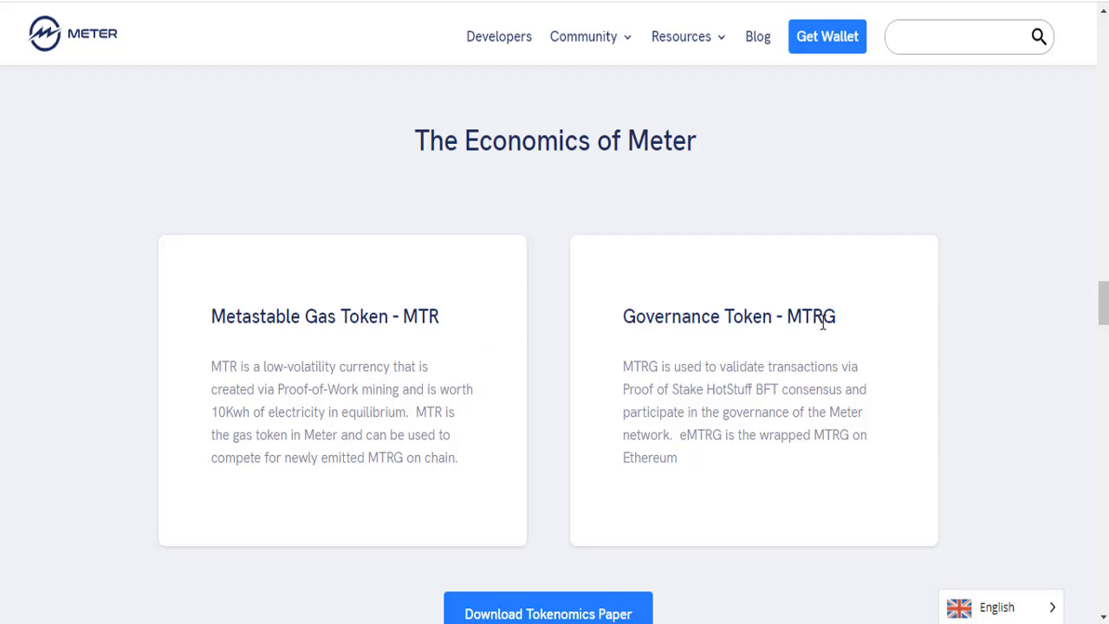
{"action": "mouse_move", "coordinate": [693, 343]}
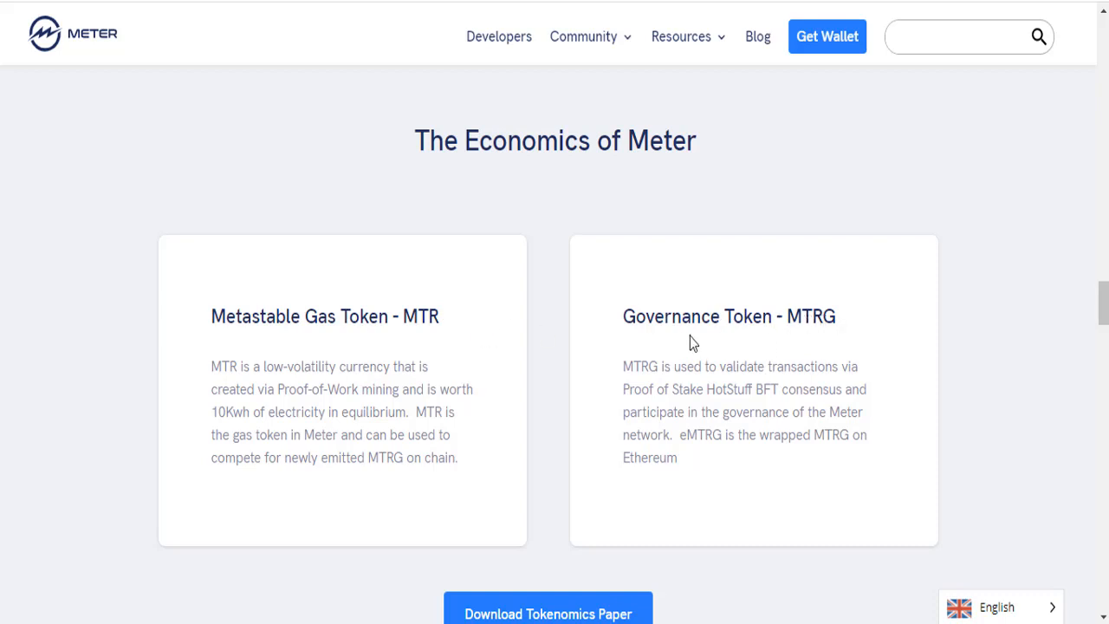
{"action": "mouse_move", "coordinate": [468, 308]}
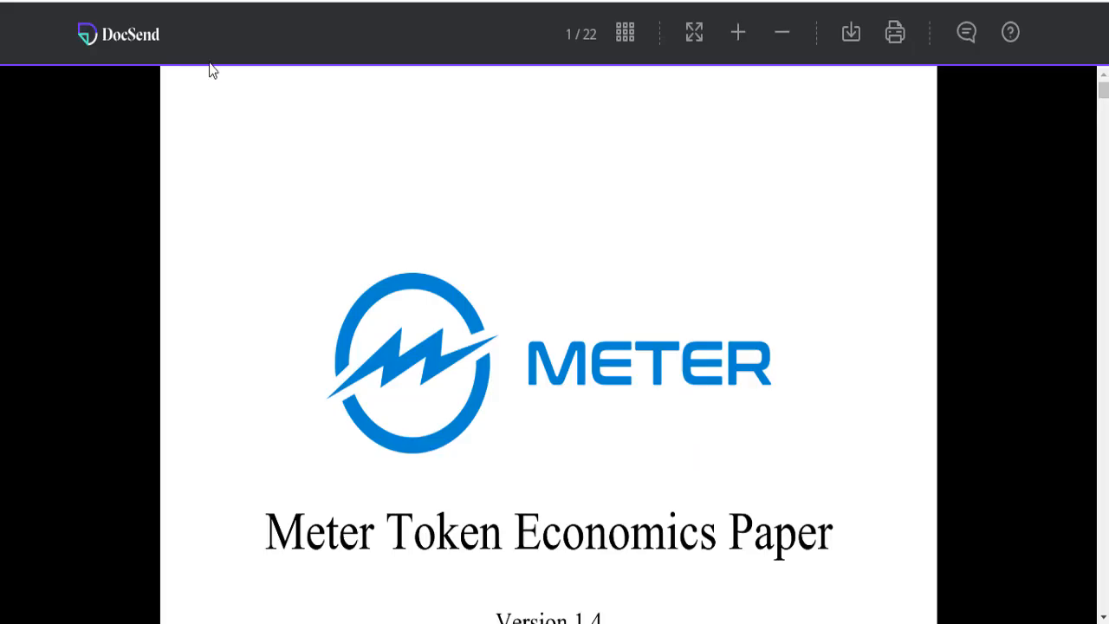
{"action": "scroll", "scroll_direction": "down", "scroll_amount": 3}
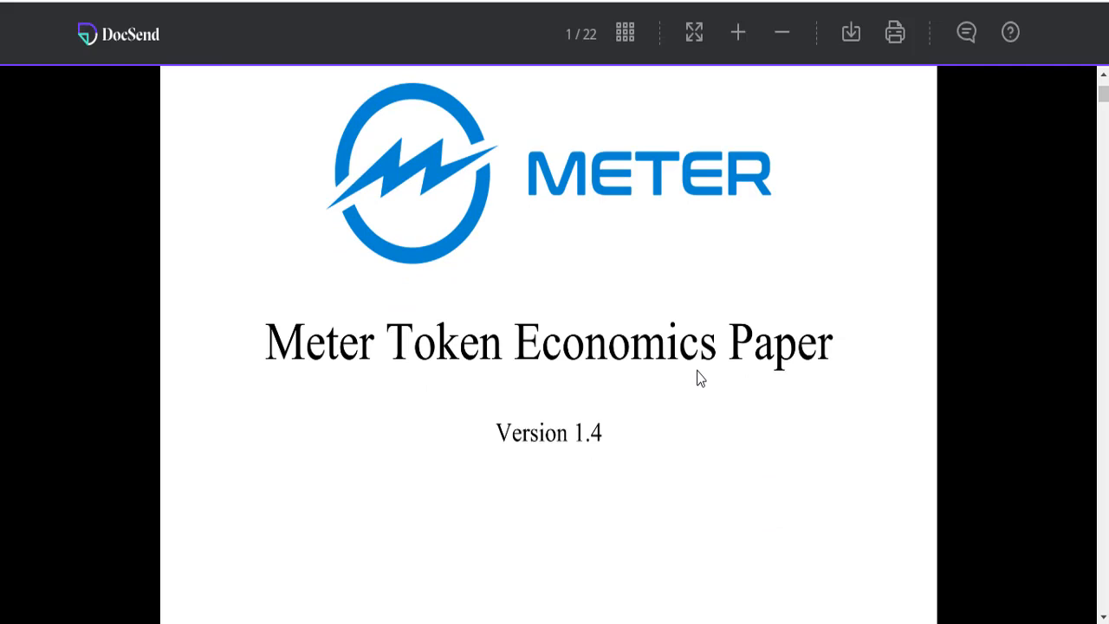
{"action": "scroll", "scroll_direction": "down", "scroll_amount": 3}
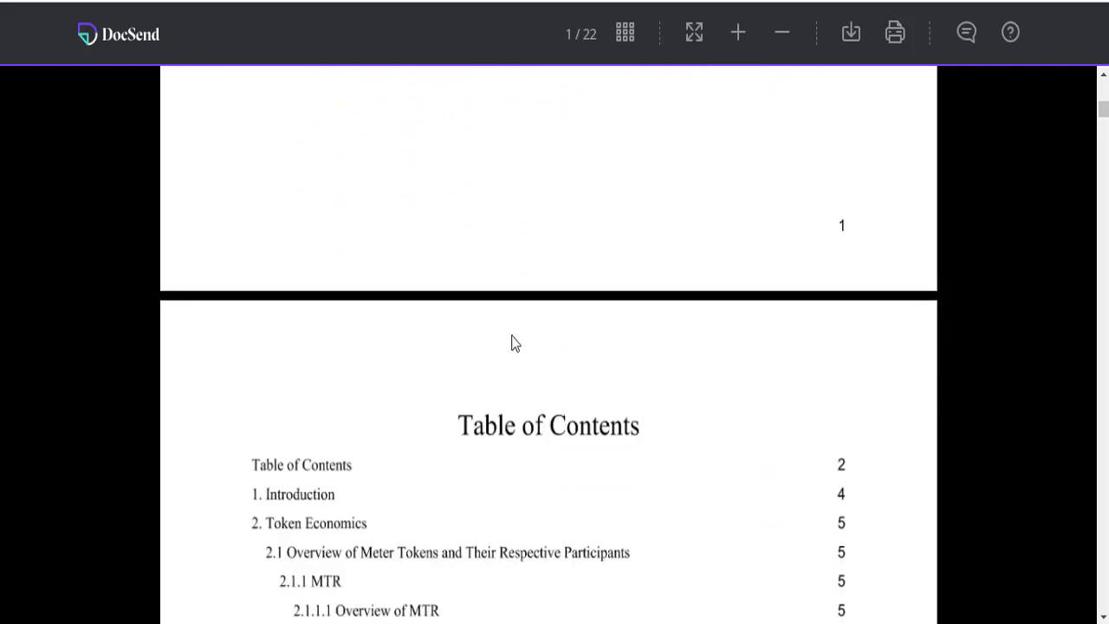
{"action": "scroll", "scroll_direction": "down", "scroll_amount": 3}
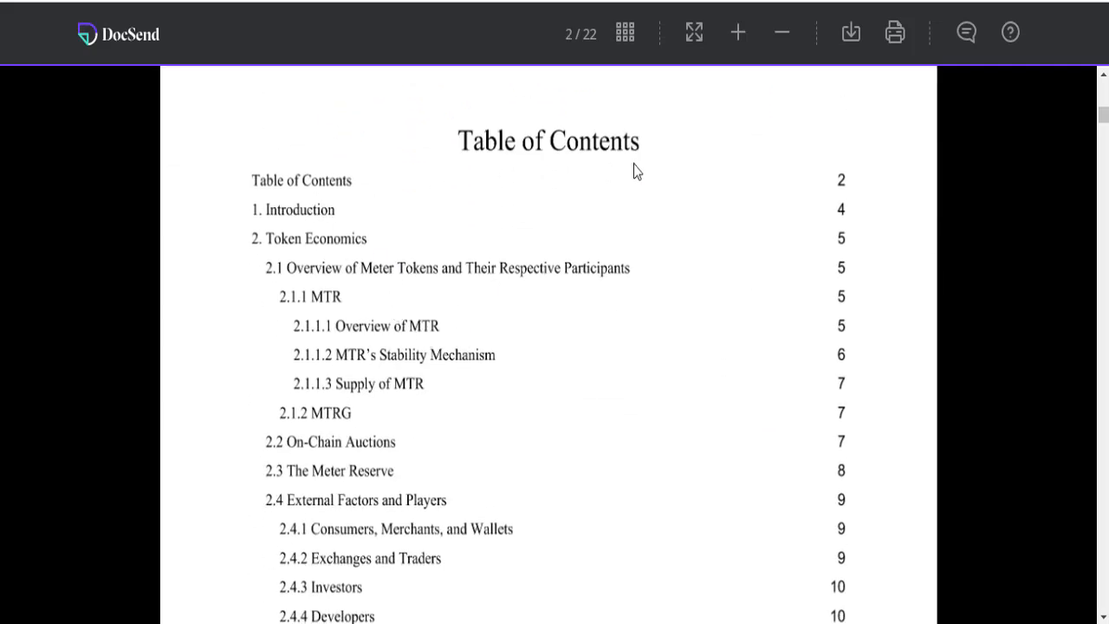
{"action": "scroll", "scroll_direction": "down", "scroll_amount": 3}
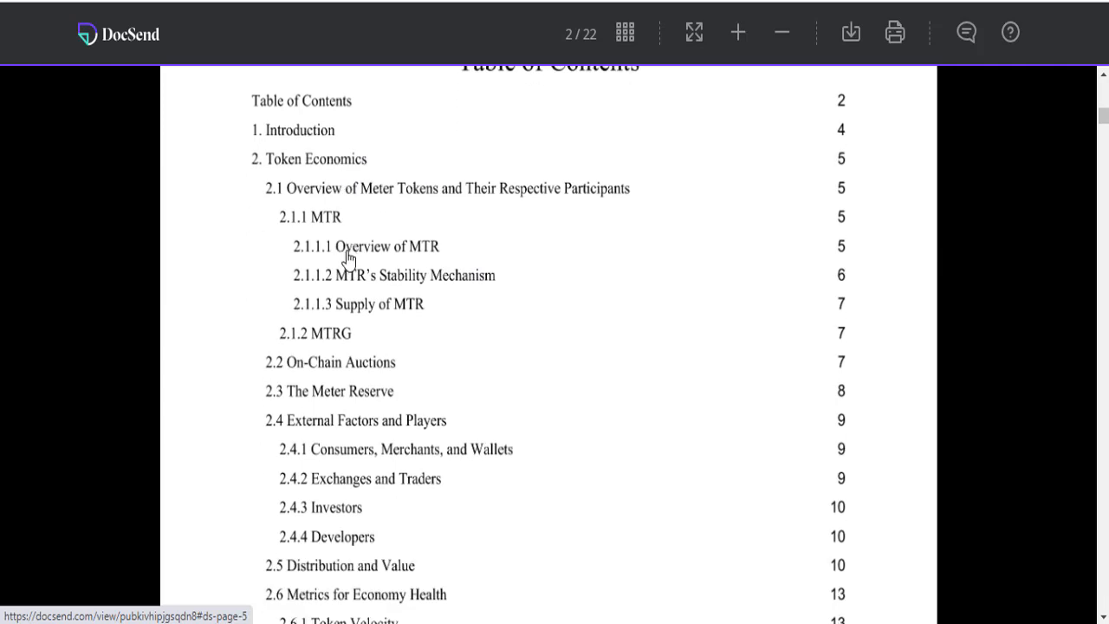
{"action": "scroll", "scroll_direction": "up", "scroll_amount": 3}
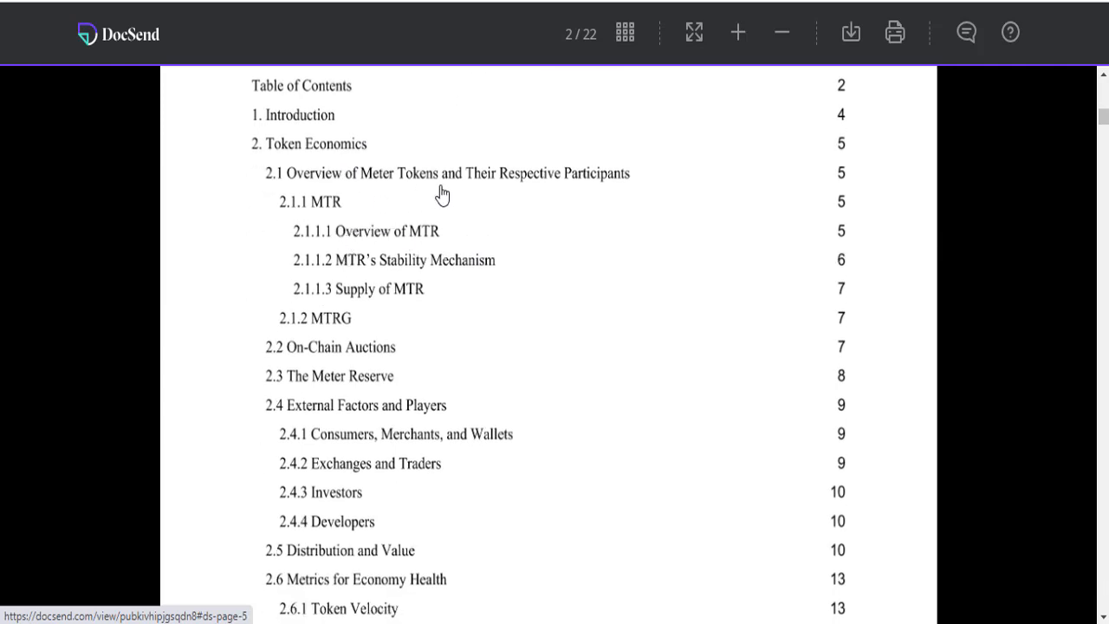
{"action": "scroll", "scroll_direction": "up", "scroll_amount": 3}
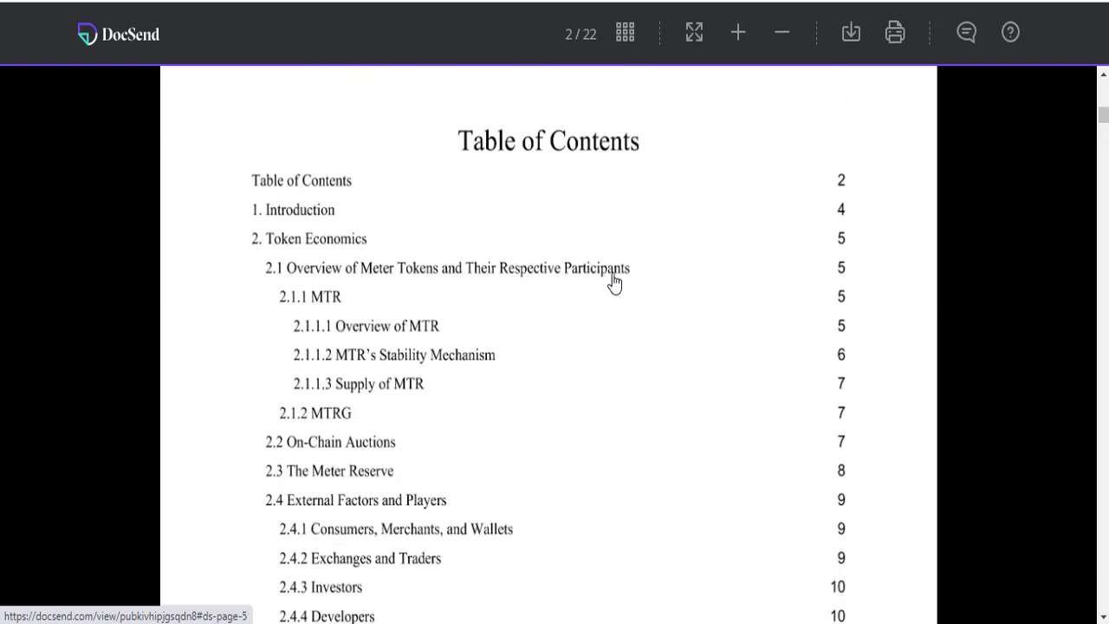
{"action": "scroll", "scroll_direction": "down", "scroll_amount": 3}
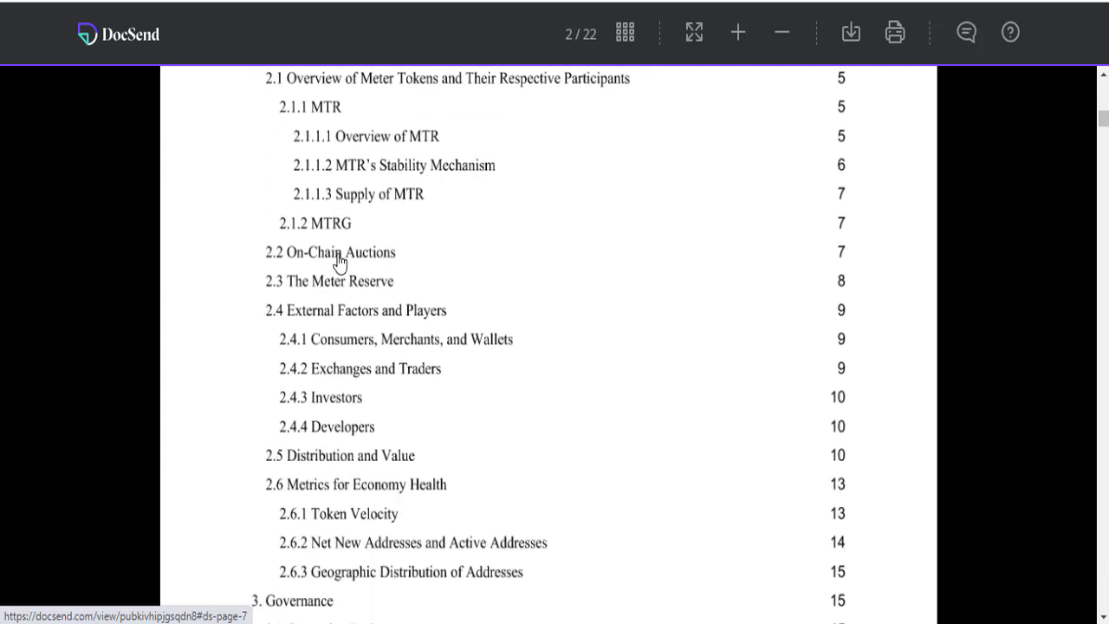
{"action": "scroll", "scroll_direction": "down", "scroll_amount": 3}
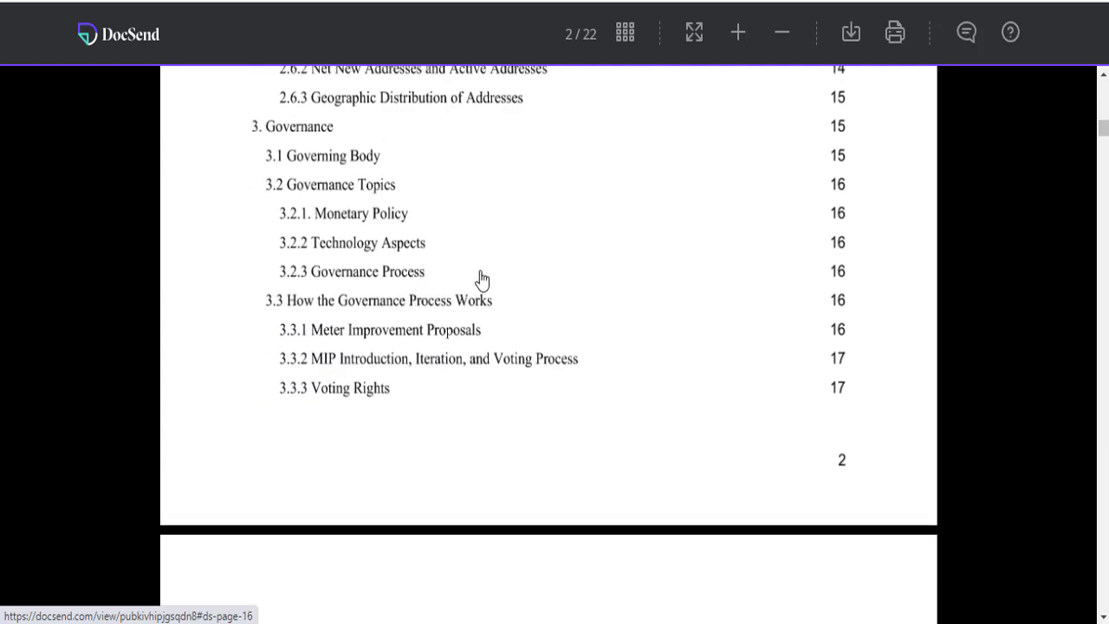
{"action": "scroll", "scroll_direction": "down", "scroll_amount": 3}
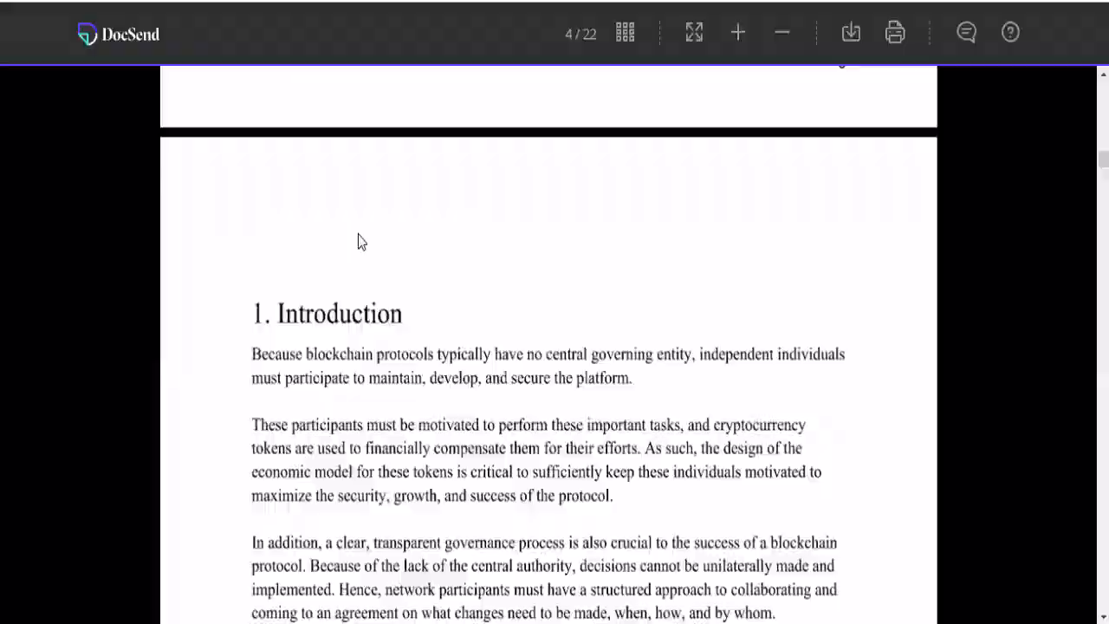
{"action": "scroll", "scroll_direction": "down", "scroll_amount": 3}
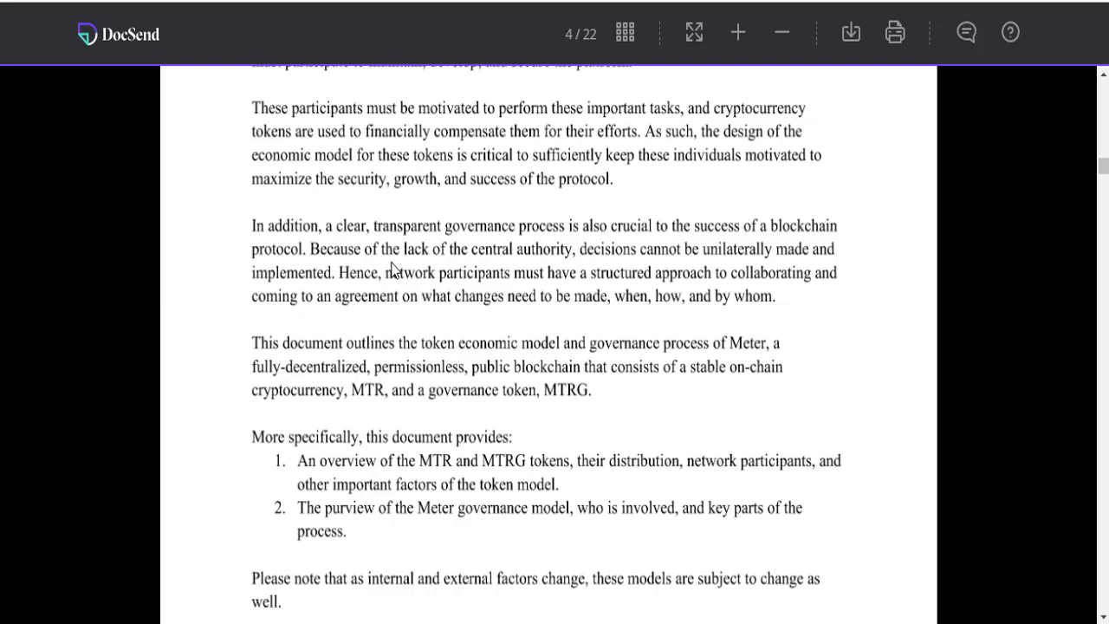
{"action": "scroll", "scroll_direction": "down", "scroll_amount": 3}
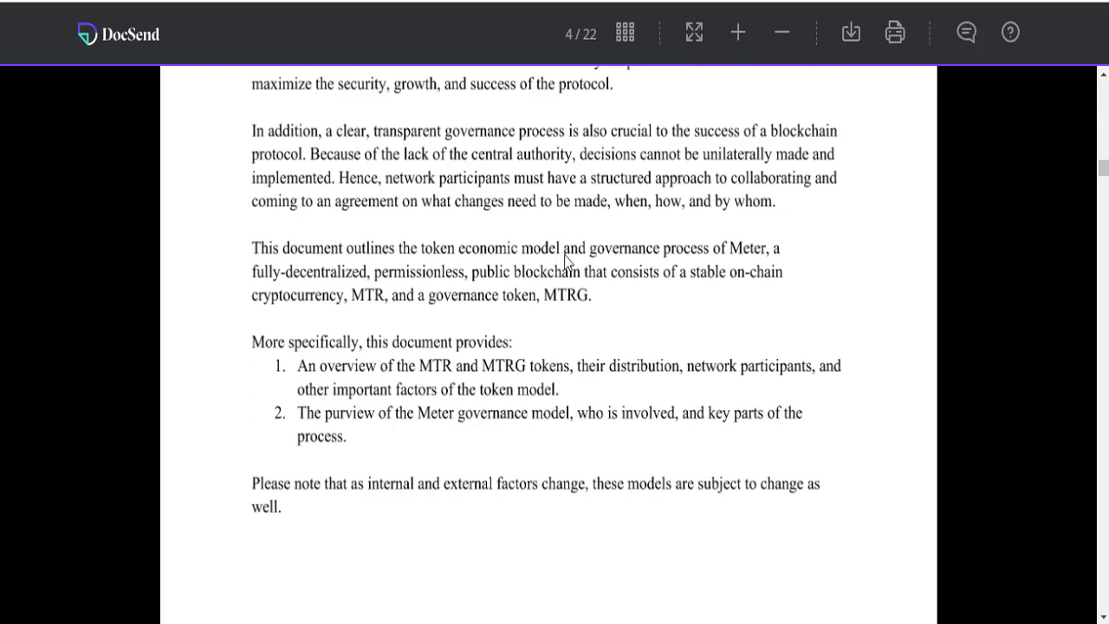
{"action": "mouse_move", "coordinate": [419, 291]}
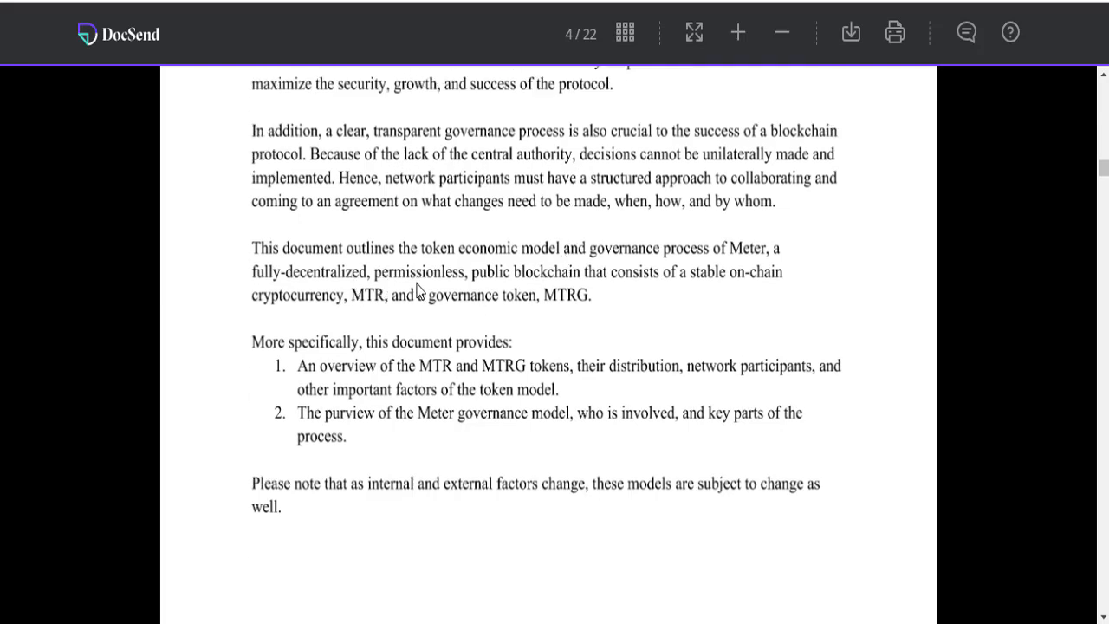
{"action": "mouse_move", "coordinate": [598, 295]}
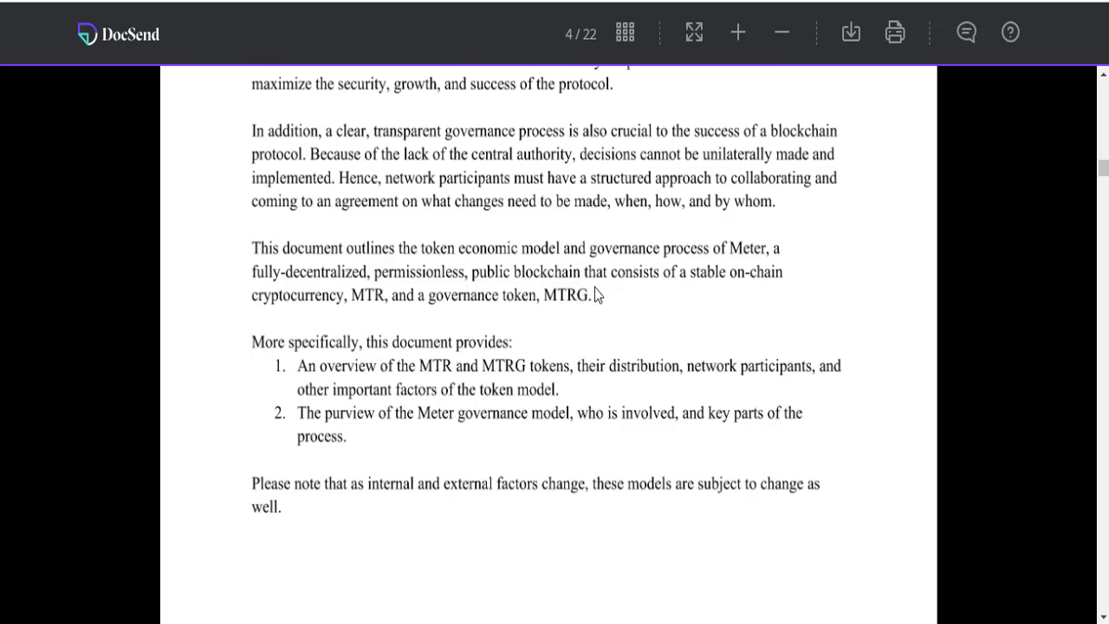
{"action": "mouse_move", "coordinate": [737, 302]}
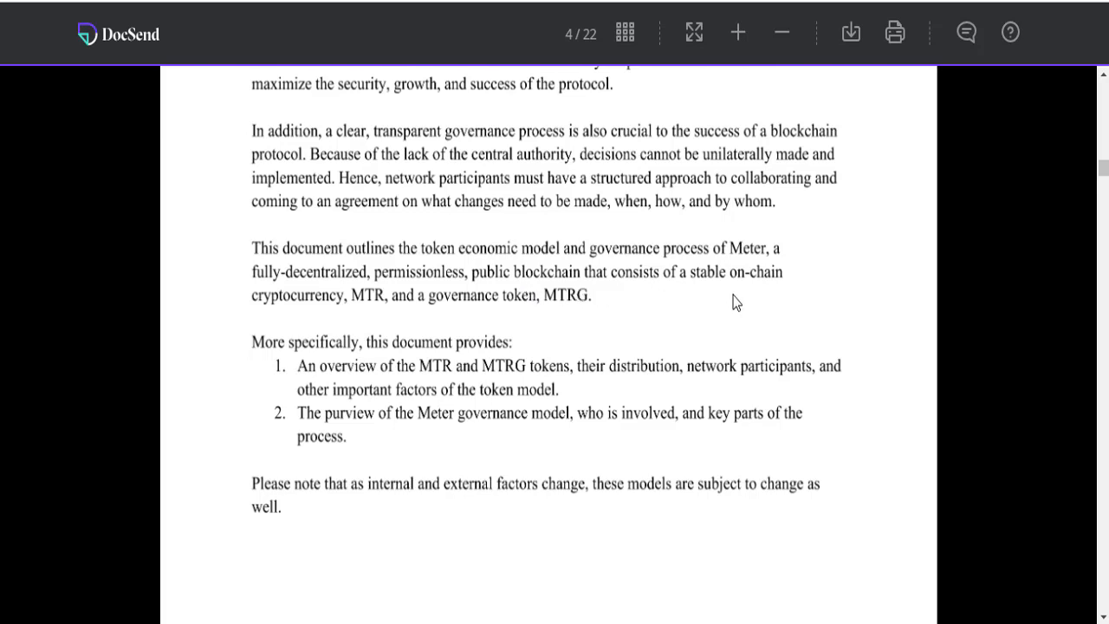
{"action": "mouse_move", "coordinate": [388, 313]}
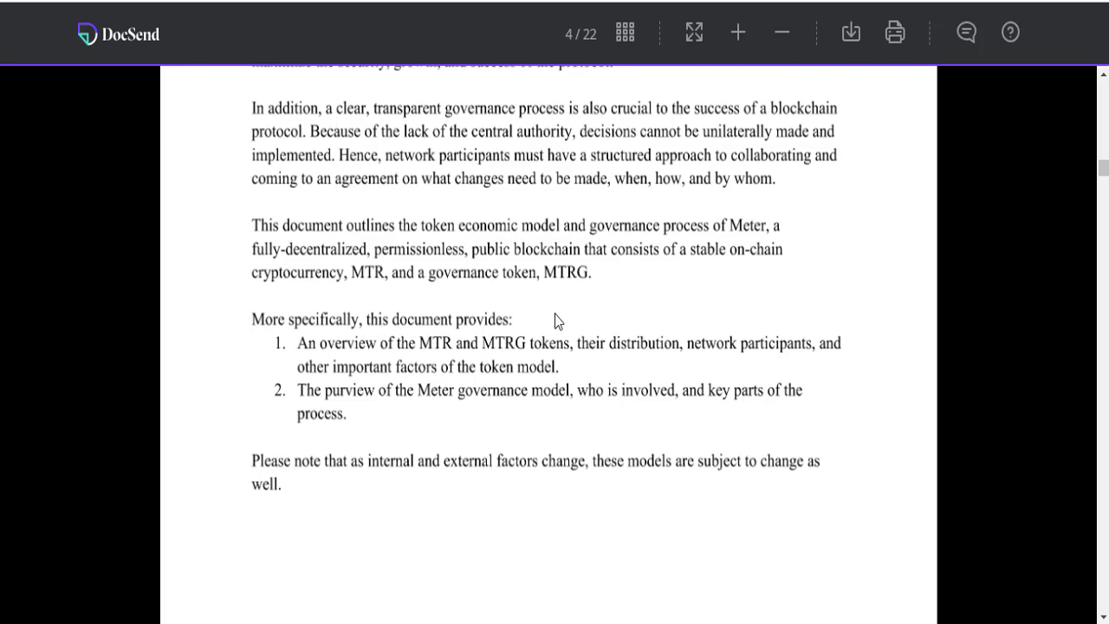
{"action": "scroll", "scroll_direction": "down", "scroll_amount": 3}
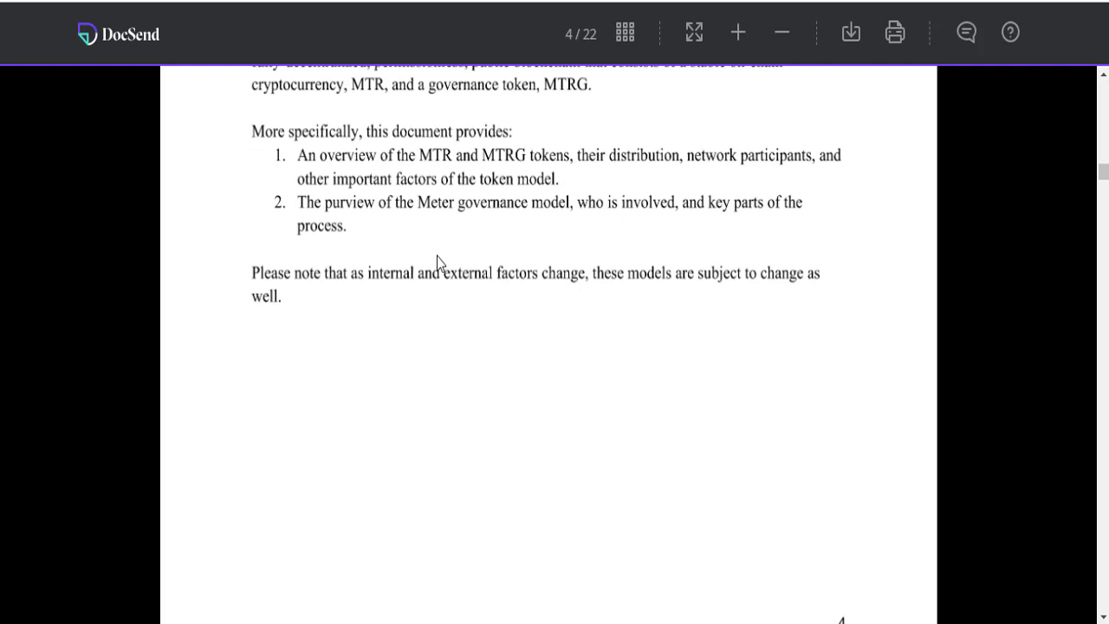
{"action": "scroll", "scroll_direction": "up", "scroll_amount": 3}
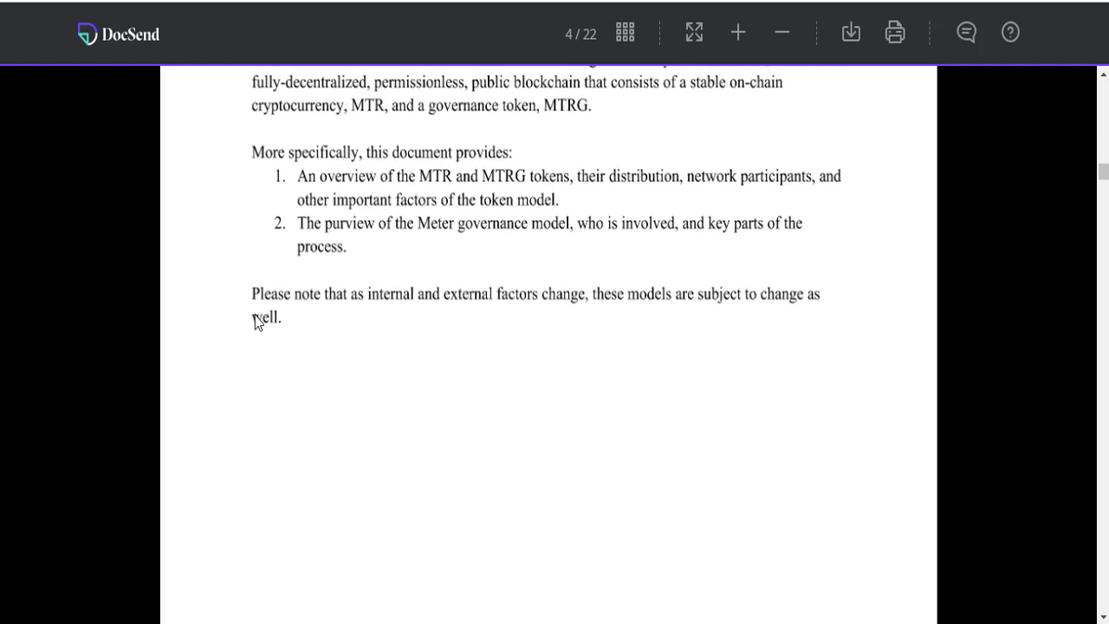
{"action": "scroll", "scroll_direction": "down", "scroll_amount": 3}
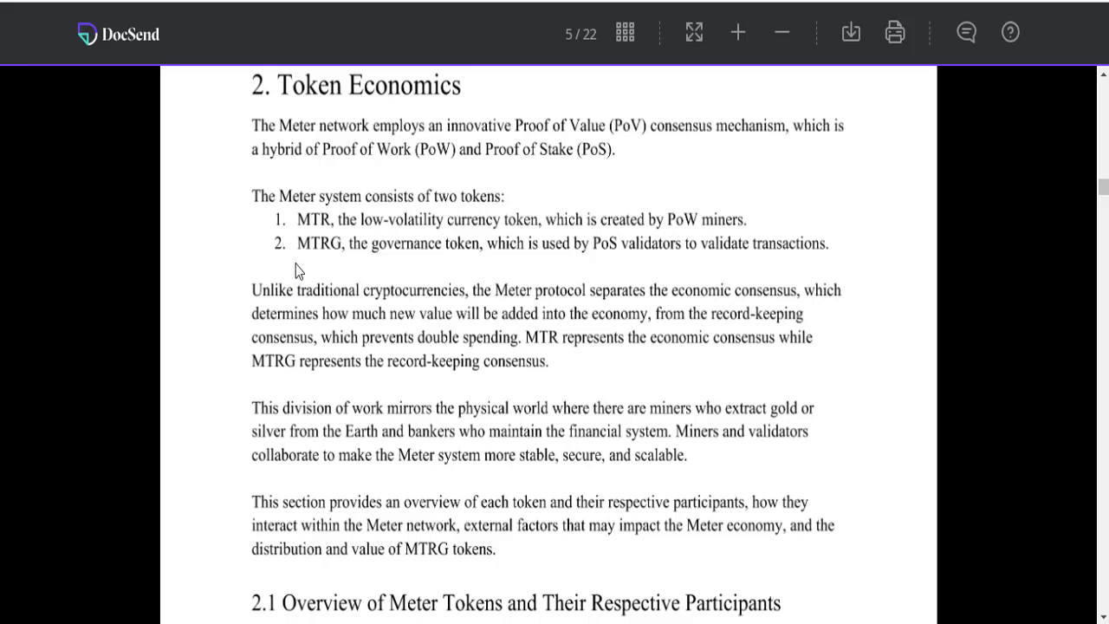
{"action": "mouse_move", "coordinate": [308, 267]}
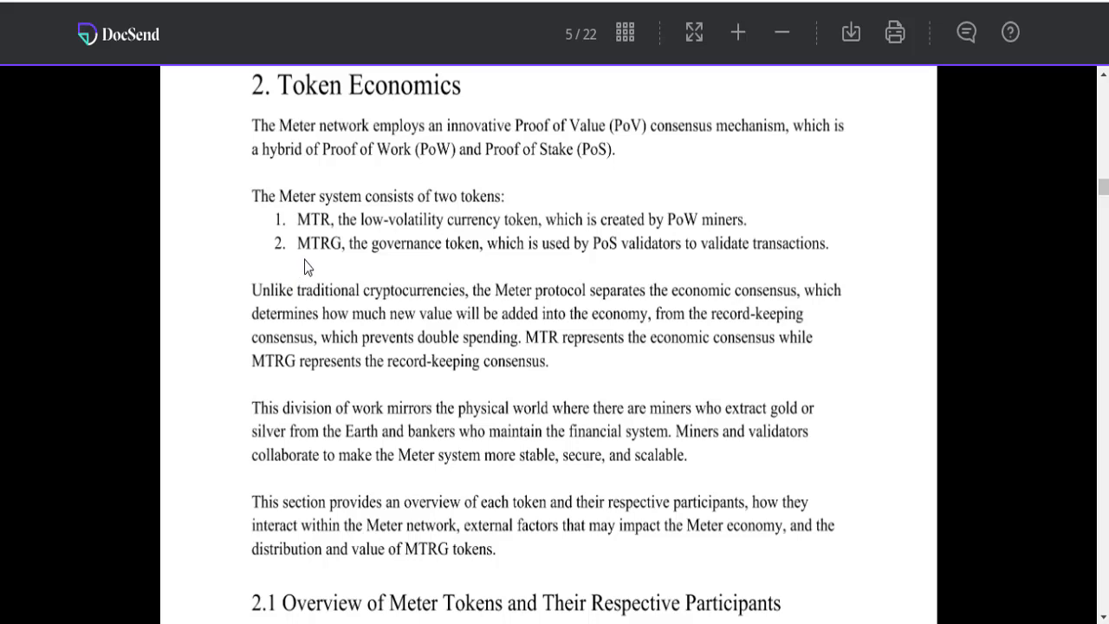
{"action": "mouse_move", "coordinate": [319, 260]}
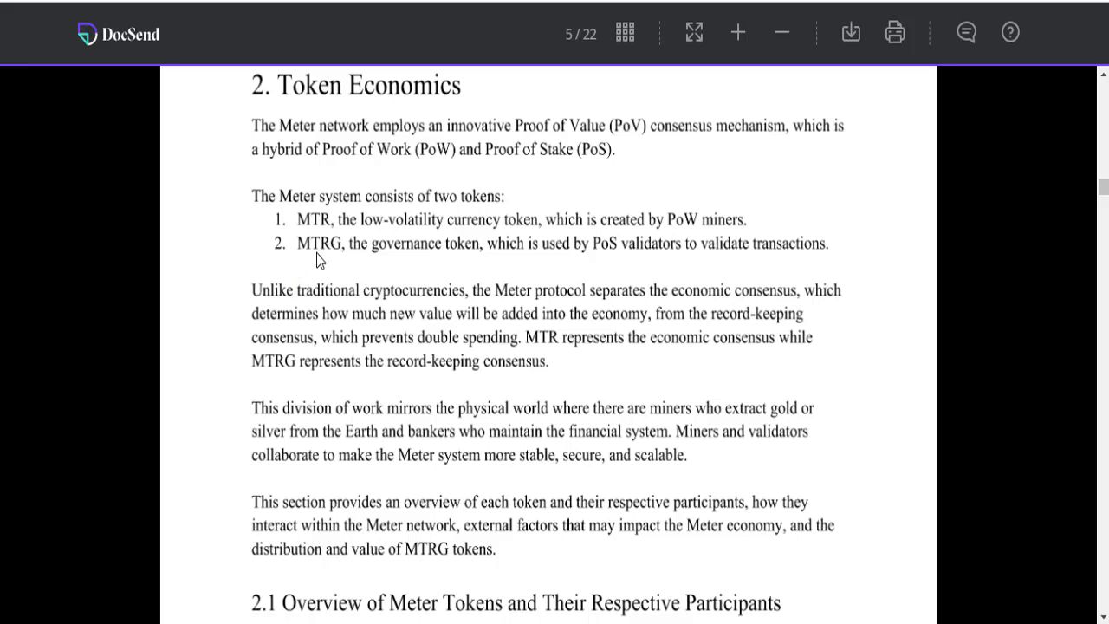
{"action": "mouse_move", "coordinate": [464, 160]}
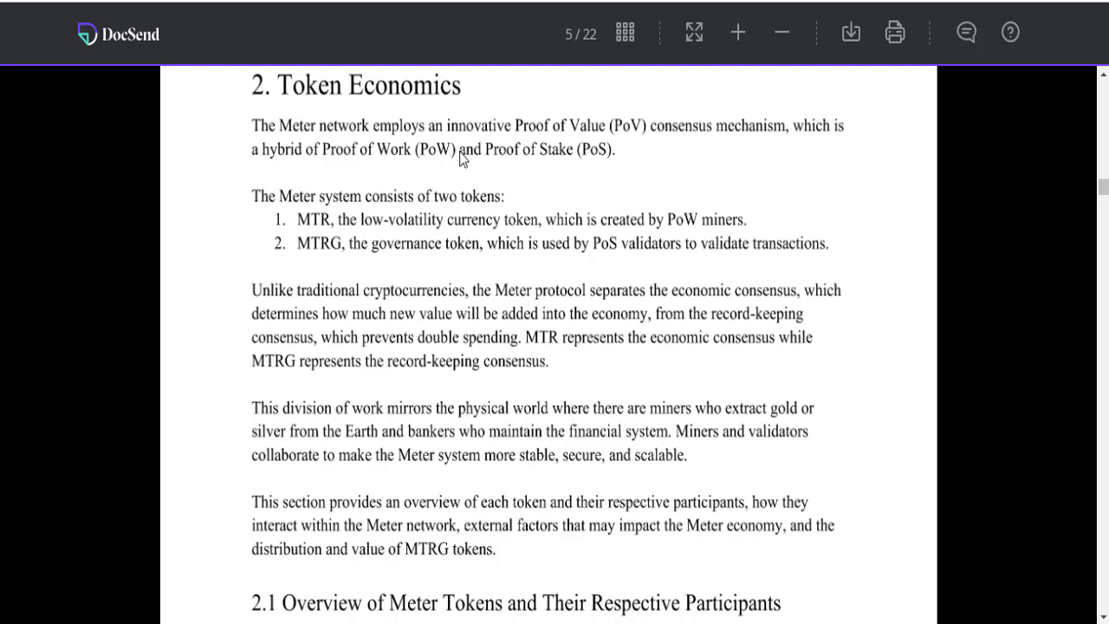
{"action": "mouse_move", "coordinate": [315, 236]}
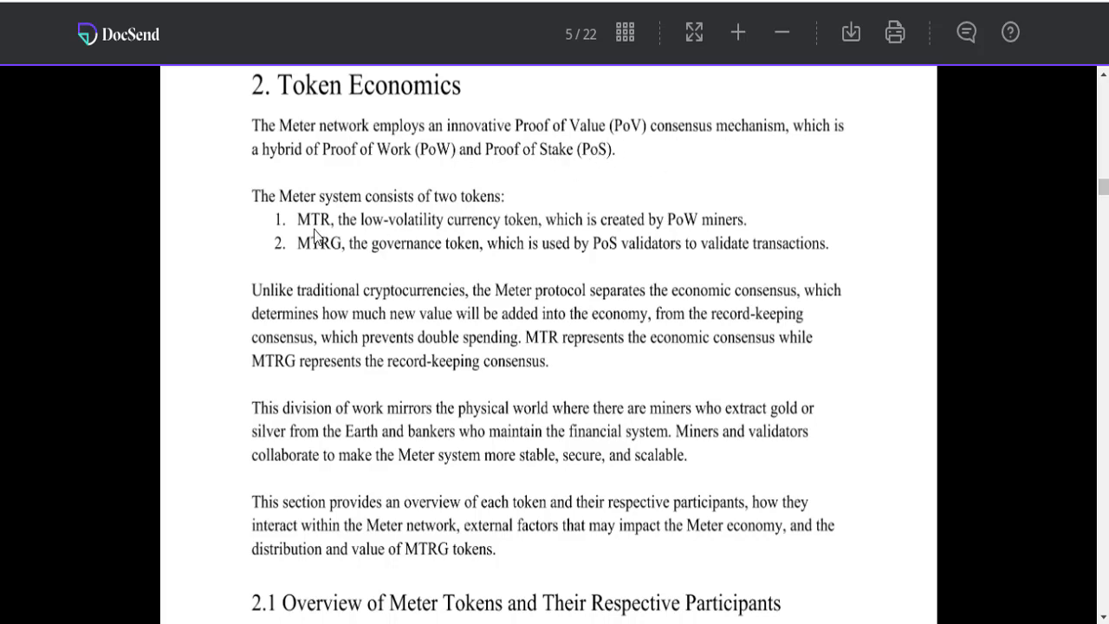
{"action": "scroll", "scroll_direction": "down", "scroll_amount": 3}
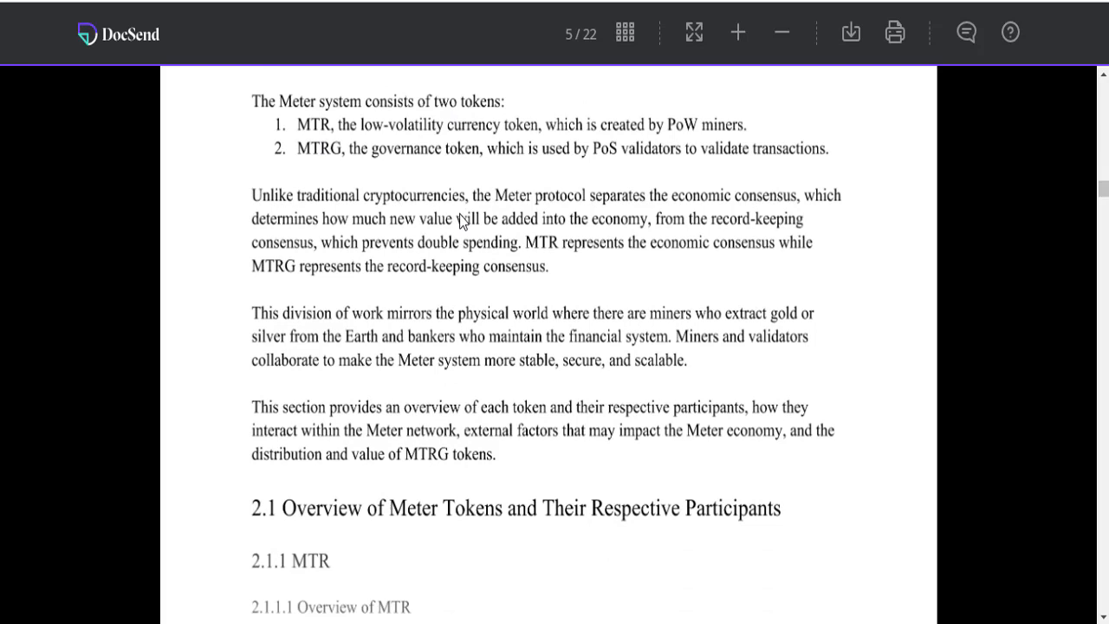
{"action": "scroll", "scroll_direction": "up", "scroll_amount": 3}
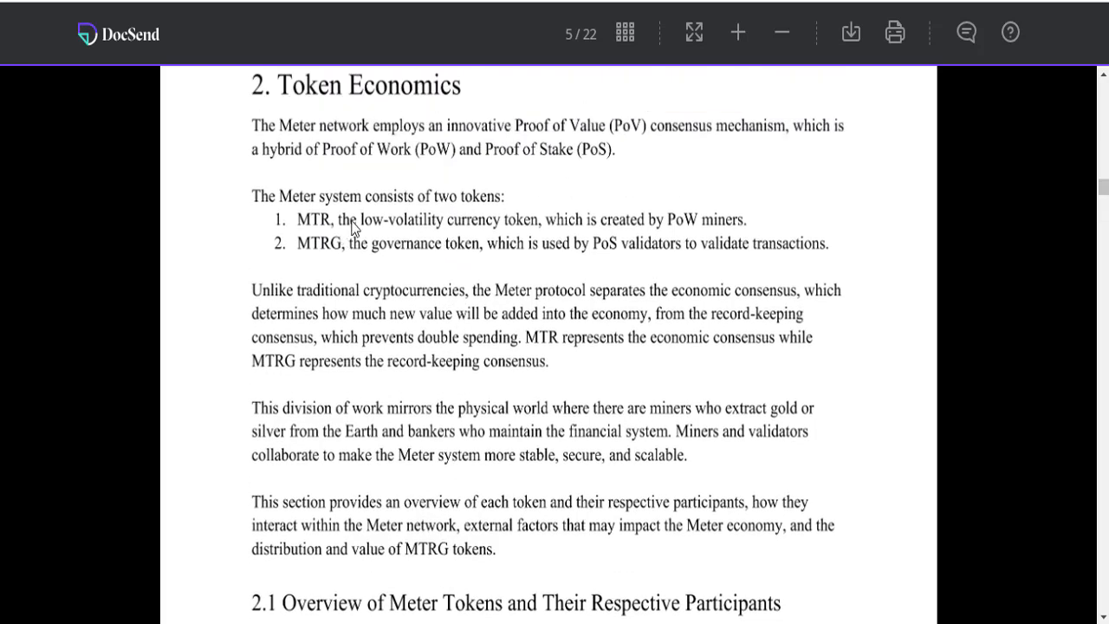
{"action": "scroll", "scroll_direction": "down", "scroll_amount": 3}
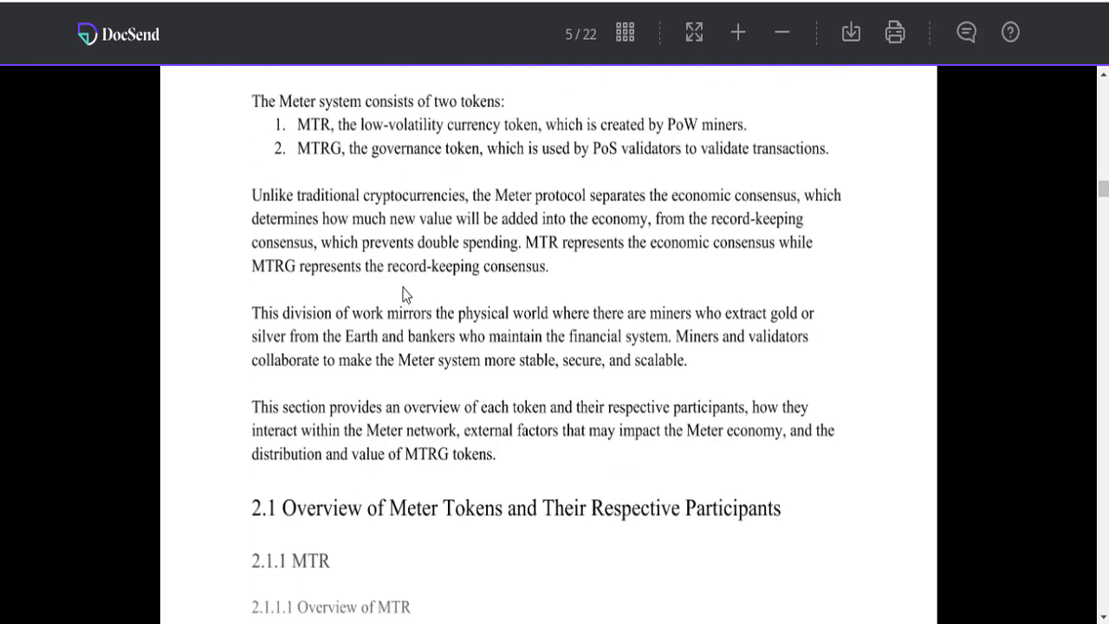
{"action": "mouse_move", "coordinate": [402, 284]}
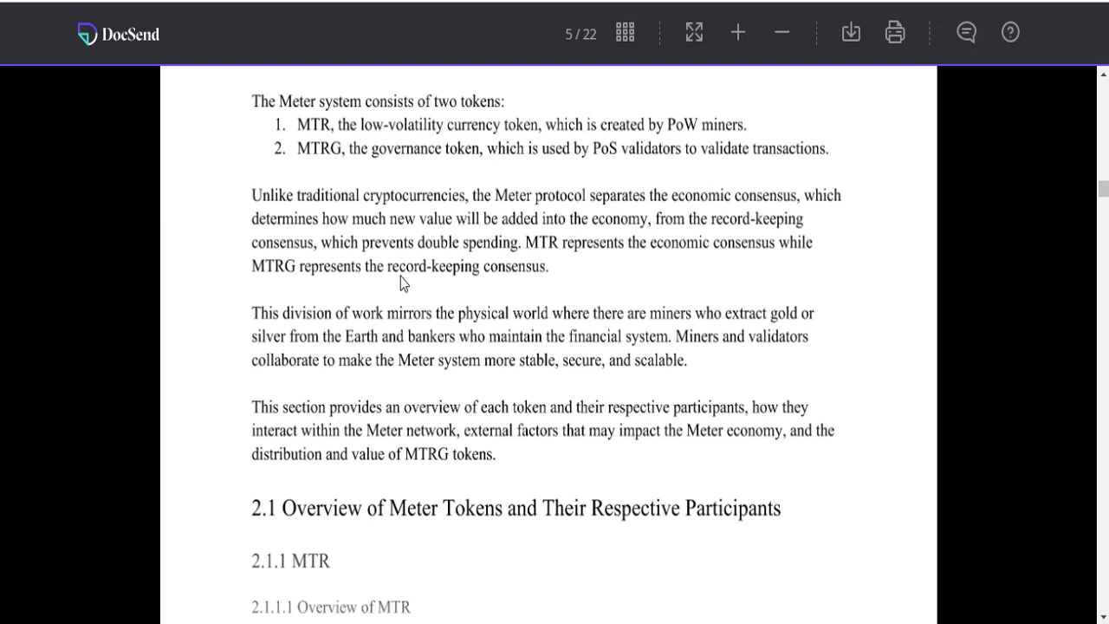
{"action": "scroll", "scroll_direction": "up", "scroll_amount": 3}
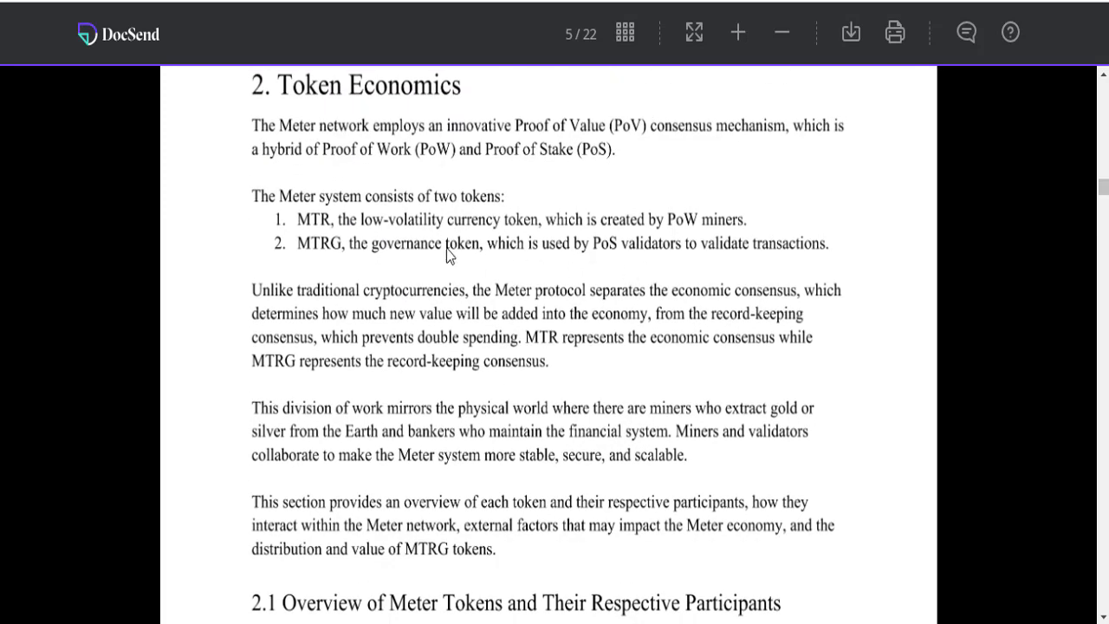
{"action": "scroll", "scroll_direction": "down", "scroll_amount": 3}
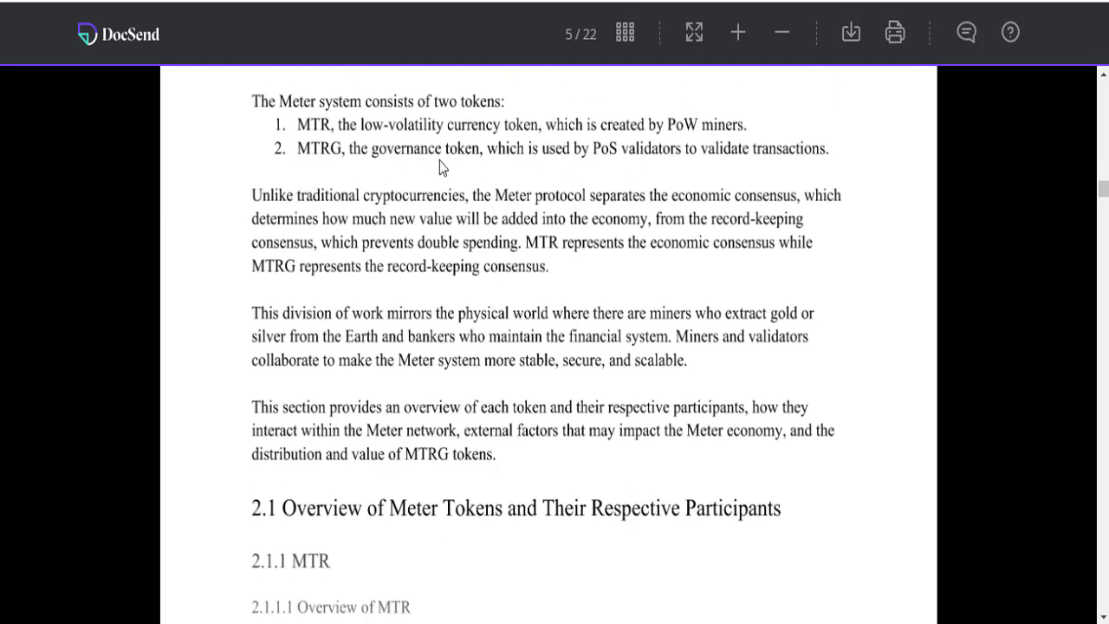
{"action": "scroll", "scroll_direction": "up", "scroll_amount": 3}
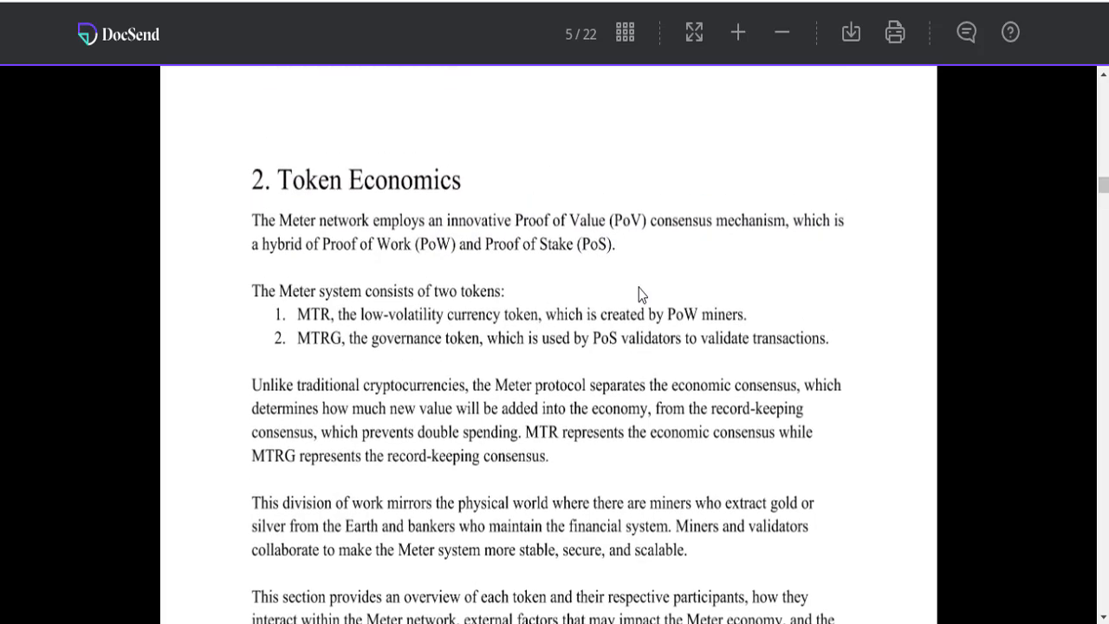
{"action": "scroll", "scroll_direction": "down", "scroll_amount": 3}
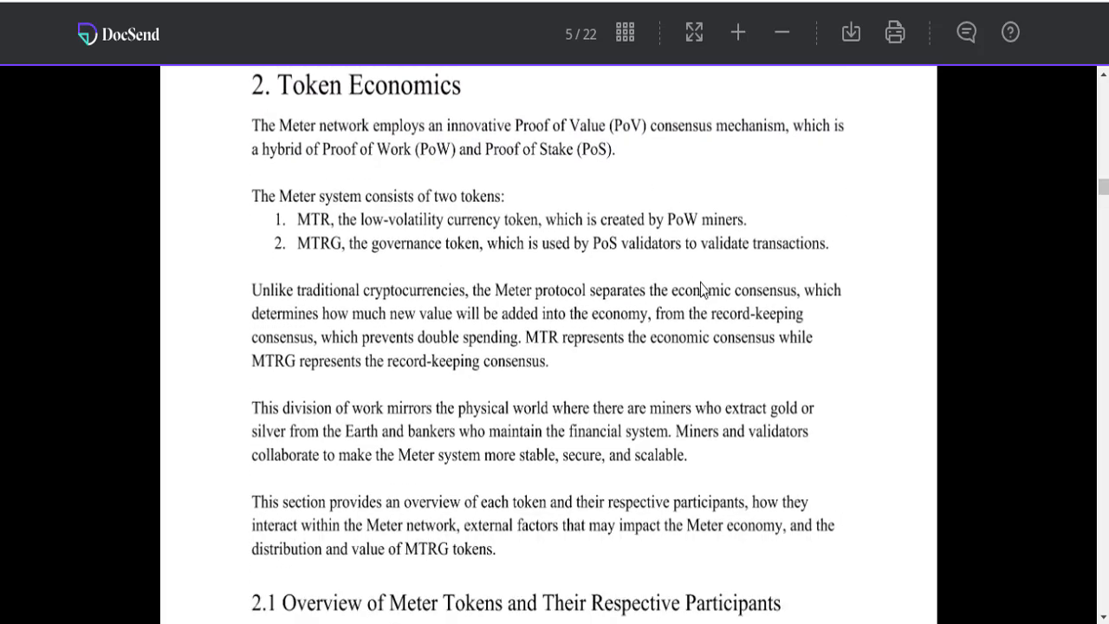
{"action": "scroll", "scroll_direction": "down", "scroll_amount": 3}
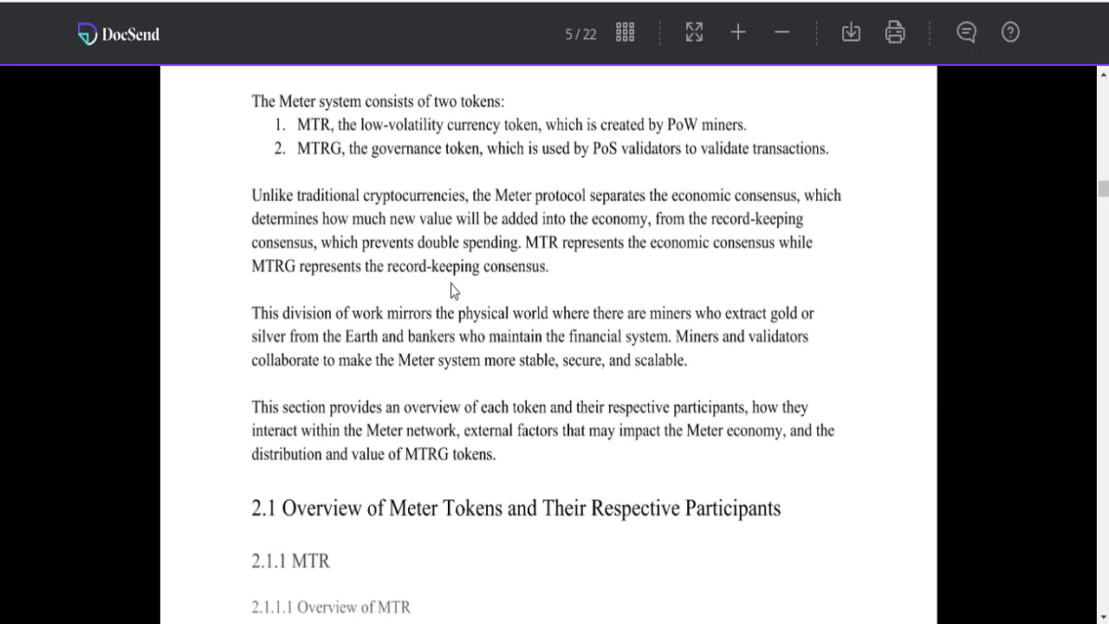
{"action": "scroll", "scroll_direction": "up", "scroll_amount": 3}
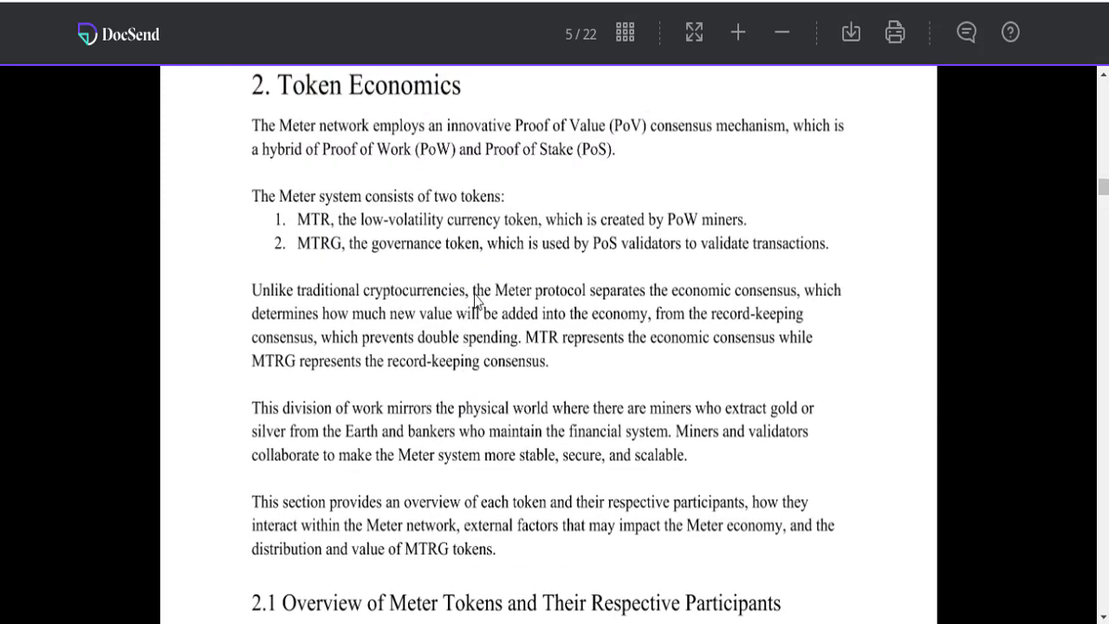
{"action": "scroll", "scroll_direction": "down", "scroll_amount": 3}
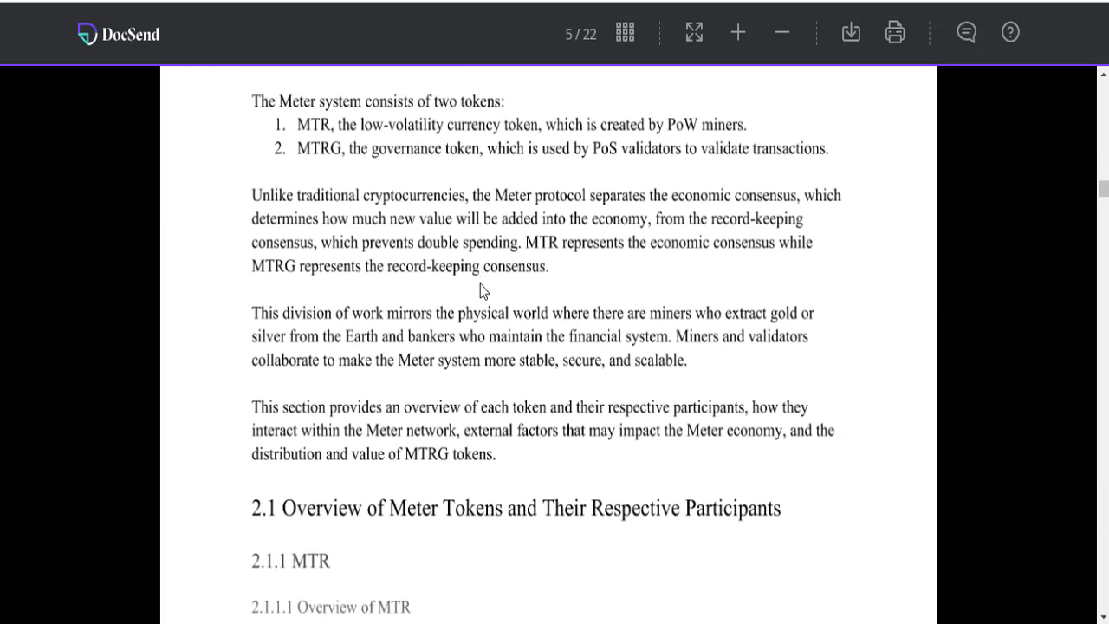
{"action": "mouse_move", "coordinate": [449, 323]}
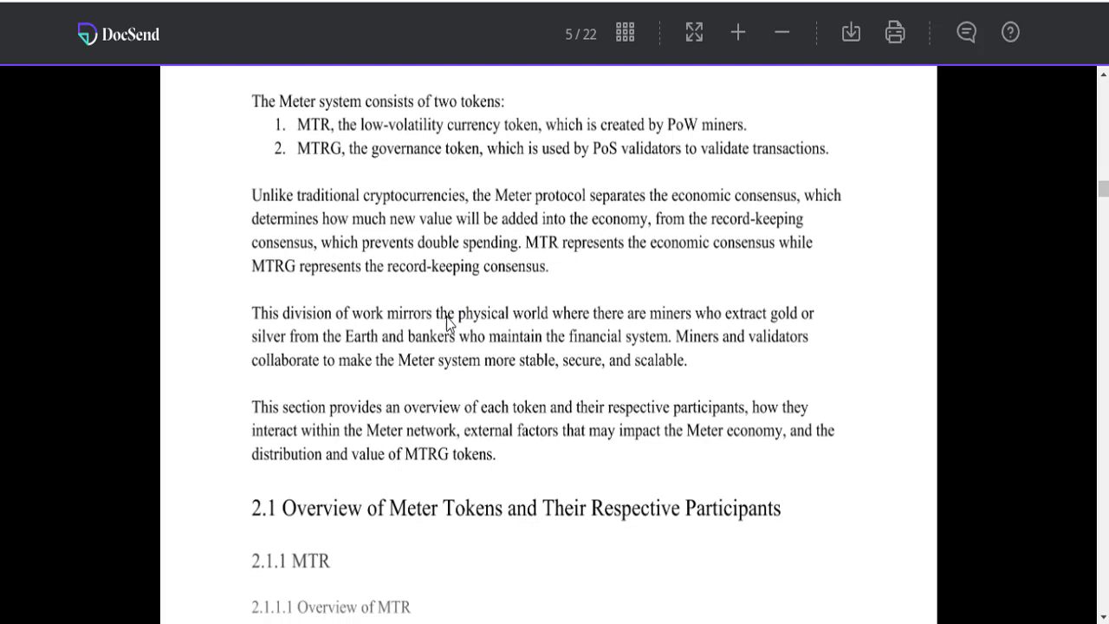
{"action": "mouse_move", "coordinate": [450, 336]}
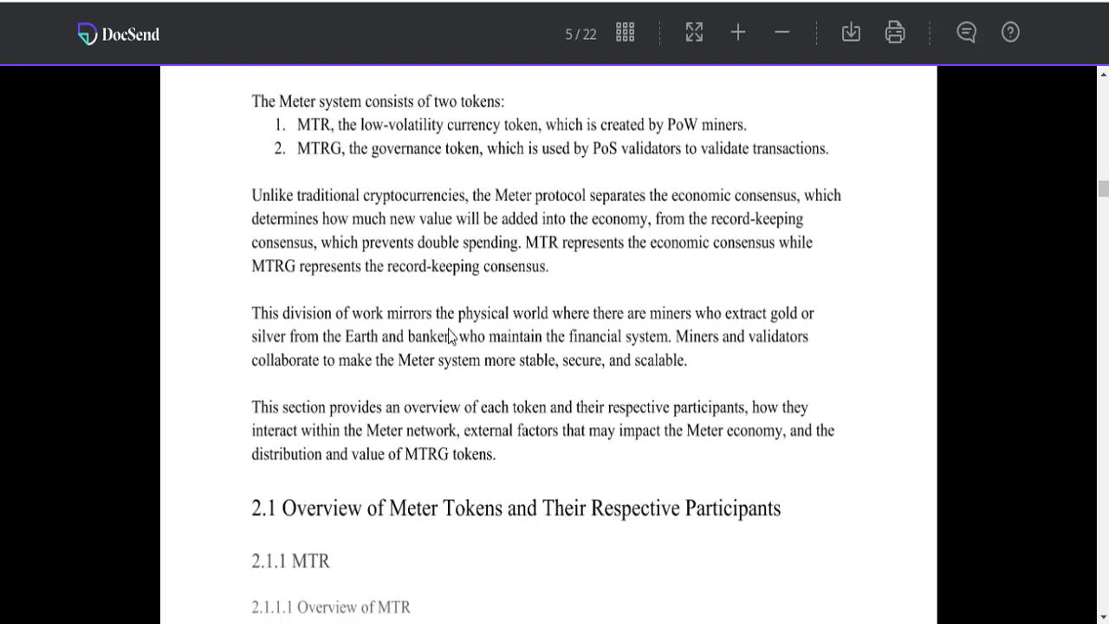
{"action": "scroll", "scroll_direction": "down", "scroll_amount": 3}
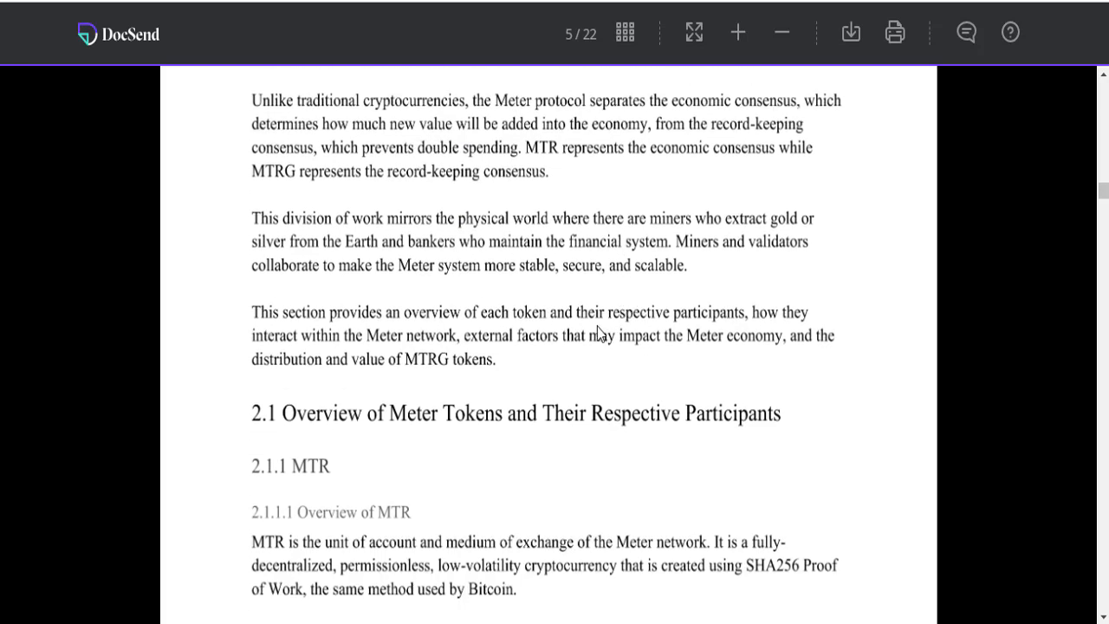
{"action": "mouse_move", "coordinate": [565, 329]}
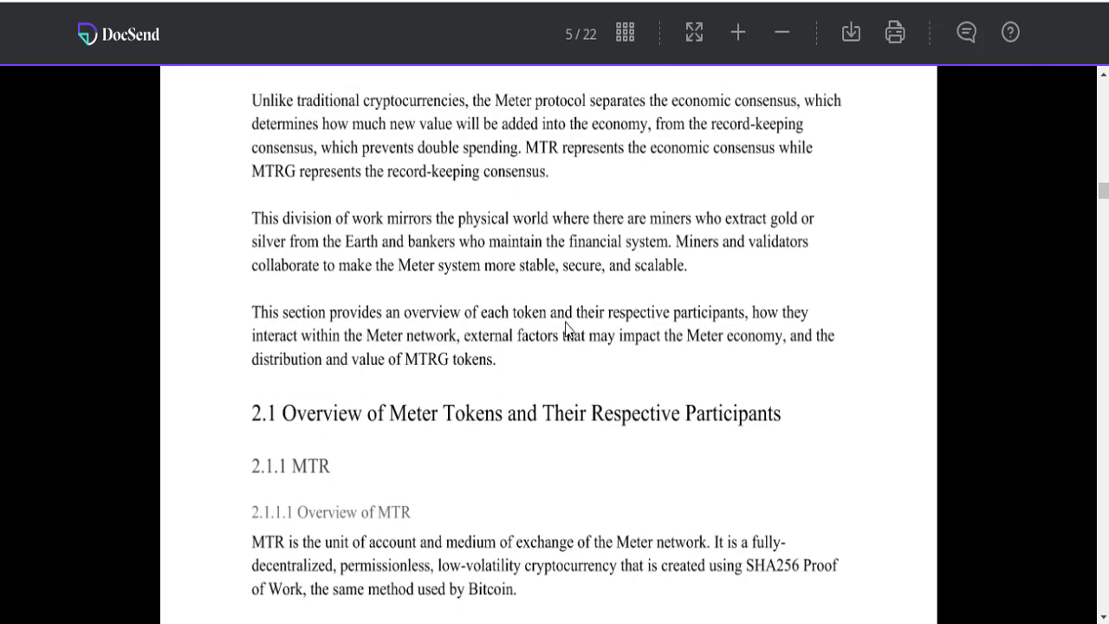
{"action": "scroll", "scroll_direction": "up", "scroll_amount": 3}
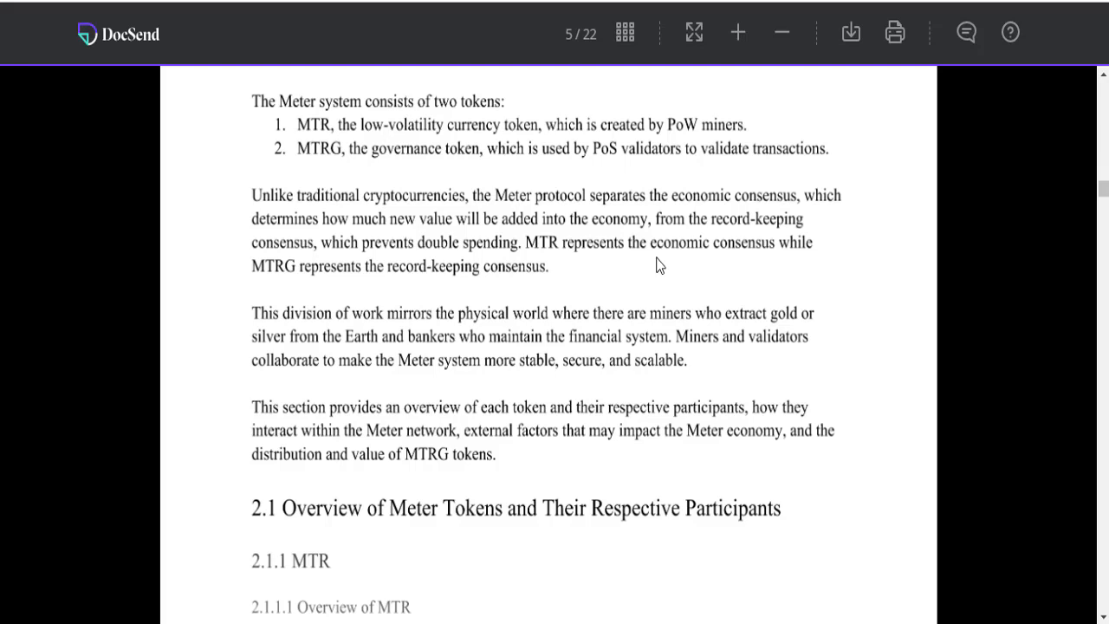
{"action": "scroll", "scroll_direction": "down", "scroll_amount": 3}
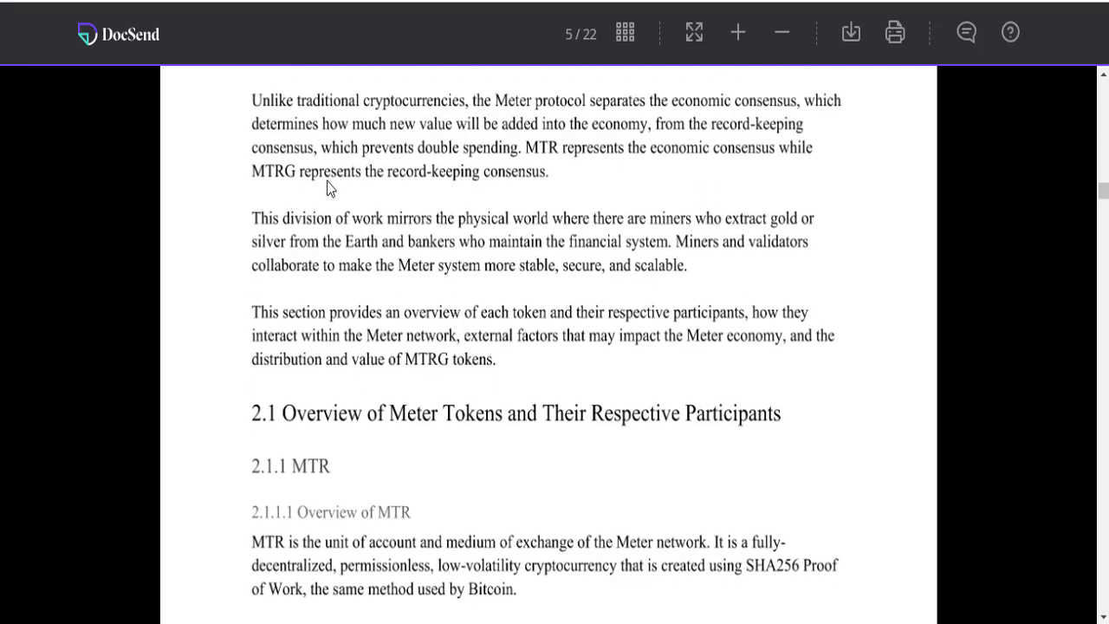
{"action": "mouse_move", "coordinate": [437, 190]}
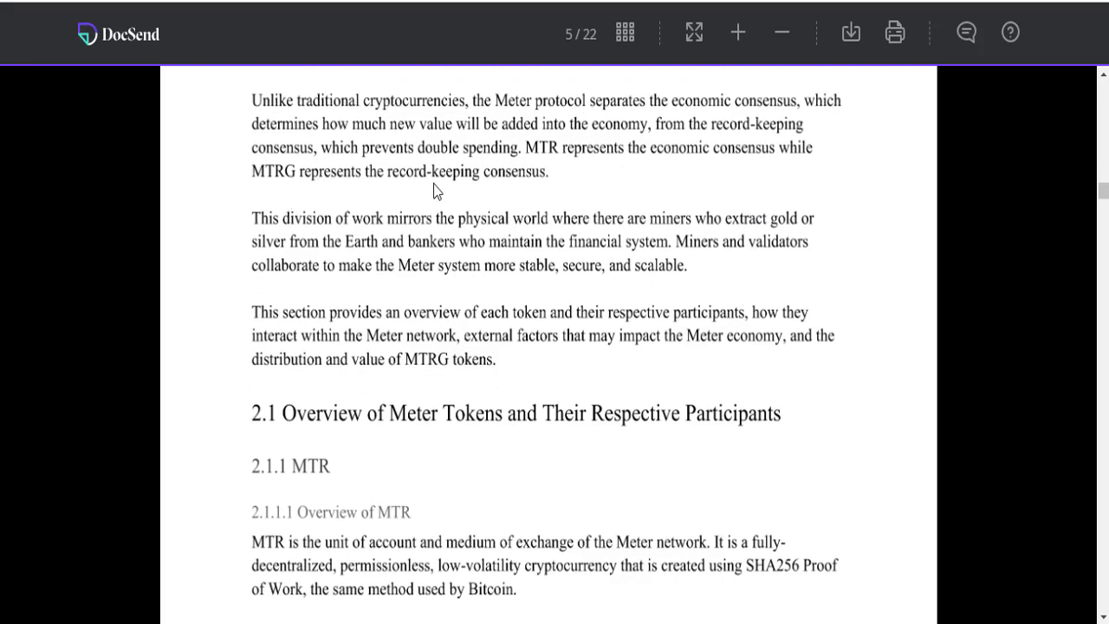
{"action": "scroll", "scroll_direction": "down", "scroll_amount": 3}
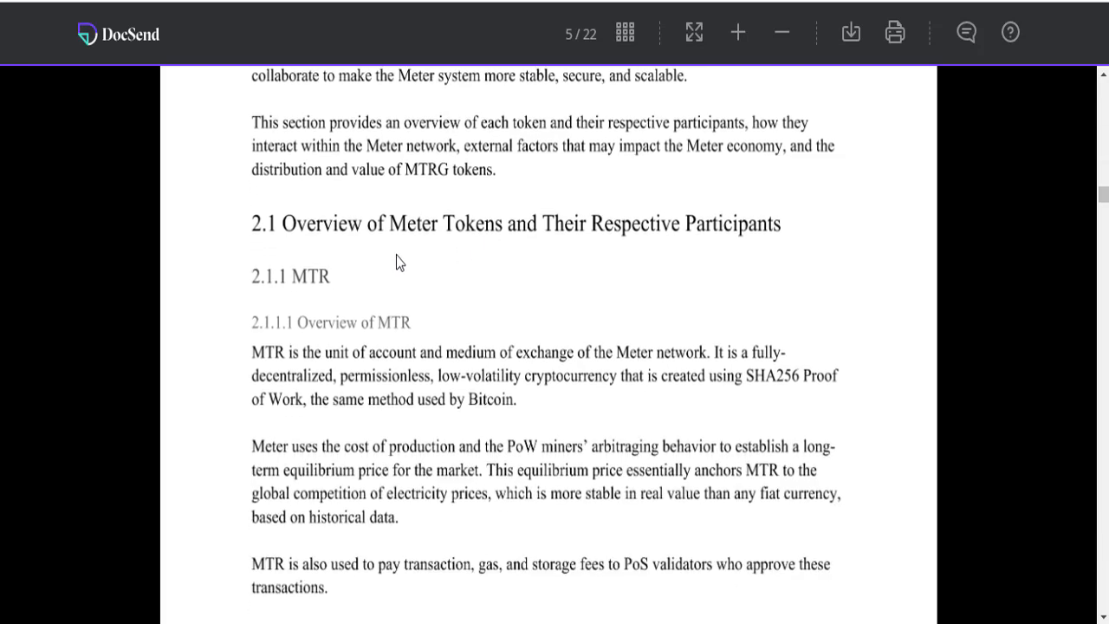
{"action": "scroll", "scroll_direction": "down", "scroll_amount": 3}
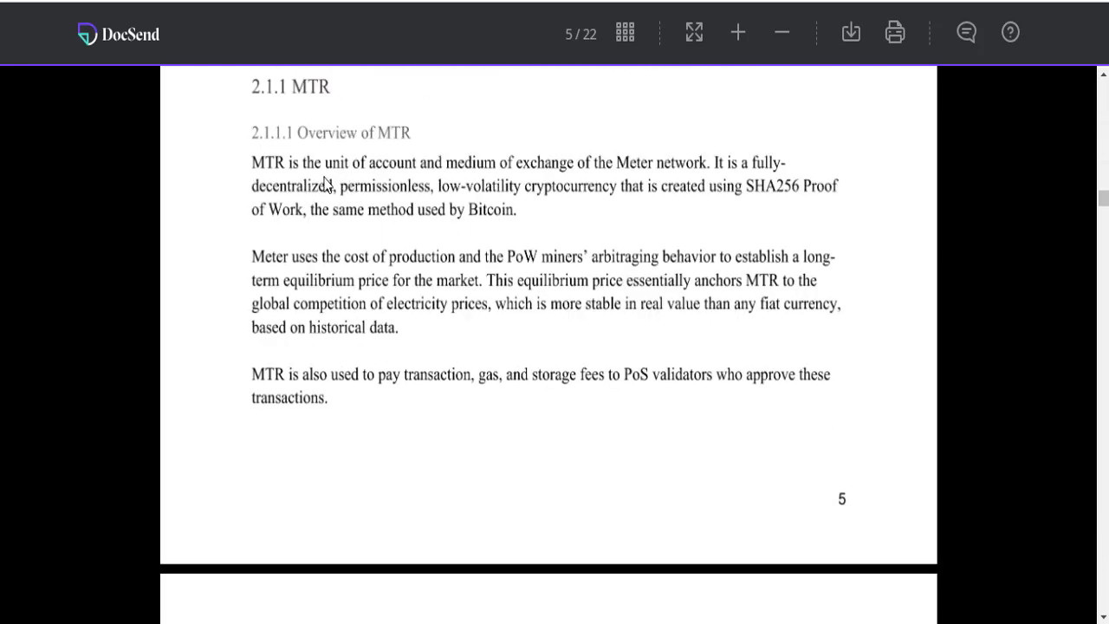
{"action": "scroll", "scroll_direction": "up", "scroll_amount": 3}
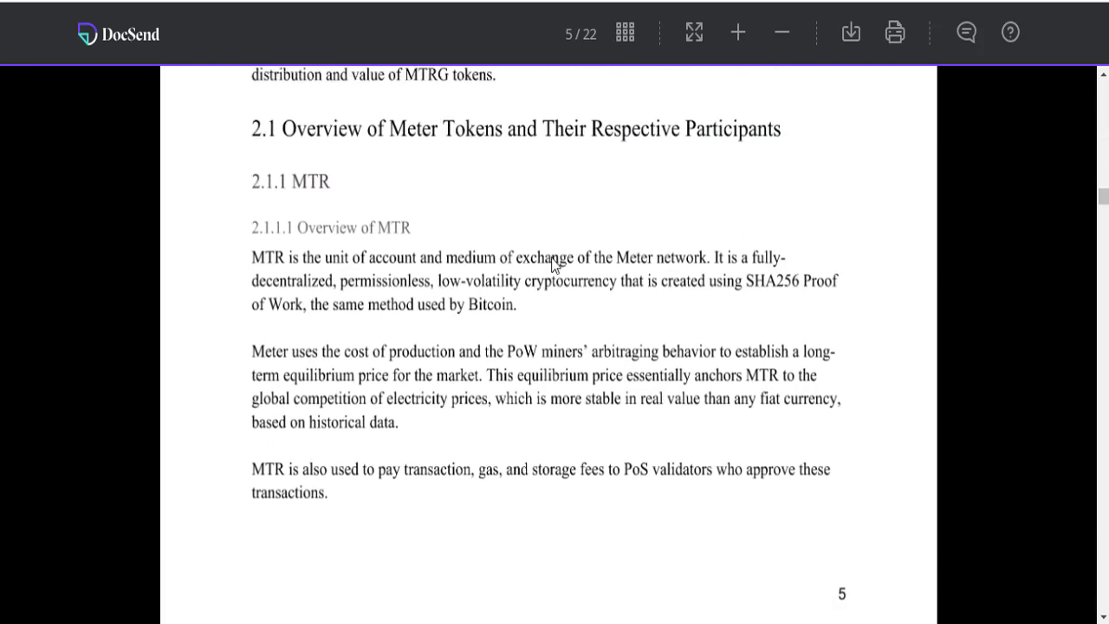
{"action": "mouse_move", "coordinate": [736, 277]}
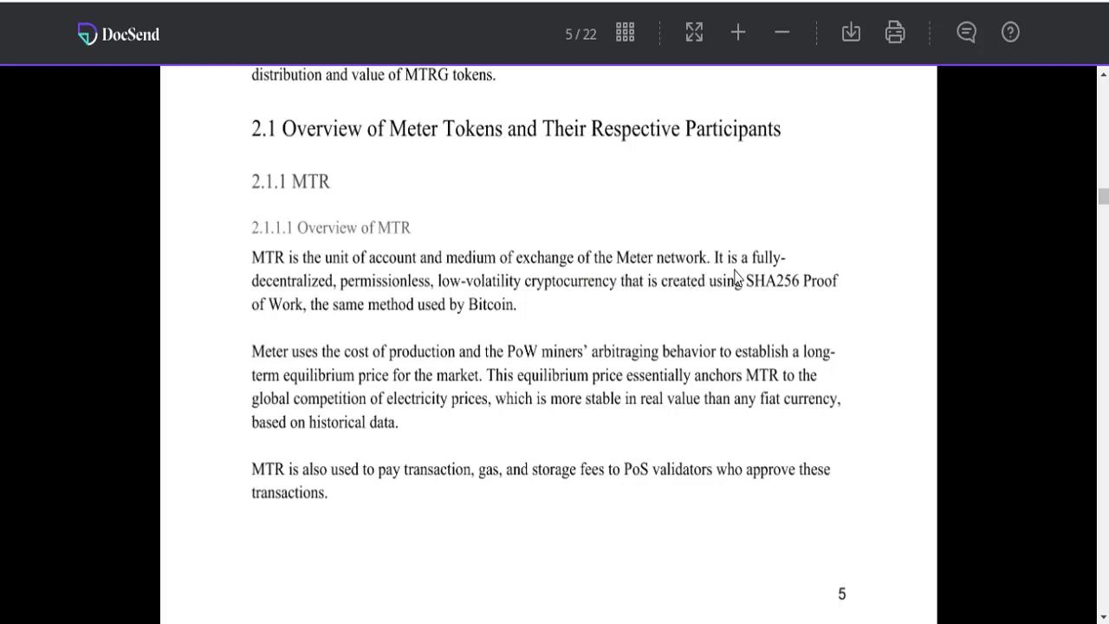
{"action": "mouse_move", "coordinate": [371, 296]}
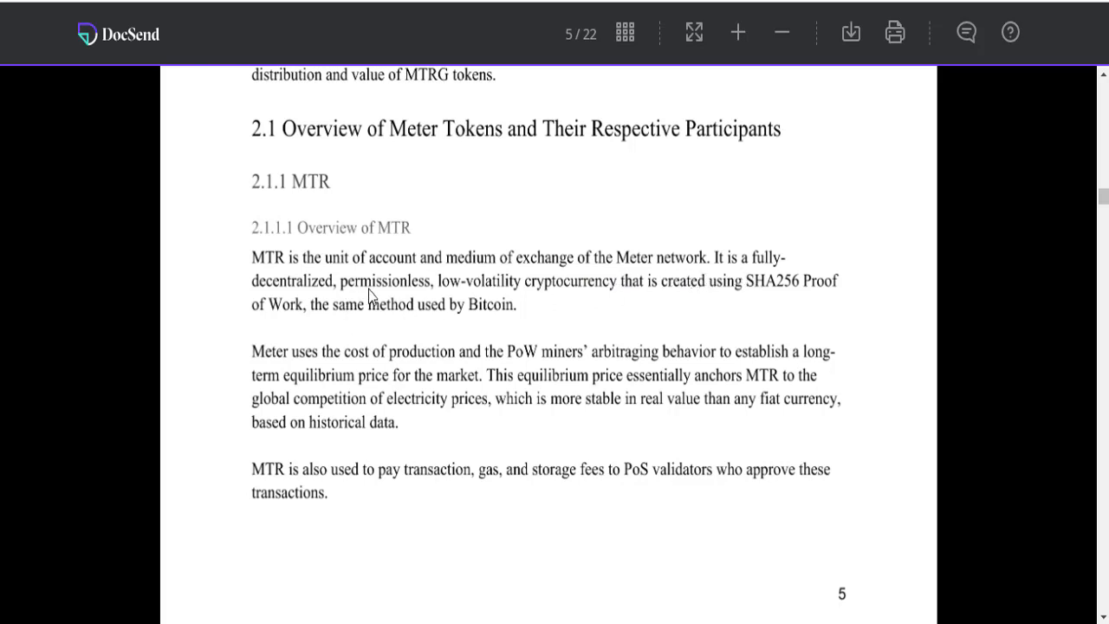
{"action": "mouse_move", "coordinate": [570, 298]}
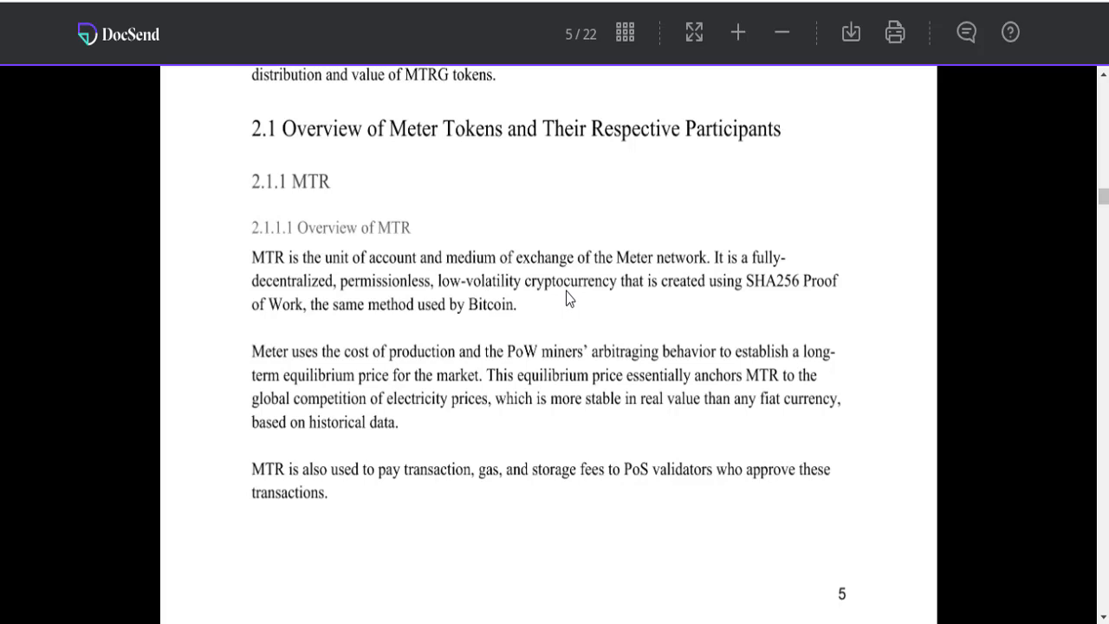
{"action": "mouse_move", "coordinate": [727, 293]}
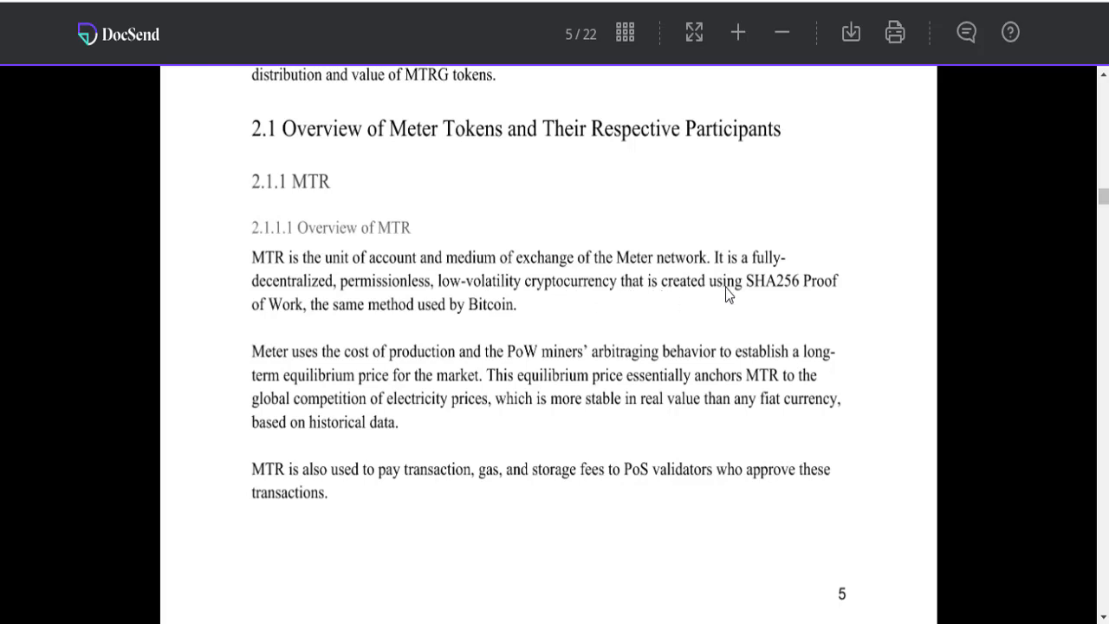
{"action": "mouse_move", "coordinate": [336, 324]}
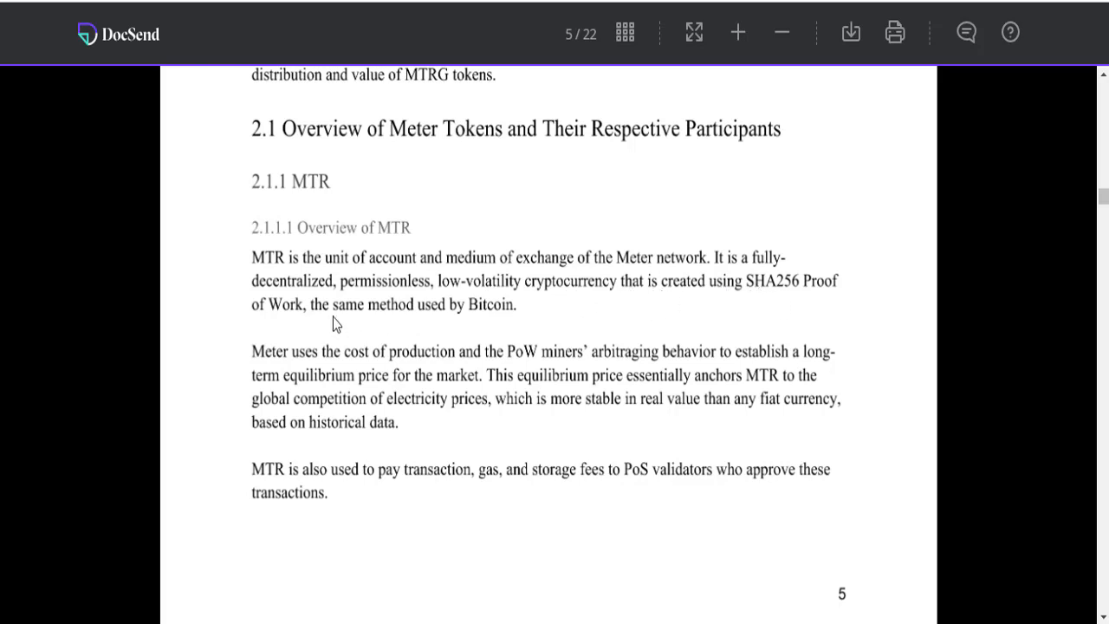
{"action": "scroll", "scroll_direction": "down", "scroll_amount": 3}
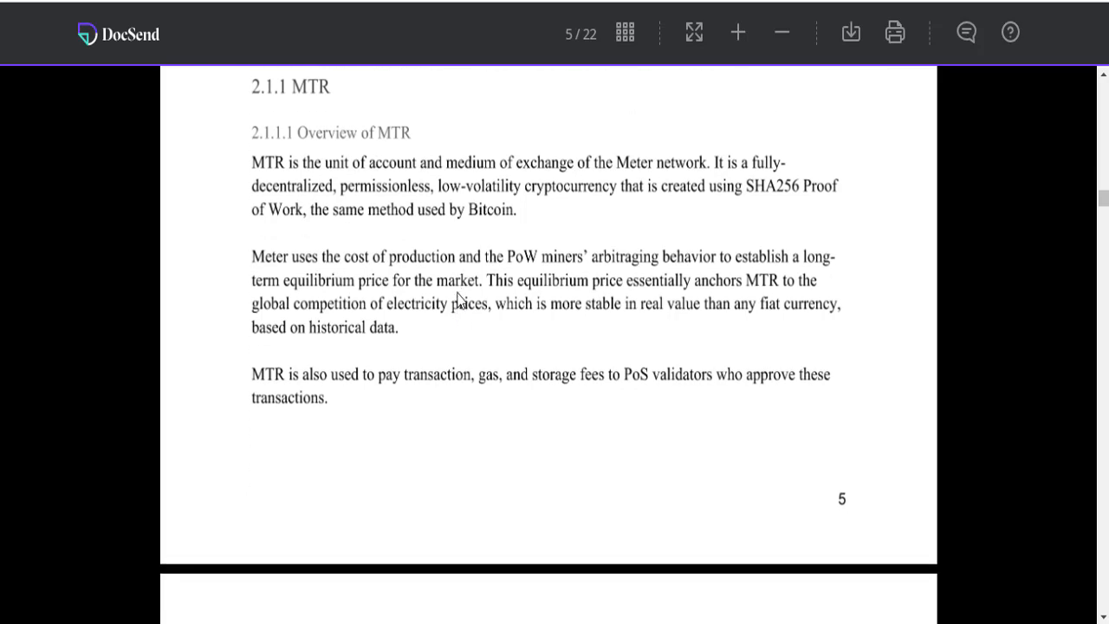
{"action": "mouse_move", "coordinate": [325, 281]}
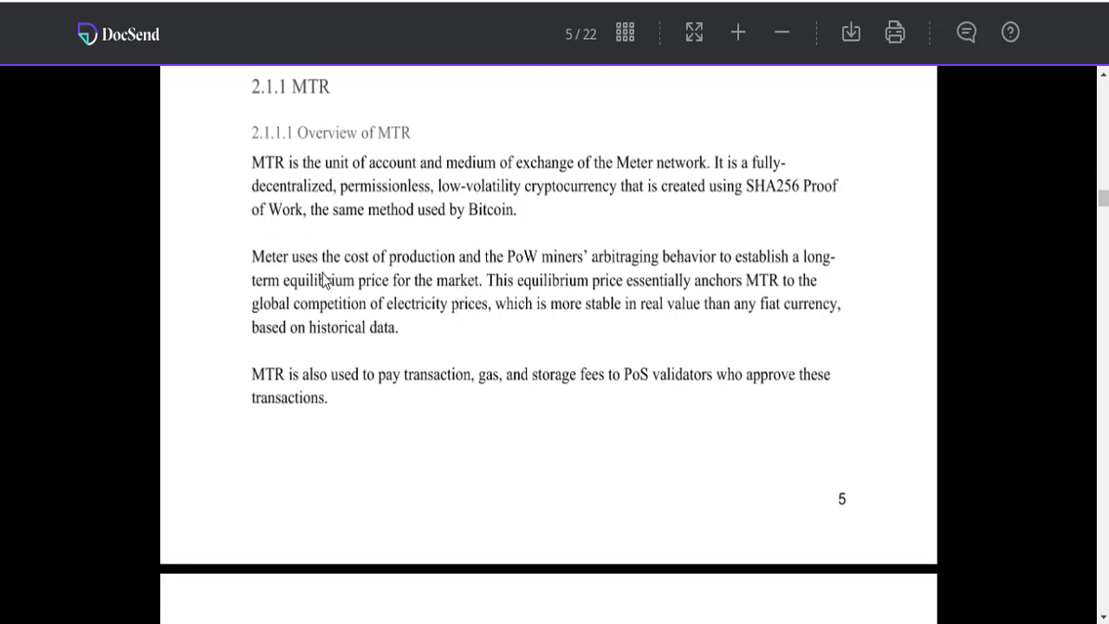
{"action": "scroll", "scroll_direction": "down", "scroll_amount": 3}
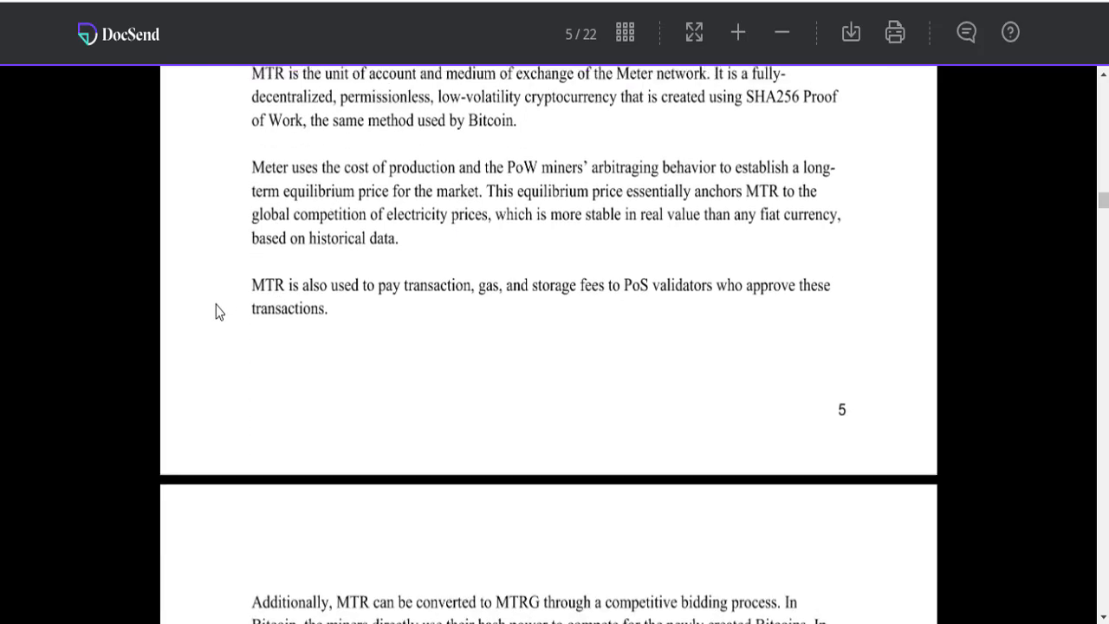
{"action": "scroll", "scroll_direction": "up", "scroll_amount": 3}
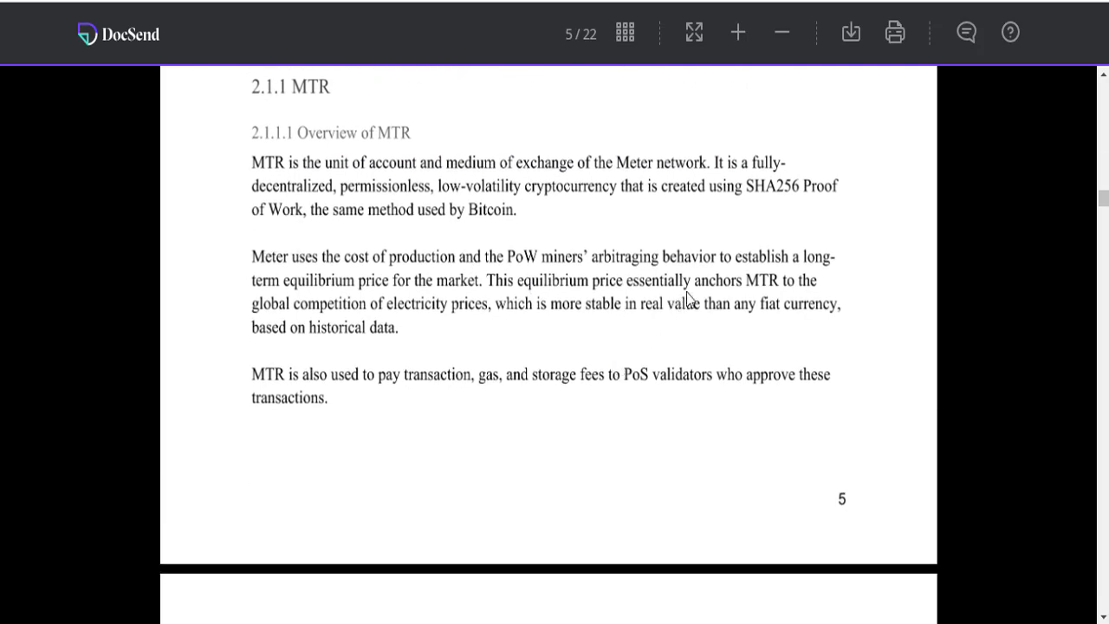
{"action": "scroll", "scroll_direction": "down", "scroll_amount": 3}
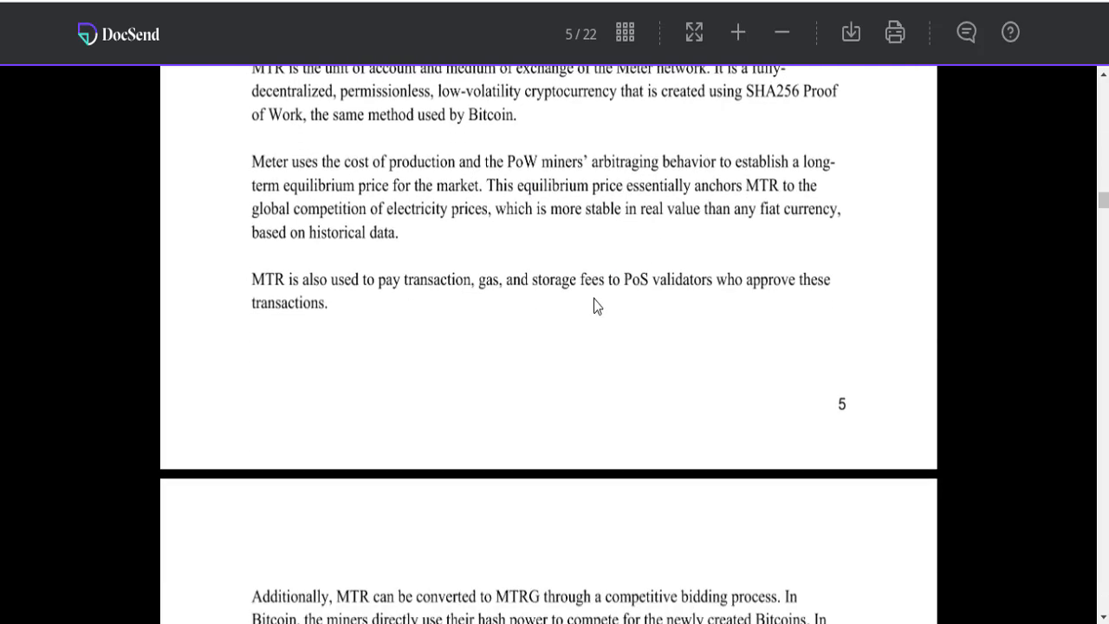
{"action": "mouse_move", "coordinate": [447, 204]}
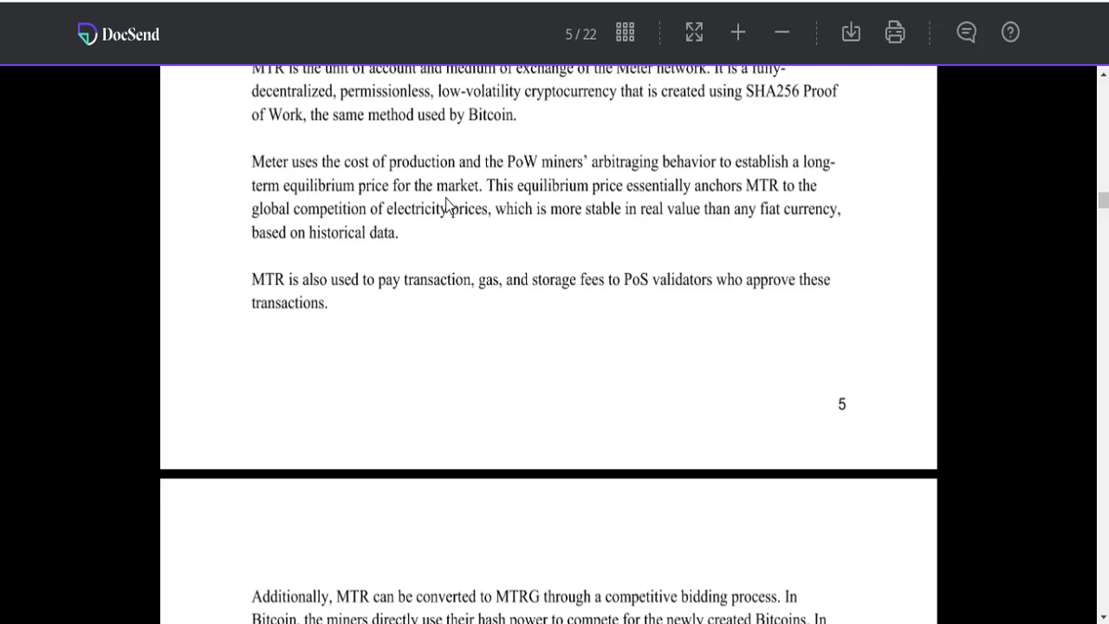
{"action": "scroll", "scroll_direction": "down", "scroll_amount": 3}
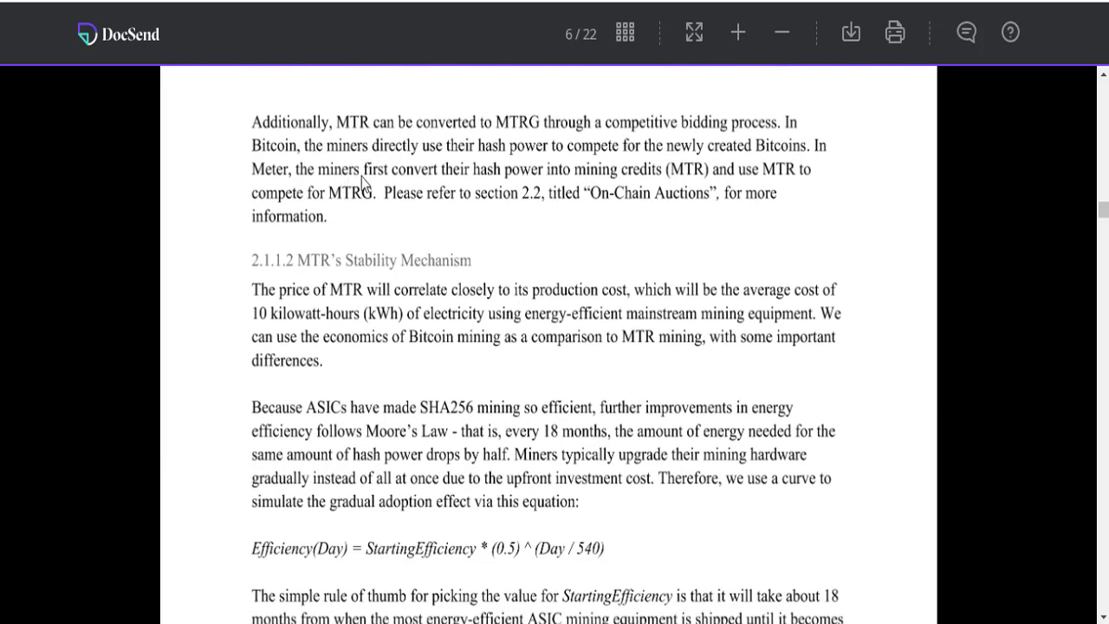
{"action": "scroll", "scroll_direction": "down", "scroll_amount": 3}
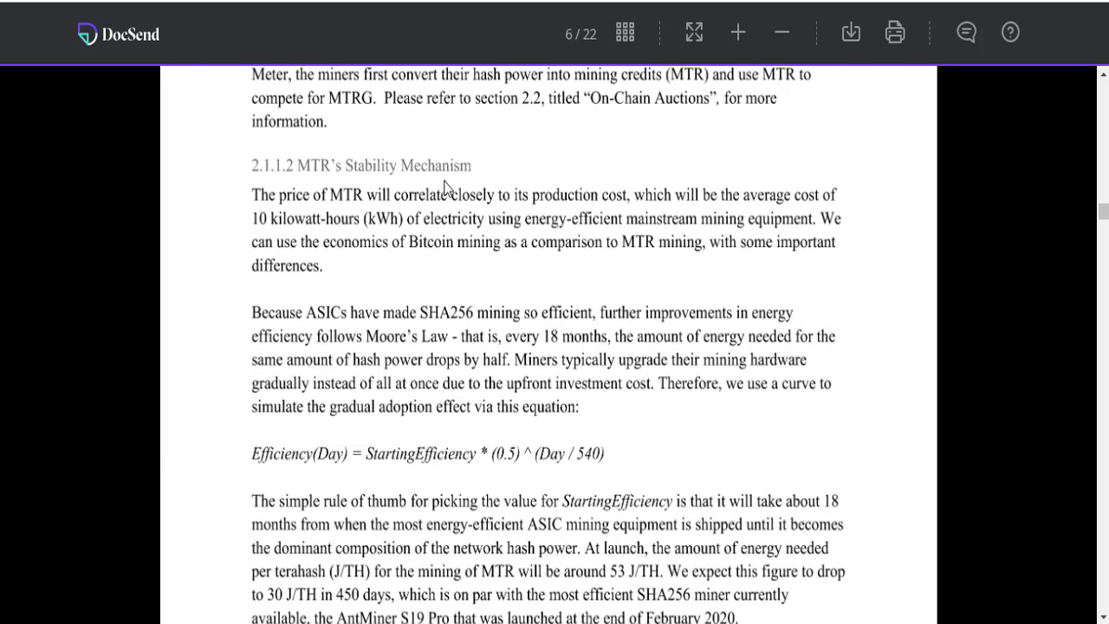
{"action": "scroll", "scroll_direction": "down", "scroll_amount": 3}
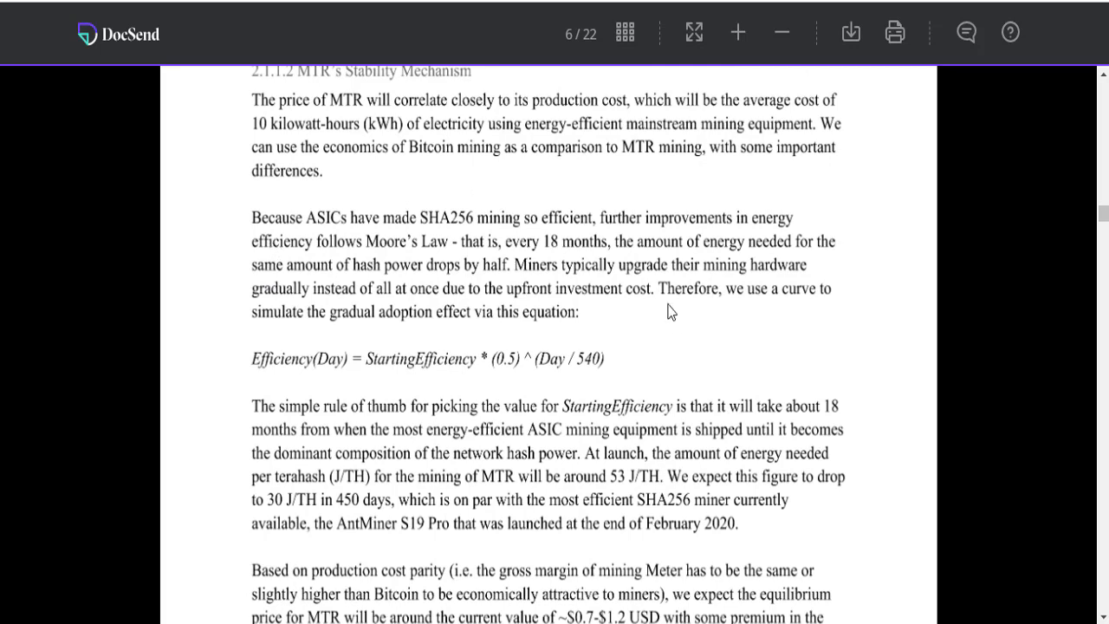
{"action": "mouse_move", "coordinate": [388, 327]}
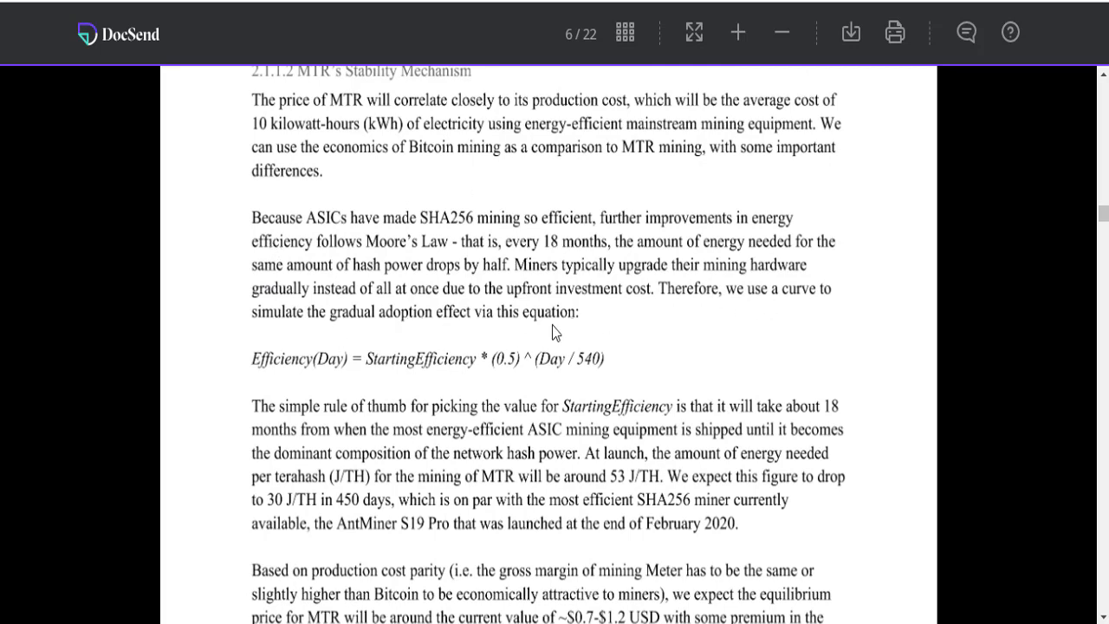
{"action": "scroll", "scroll_direction": "down", "scroll_amount": 3}
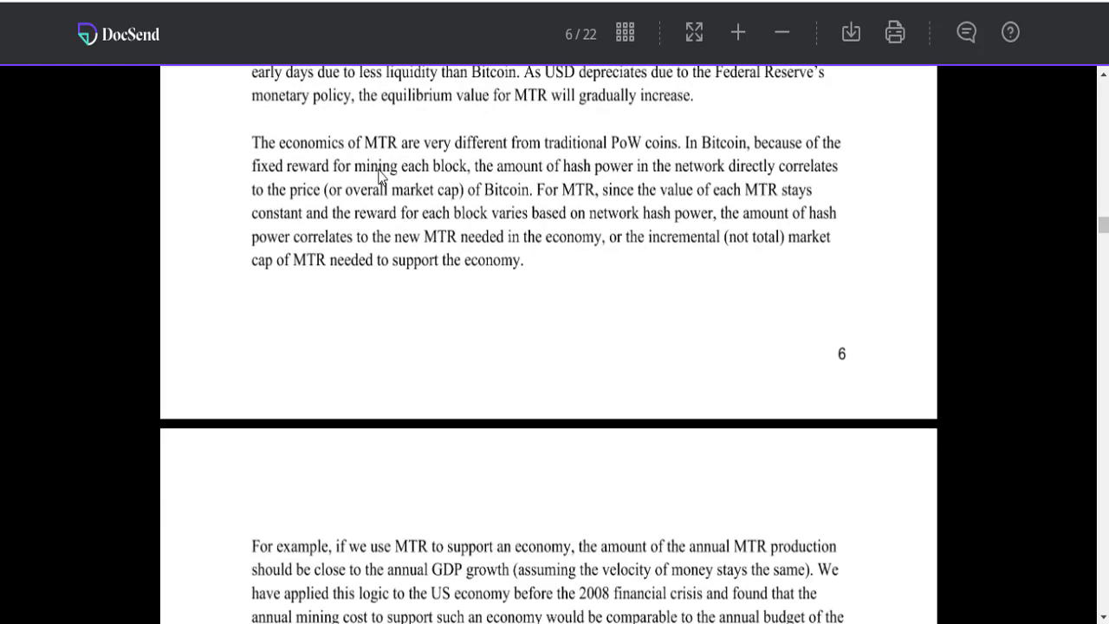
{"action": "scroll", "scroll_direction": "down", "scroll_amount": 3}
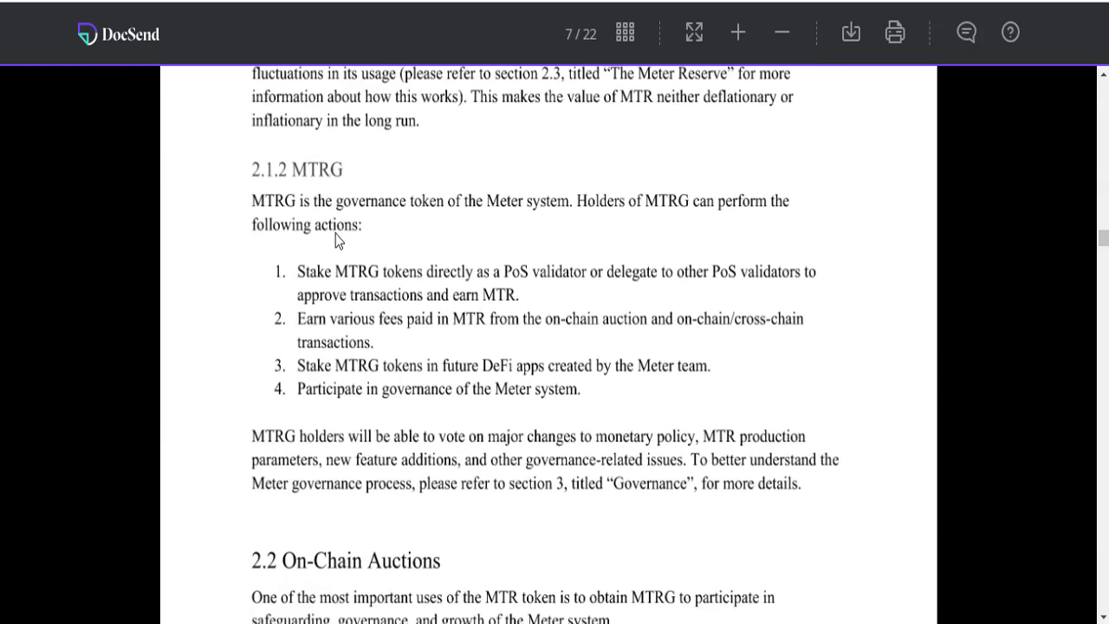
{"action": "mouse_move", "coordinate": [333, 284]}
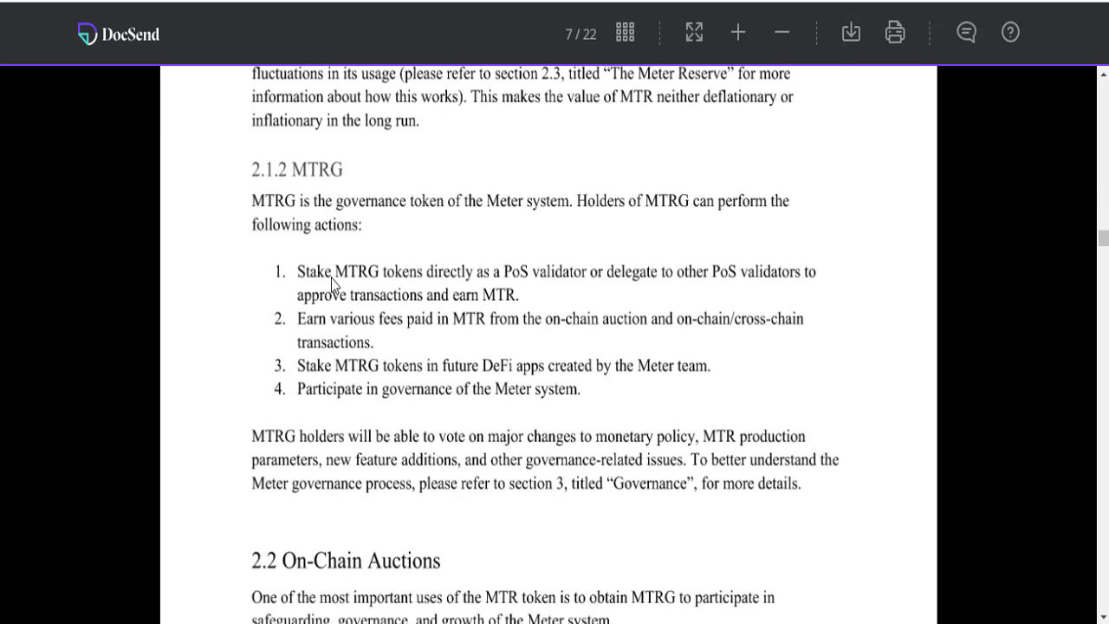
{"action": "mouse_move", "coordinate": [574, 221]}
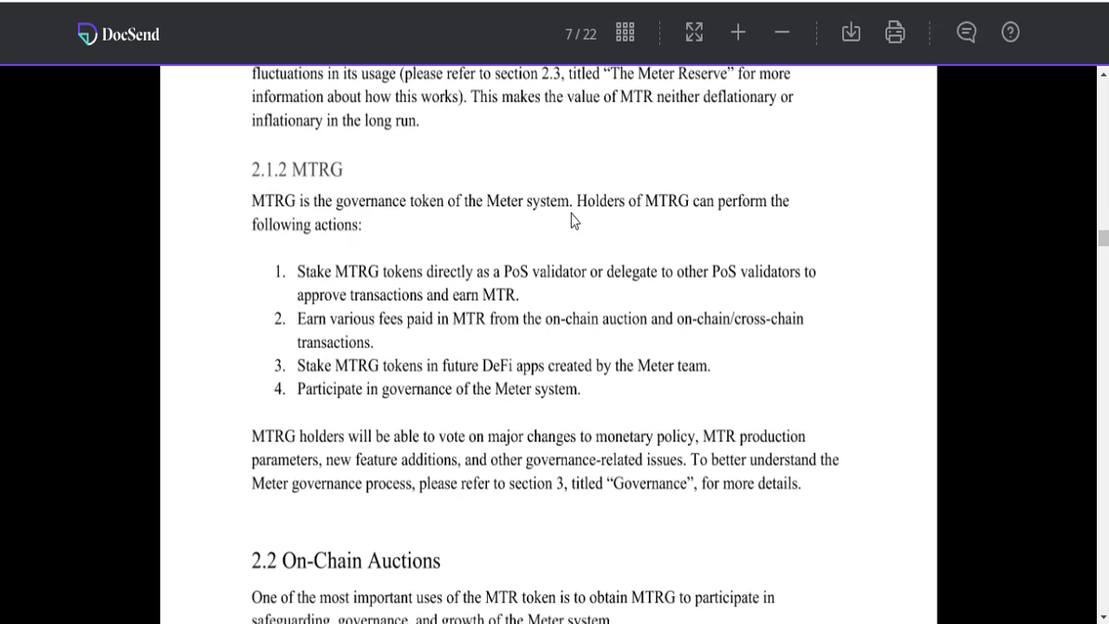
{"action": "mouse_move", "coordinate": [727, 221]}
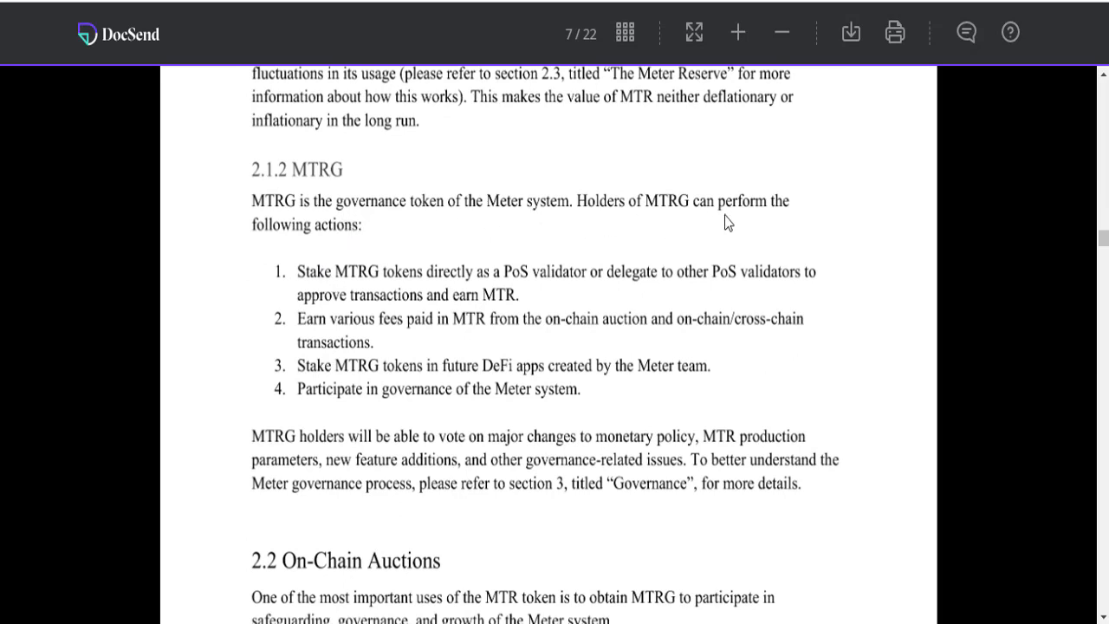
{"action": "mouse_move", "coordinate": [361, 253]}
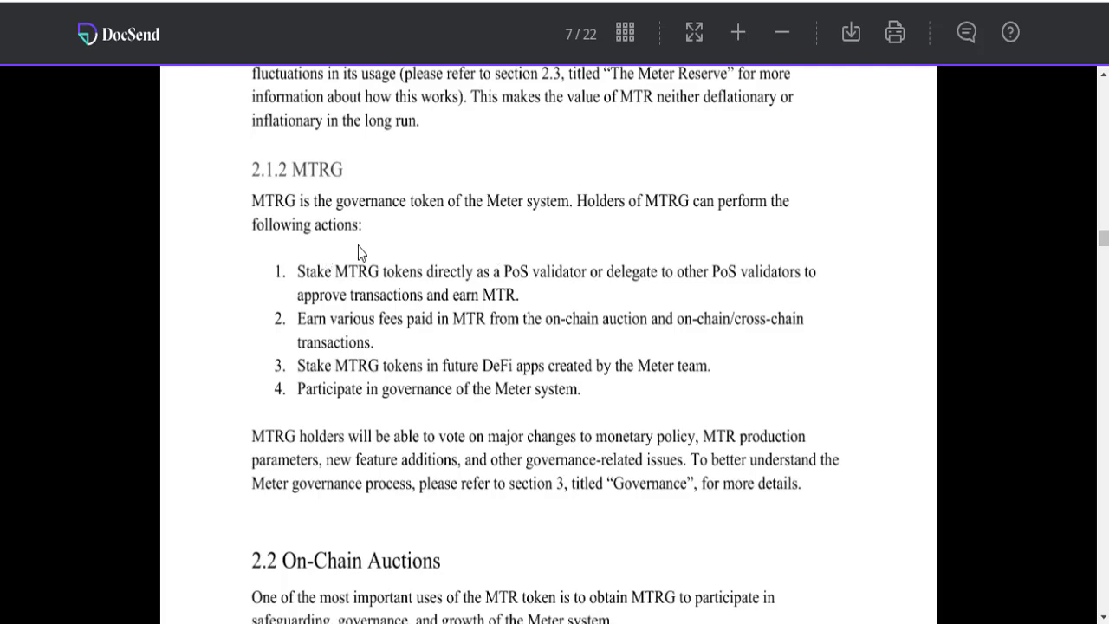
{"action": "mouse_move", "coordinate": [420, 225]}
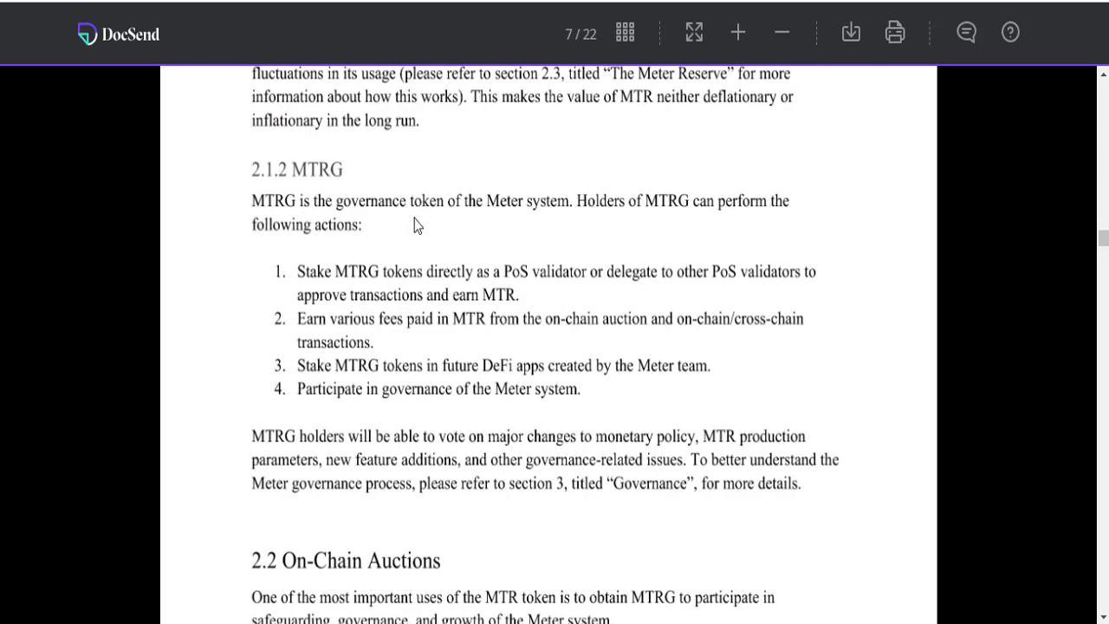
{"action": "scroll", "scroll_direction": "down", "scroll_amount": 3}
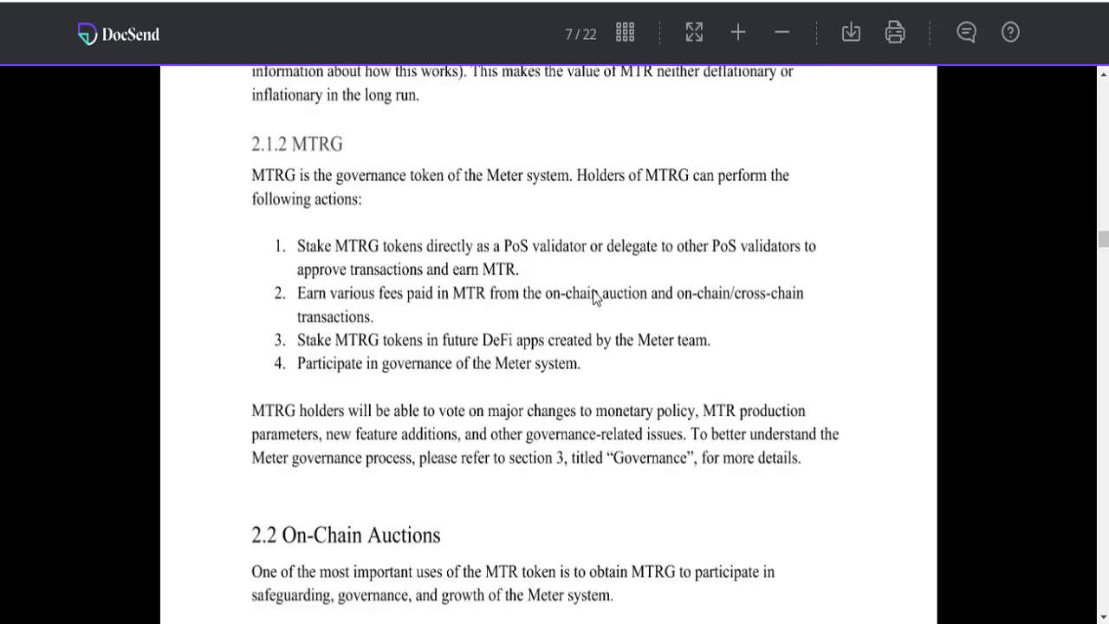
{"action": "scroll", "scroll_direction": "down", "scroll_amount": 3}
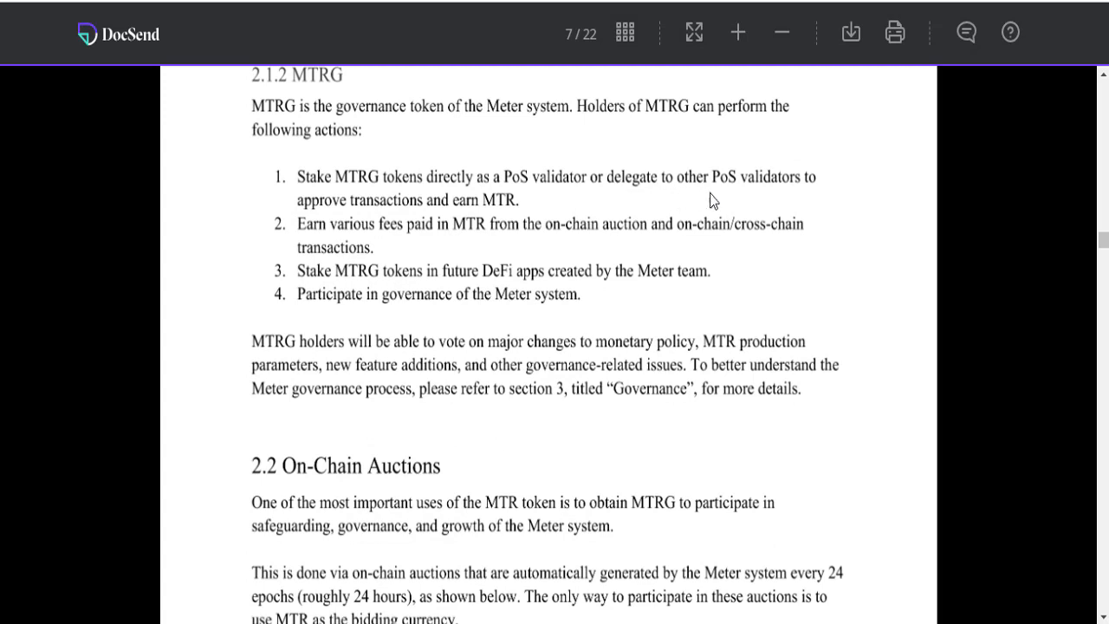
{"action": "mouse_move", "coordinate": [400, 219]}
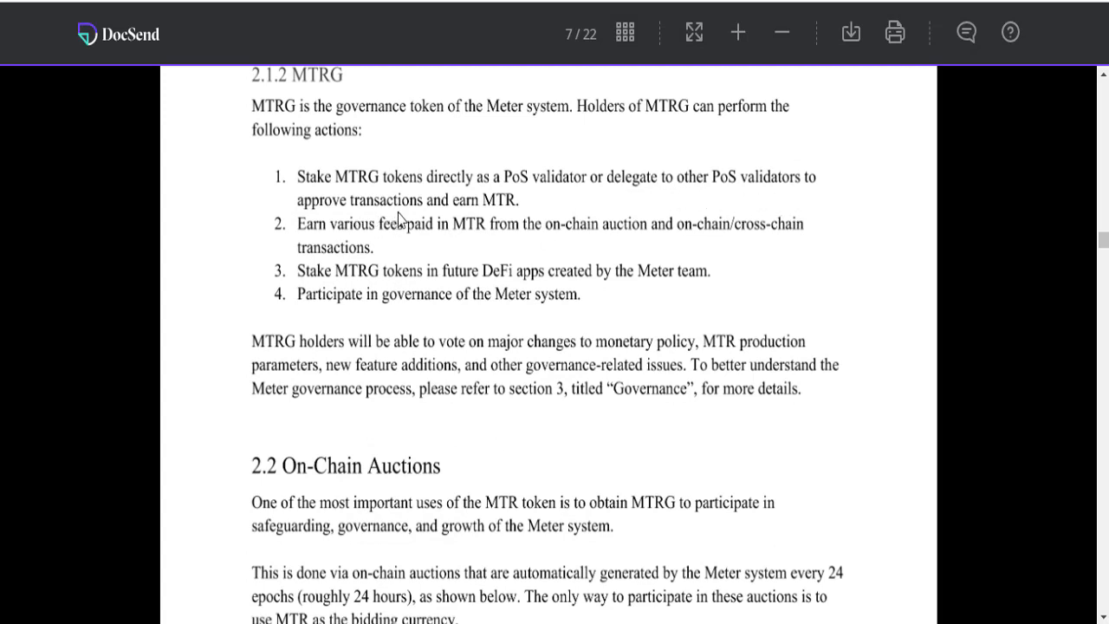
{"action": "scroll", "scroll_direction": "down", "scroll_amount": 3}
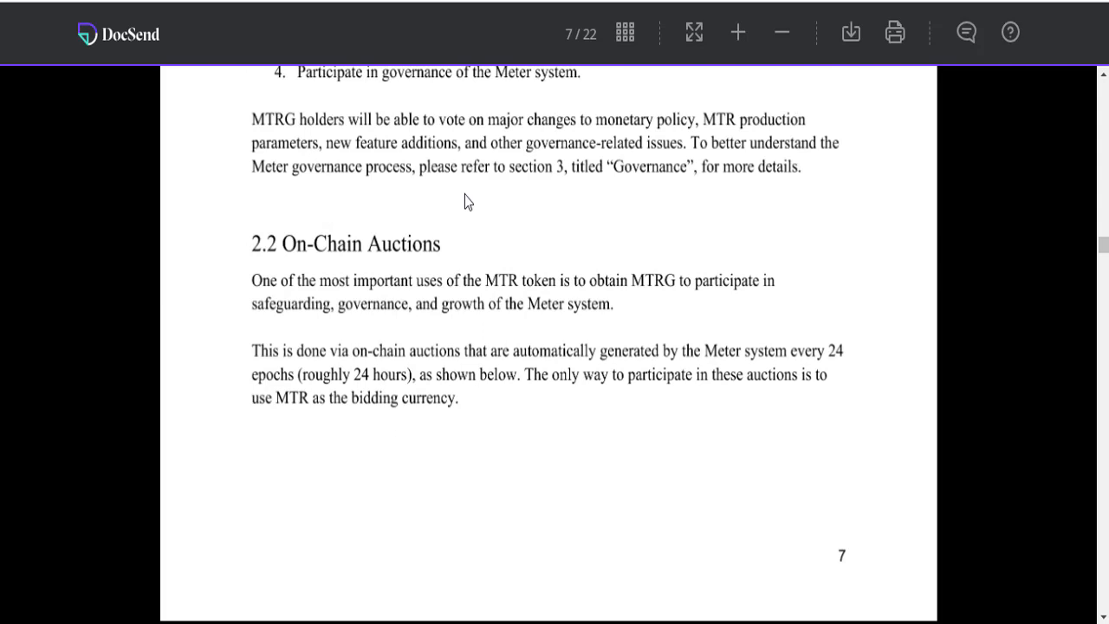
{"action": "scroll", "scroll_direction": "down", "scroll_amount": 3}
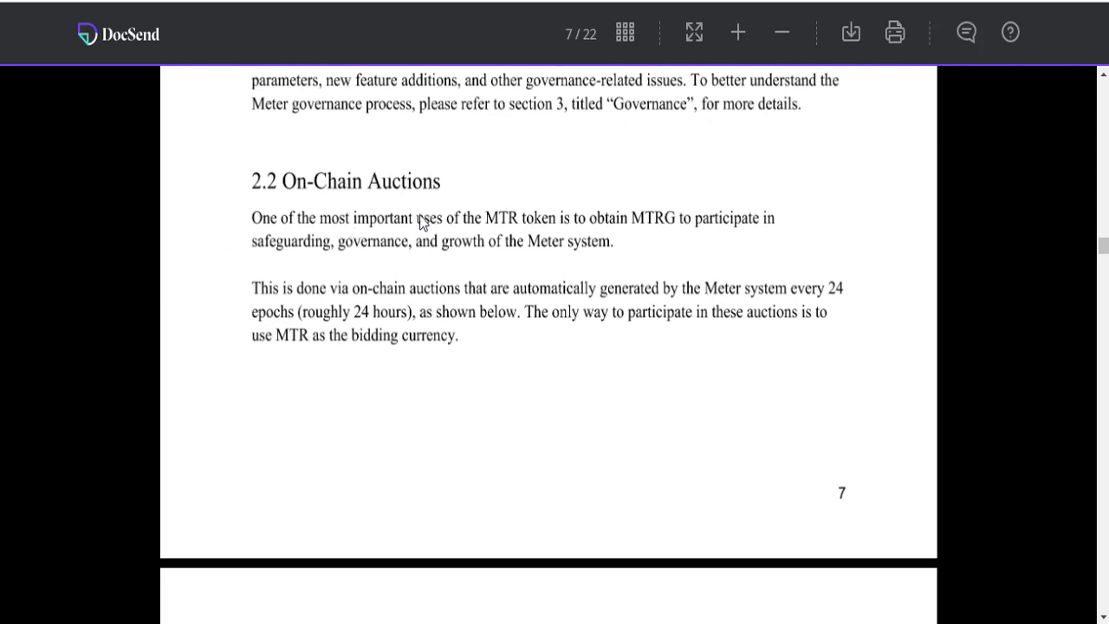
{"action": "mouse_move", "coordinate": [495, 235]}
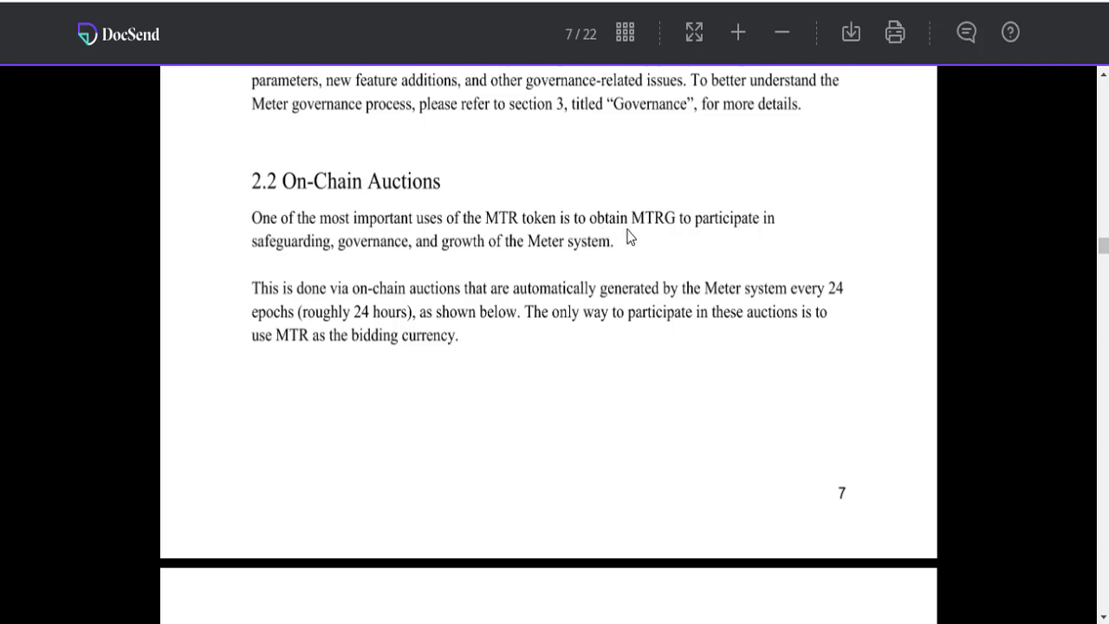
{"action": "mouse_move", "coordinate": [693, 244]}
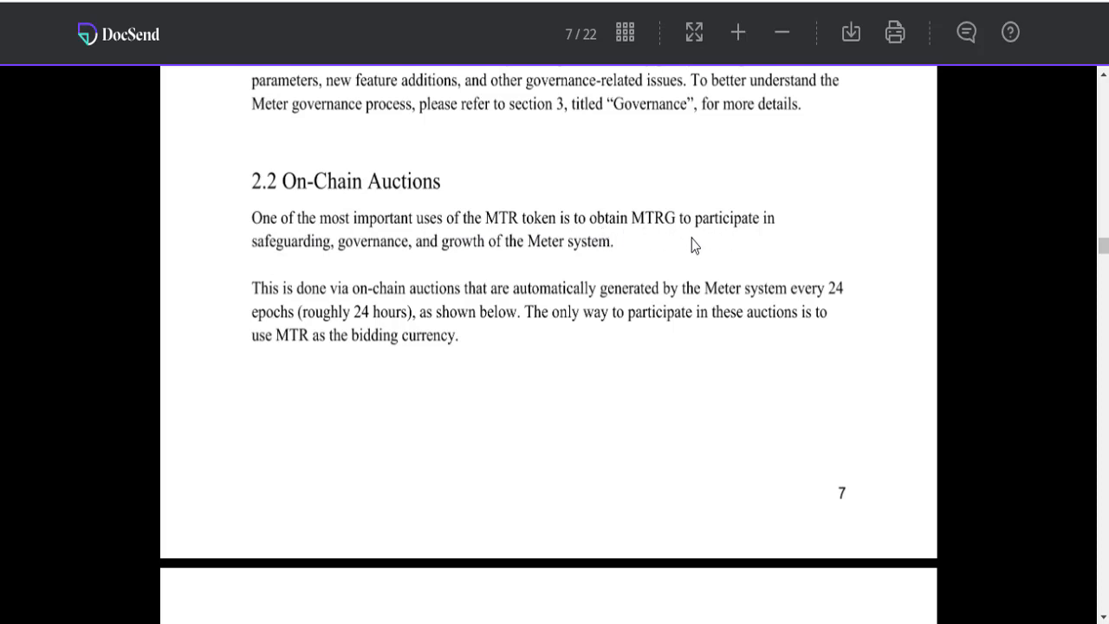
{"action": "mouse_move", "coordinate": [442, 263]}
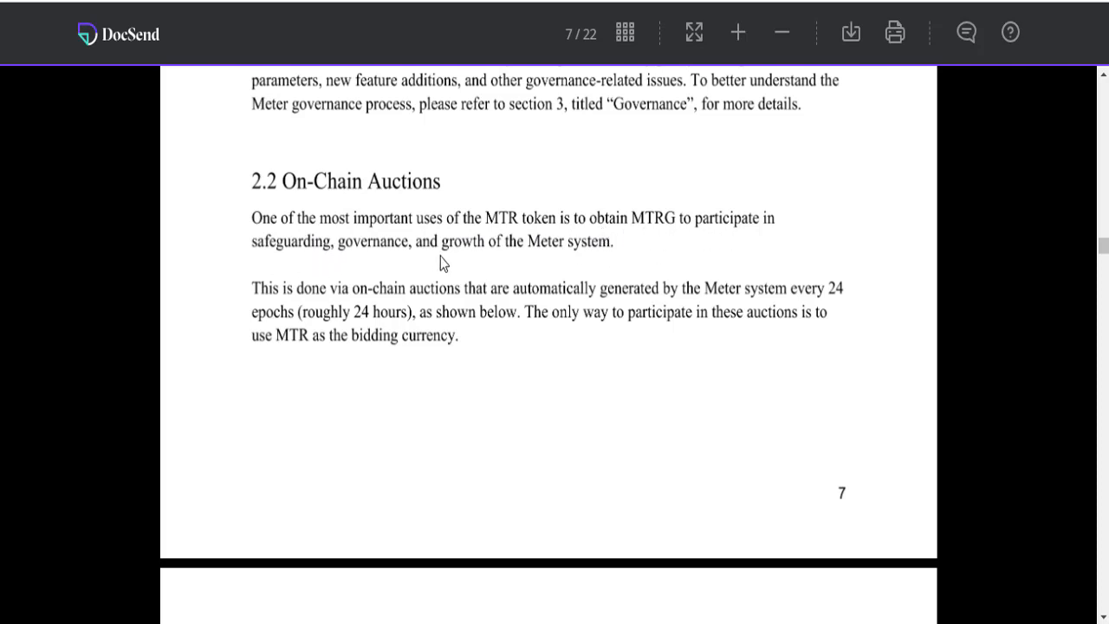
{"action": "scroll", "scroll_direction": "down", "scroll_amount": 3}
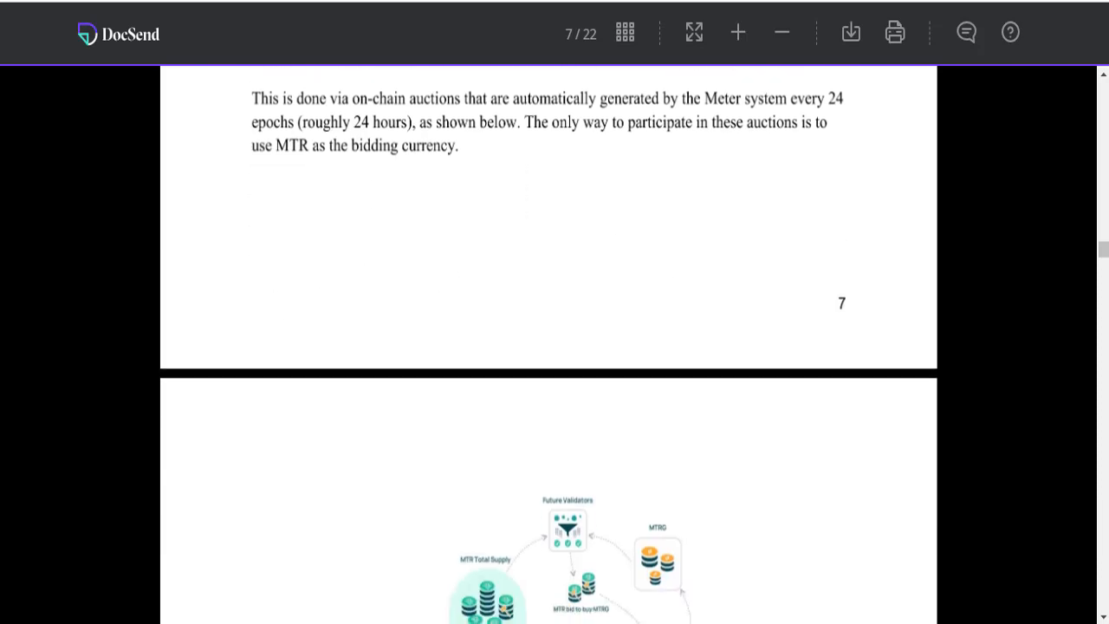
{"action": "scroll", "scroll_direction": "up", "scroll_amount": 3}
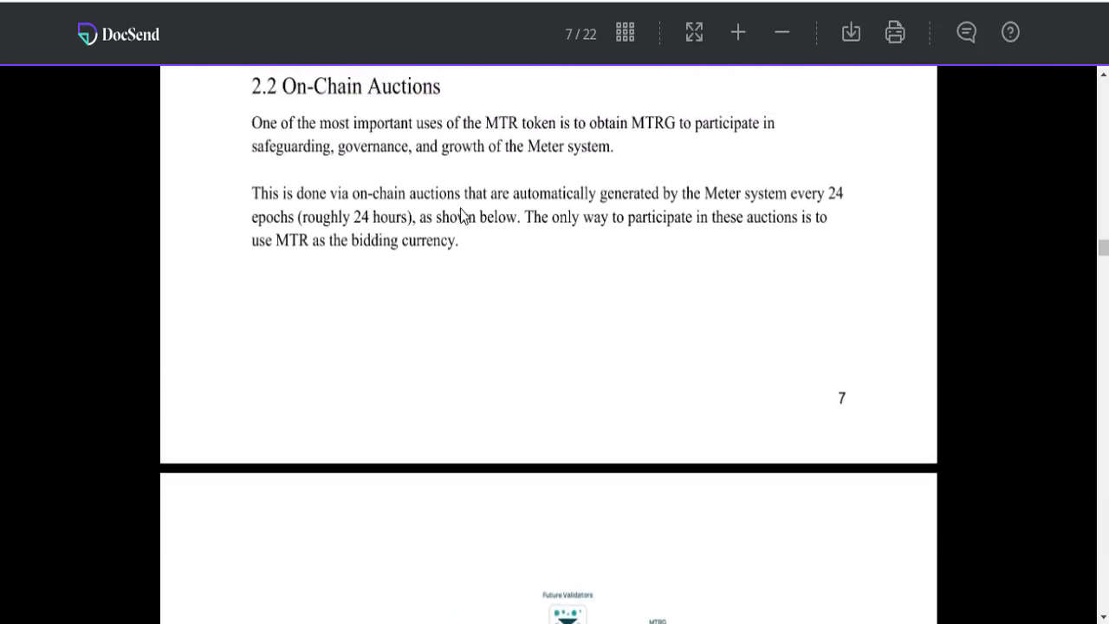
{"action": "scroll", "scroll_direction": "up", "scroll_amount": 3}
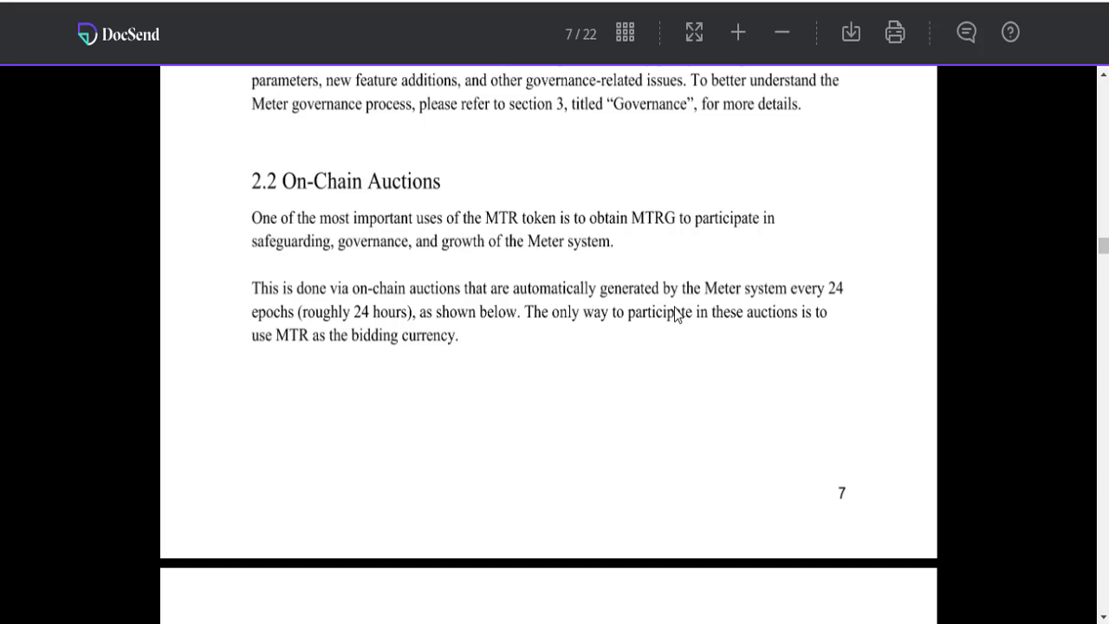
{"action": "mouse_move", "coordinate": [818, 312]}
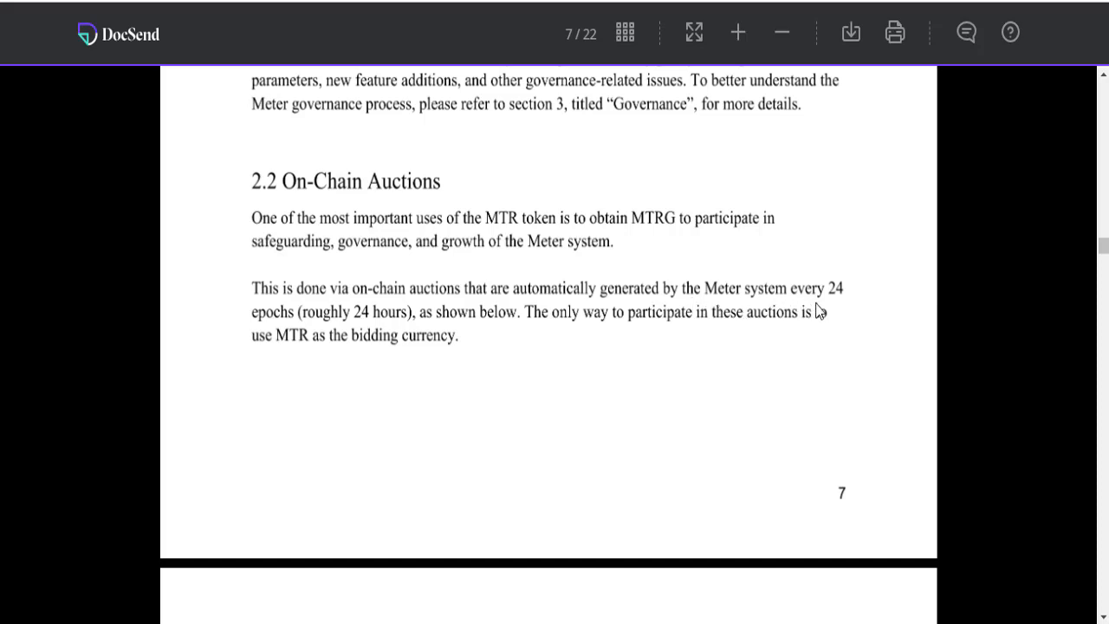
{"action": "mouse_move", "coordinate": [499, 326]}
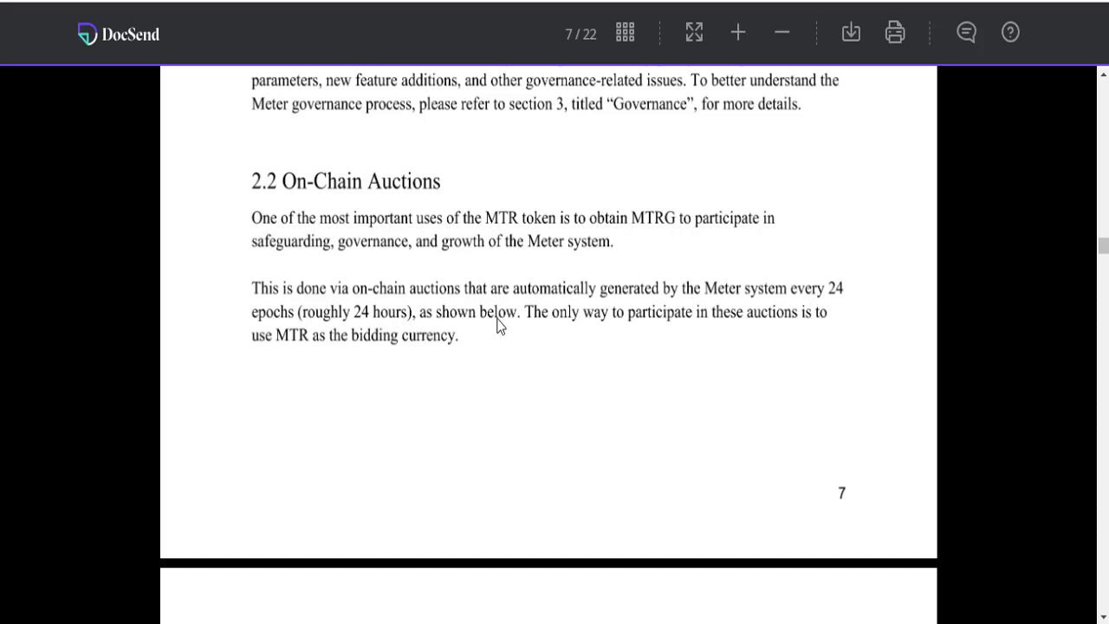
{"action": "scroll", "scroll_direction": "down", "scroll_amount": 3}
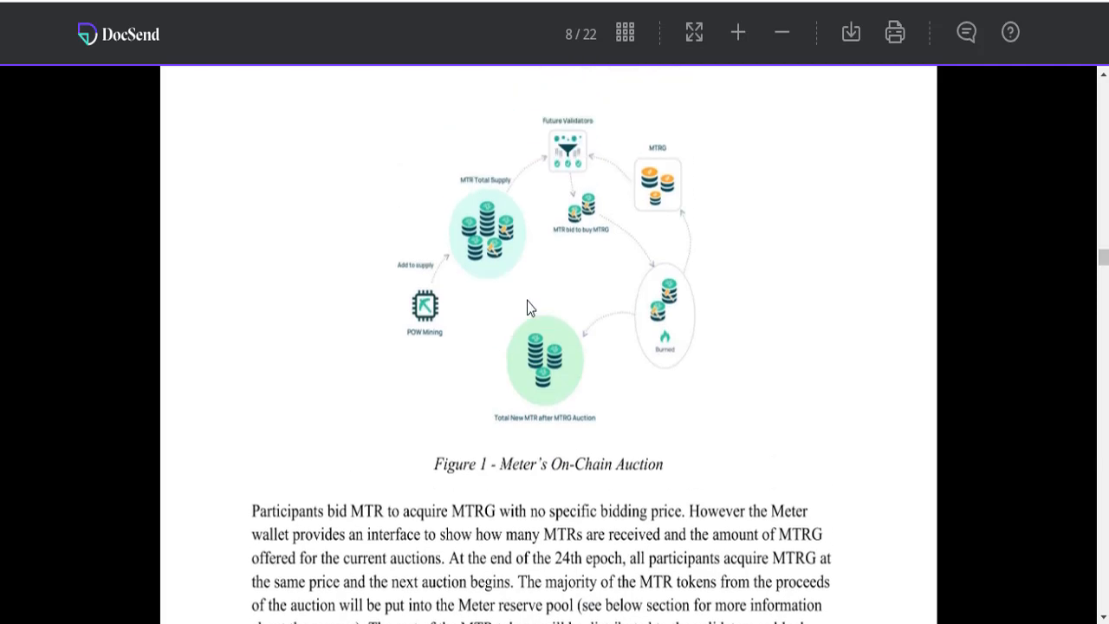
{"action": "mouse_move", "coordinate": [557, 475]}
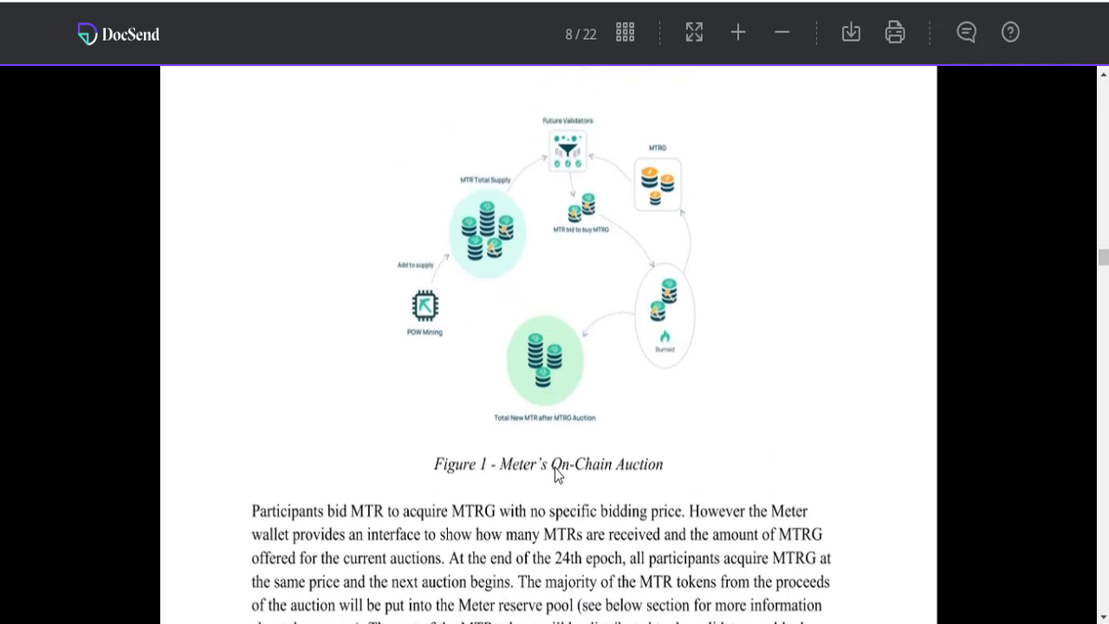
{"action": "scroll", "scroll_direction": "down", "scroll_amount": 3}
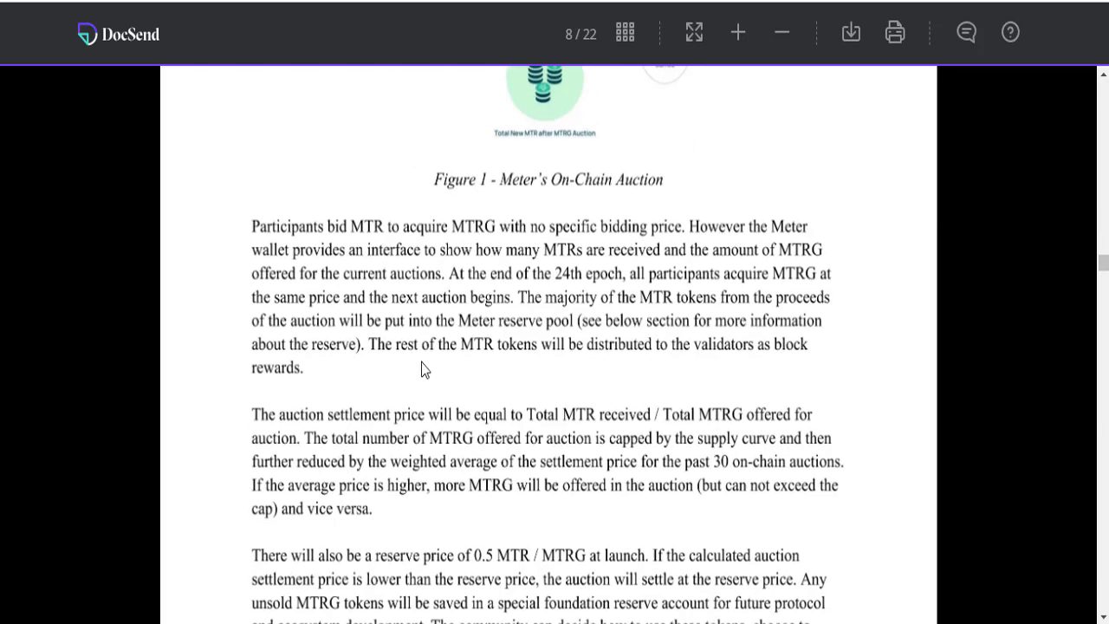
{"action": "scroll", "scroll_direction": "up", "scroll_amount": 3}
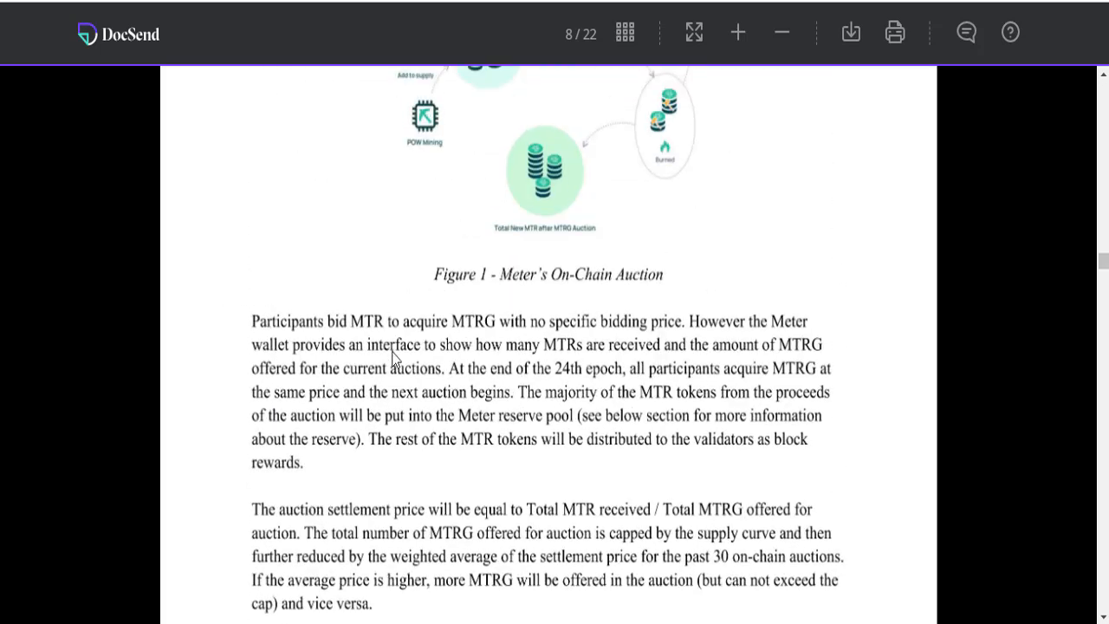
{"action": "mouse_move", "coordinate": [543, 344]}
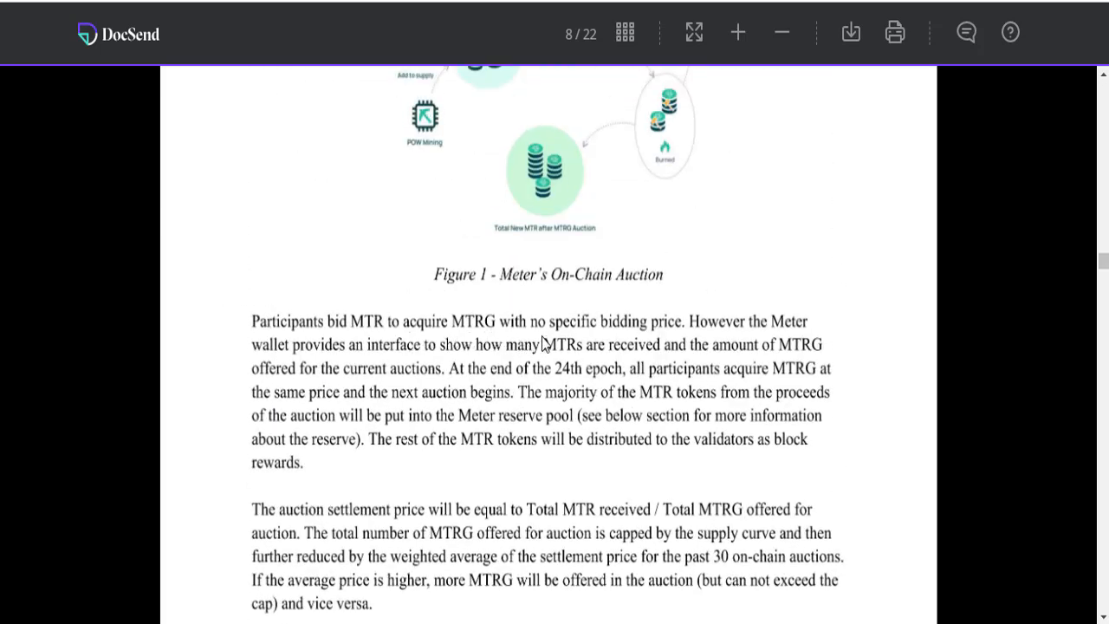
{"action": "scroll", "scroll_direction": "down", "scroll_amount": 3}
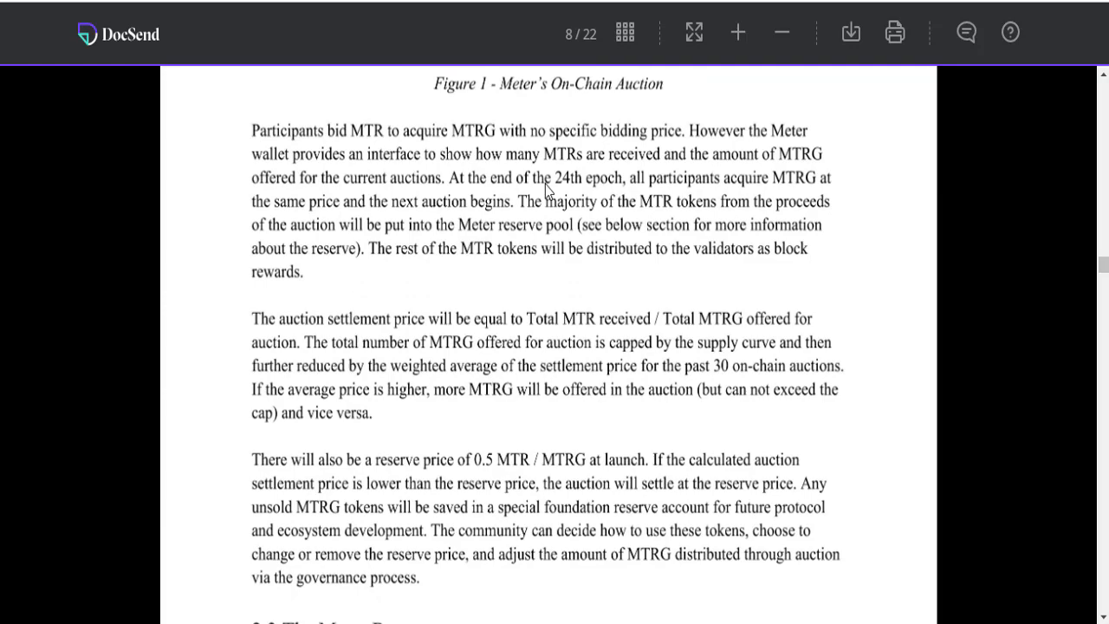
{"action": "scroll", "scroll_direction": "down", "scroll_amount": 3}
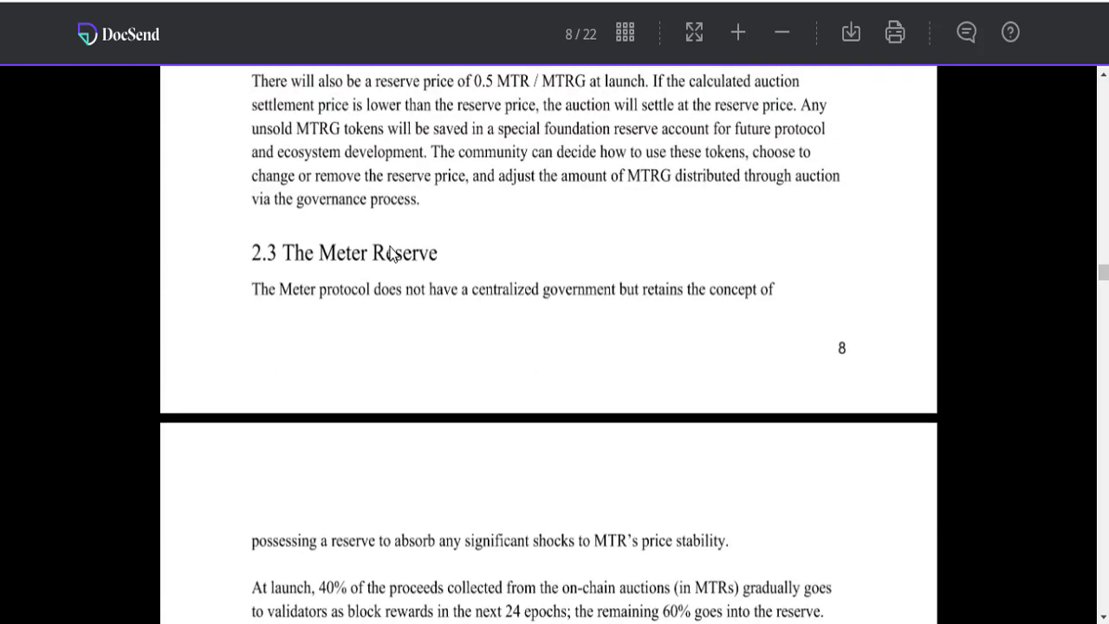
{"action": "scroll", "scroll_direction": "down", "scroll_amount": 3}
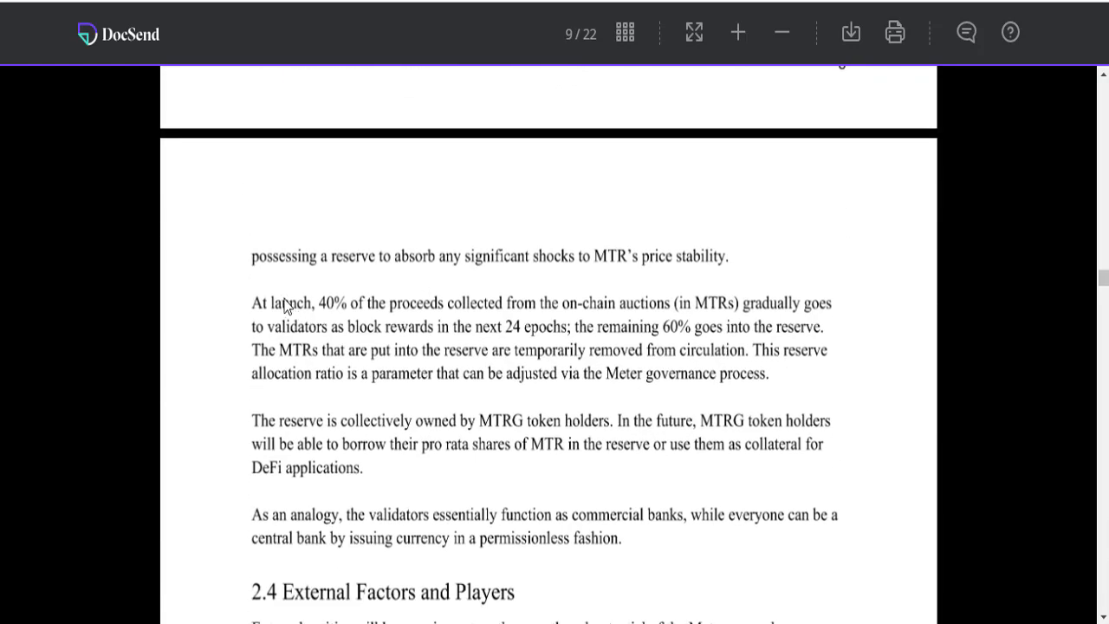
{"action": "scroll", "scroll_direction": "down", "scroll_amount": 3}
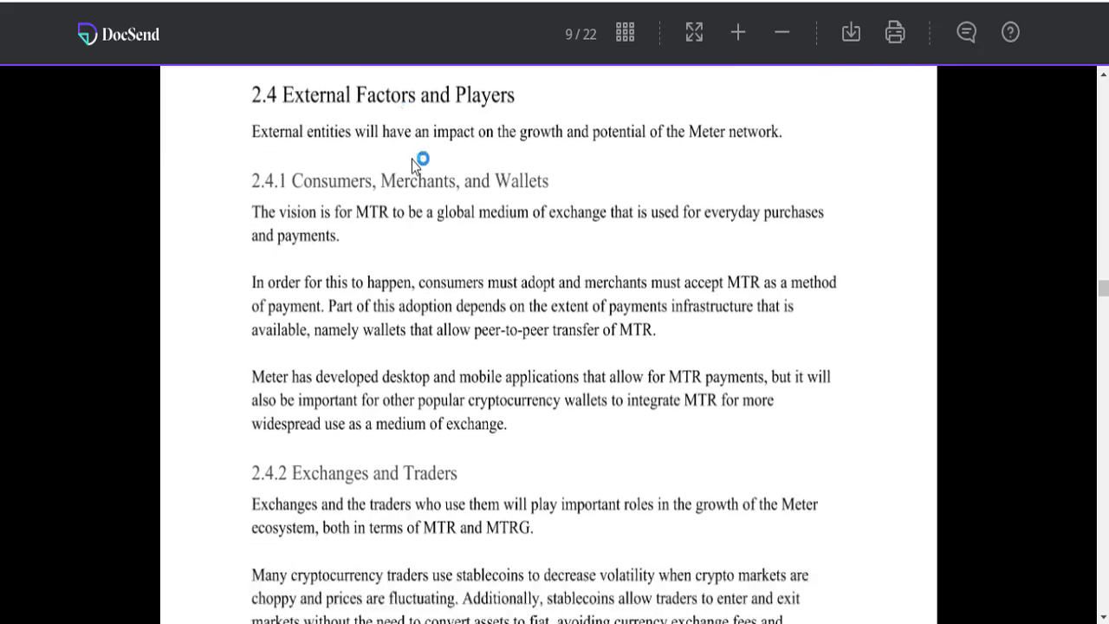
{"action": "scroll", "scroll_direction": "down", "scroll_amount": 3}
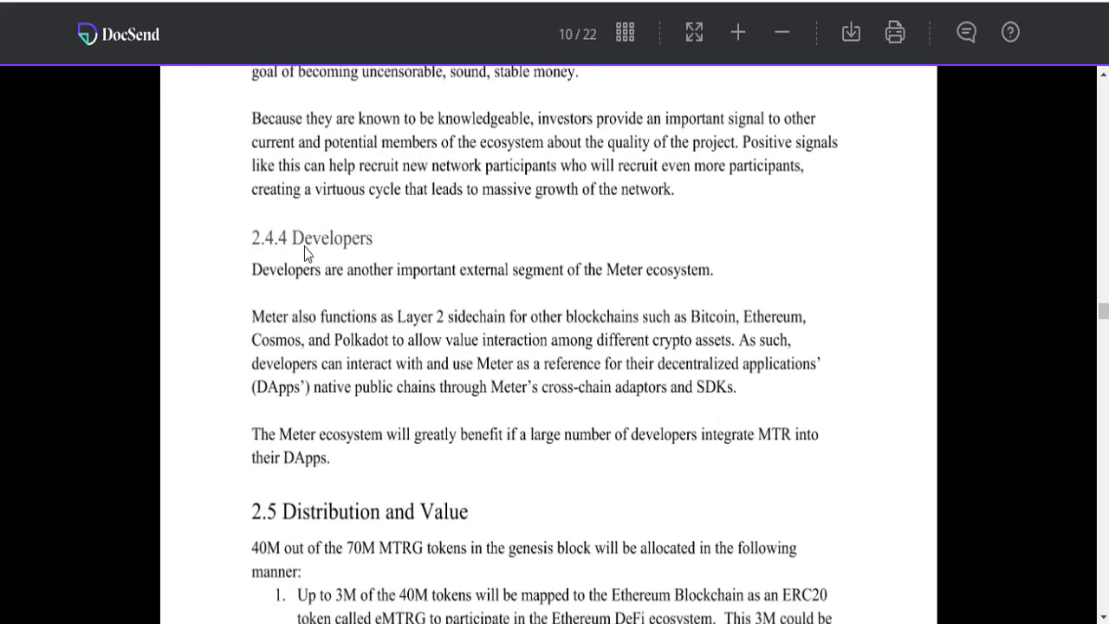
{"action": "scroll", "scroll_direction": "down", "scroll_amount": 3}
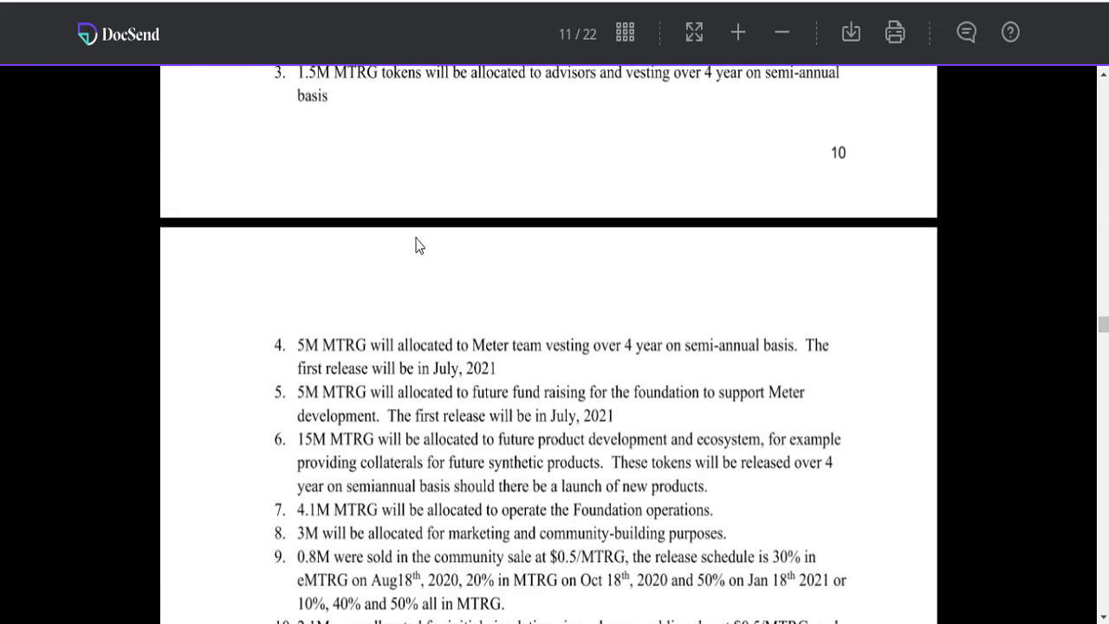
{"action": "scroll", "scroll_direction": "down", "scroll_amount": 3}
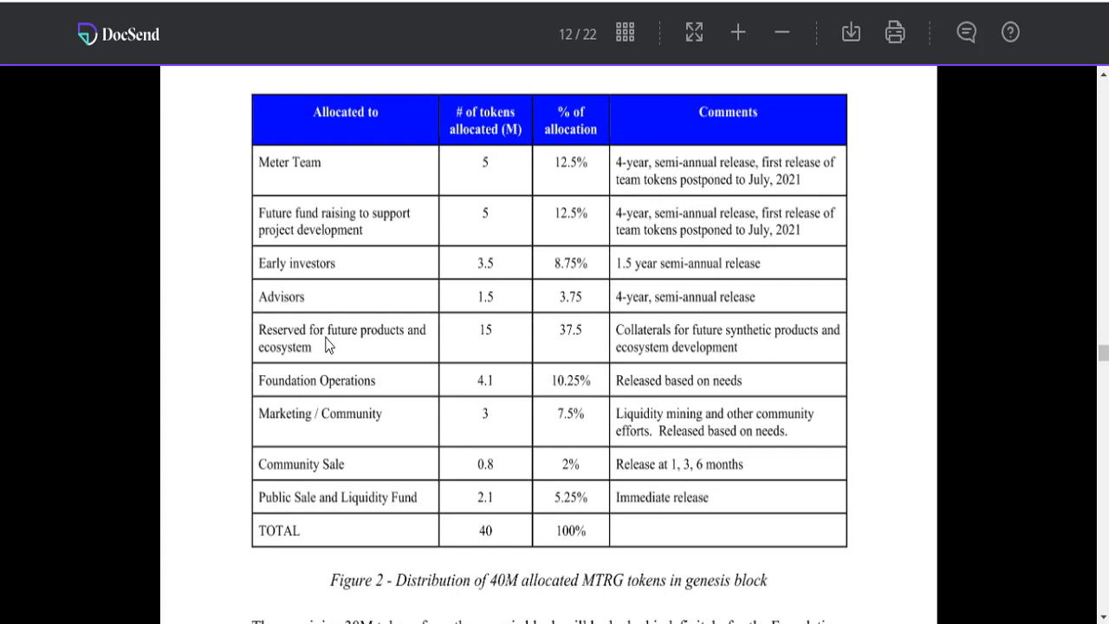
{"action": "mouse_move", "coordinate": [360, 257]}
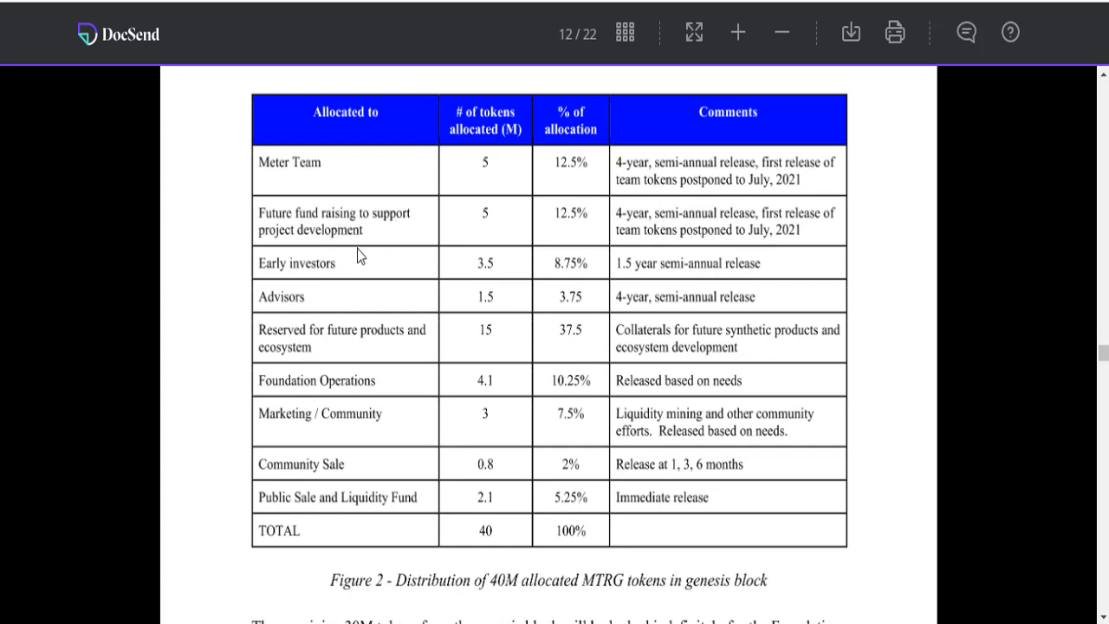
{"action": "mouse_move", "coordinate": [383, 324]}
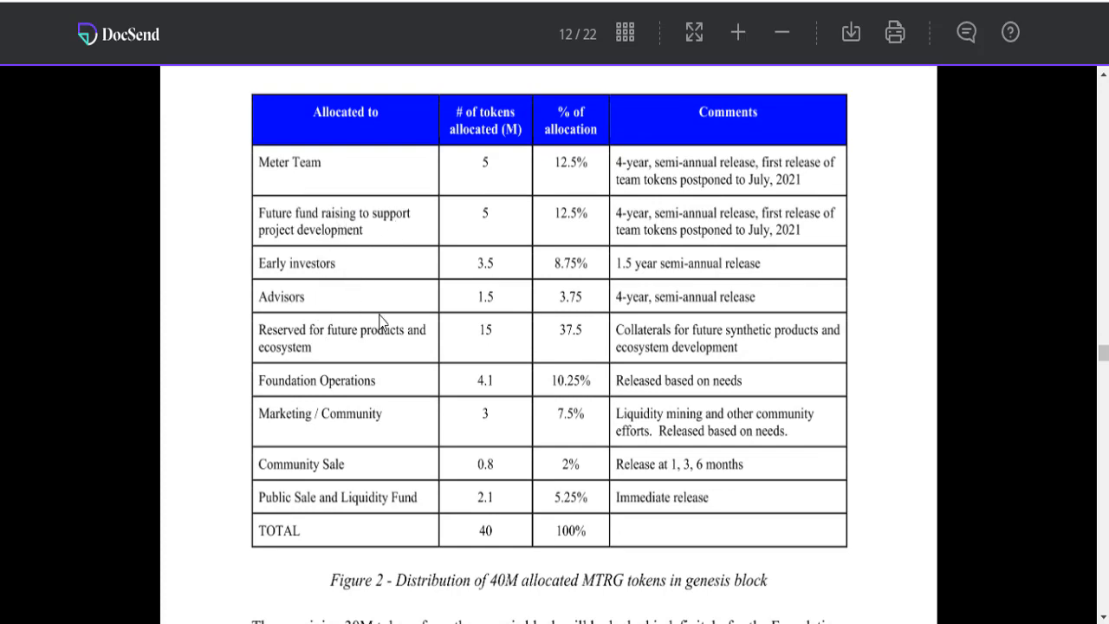
{"action": "scroll", "scroll_direction": "down", "scroll_amount": 3}
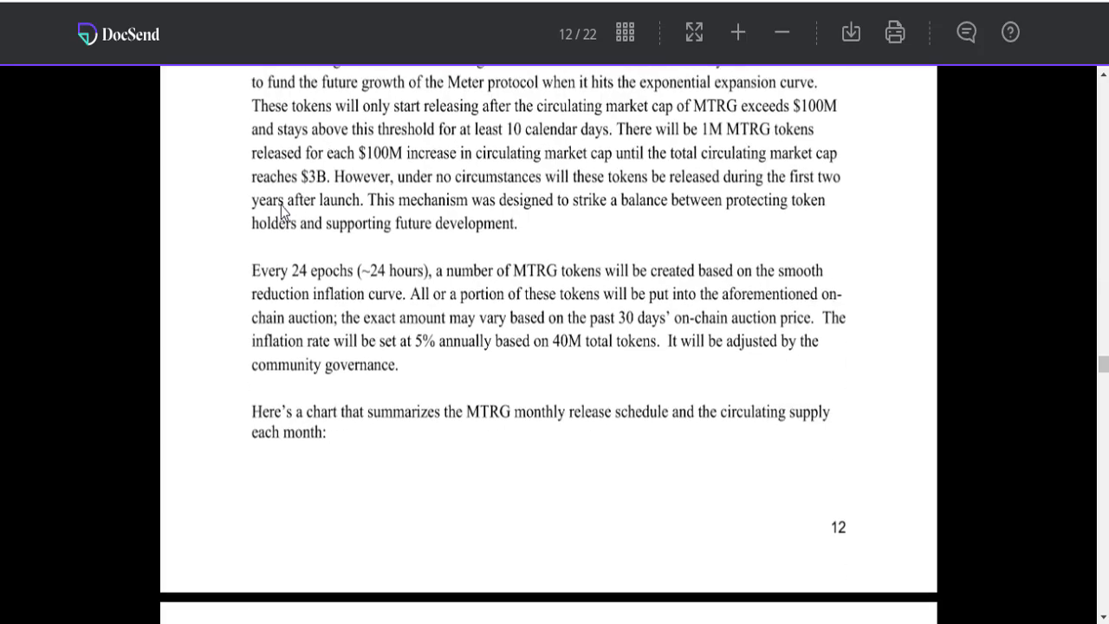
{"action": "scroll", "scroll_direction": "down", "scroll_amount": 3}
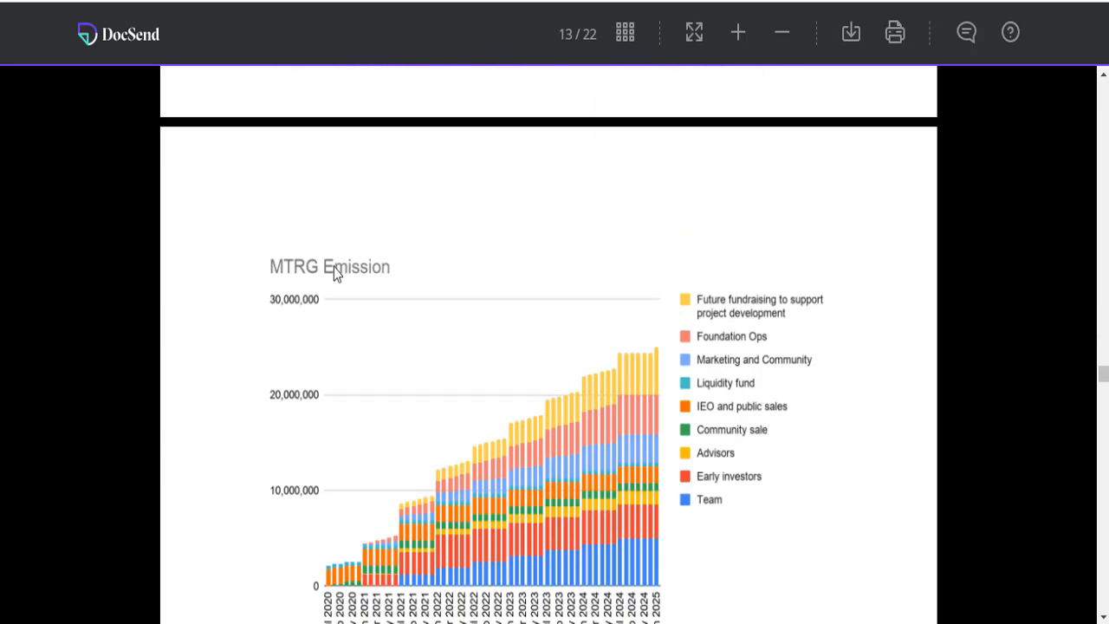
{"action": "scroll", "scroll_direction": "down", "scroll_amount": 3}
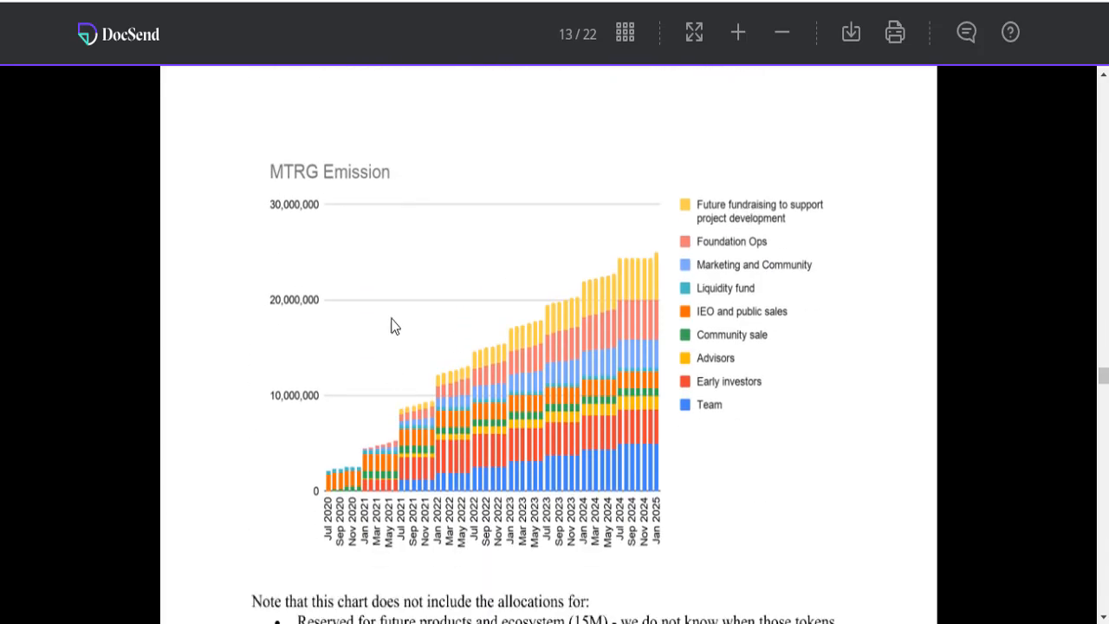
{"action": "scroll", "scroll_direction": "down", "scroll_amount": 3}
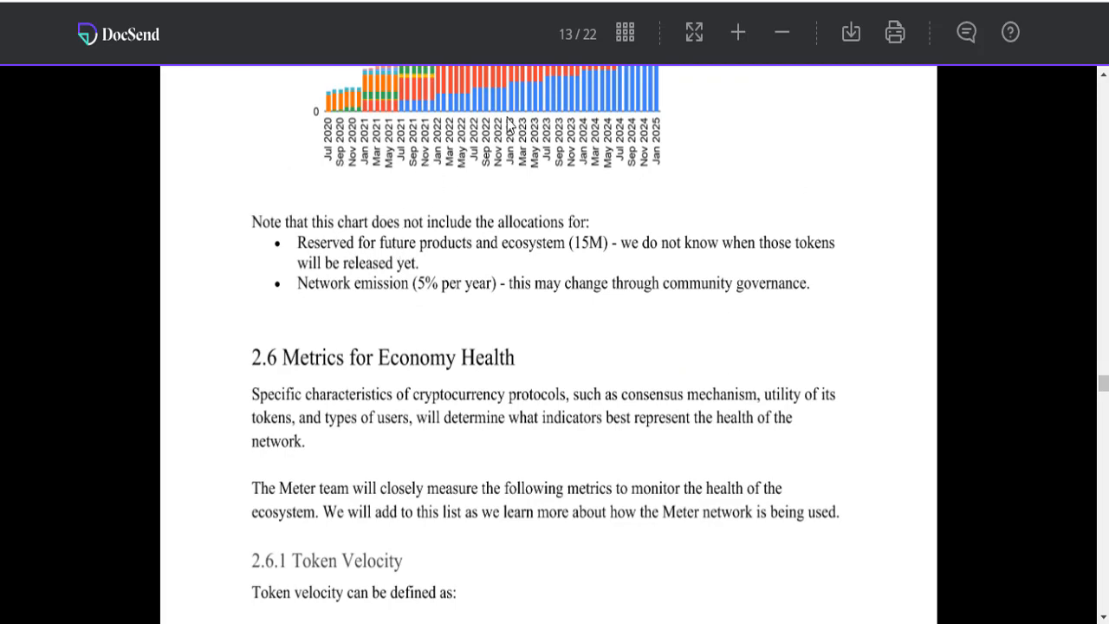
{"action": "scroll", "scroll_direction": "down", "scroll_amount": 3}
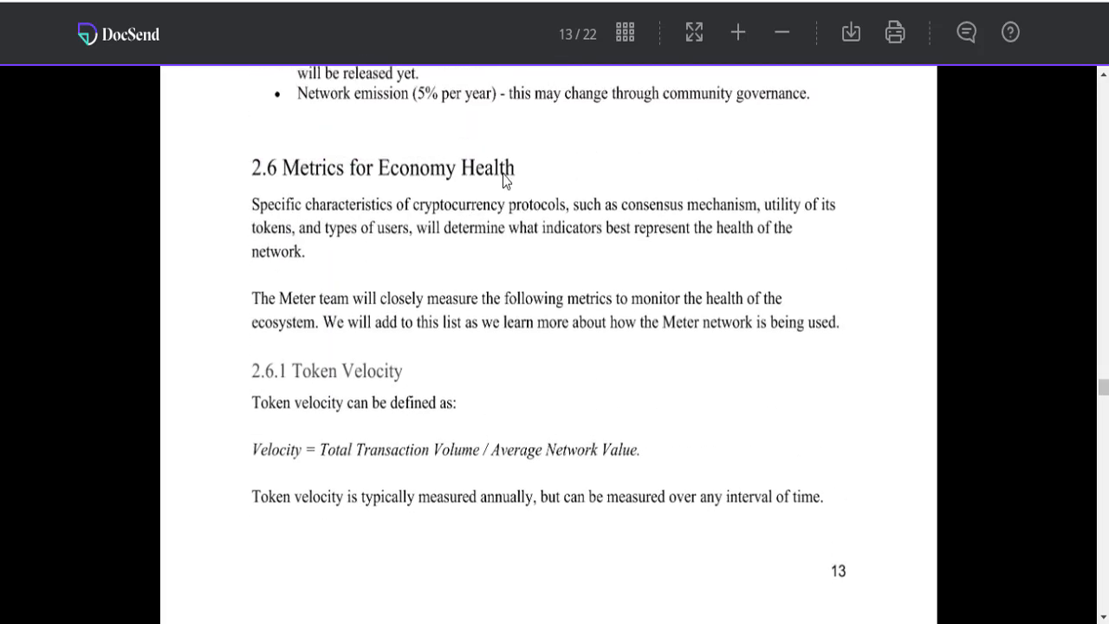
{"action": "scroll", "scroll_direction": "down", "scroll_amount": 3}
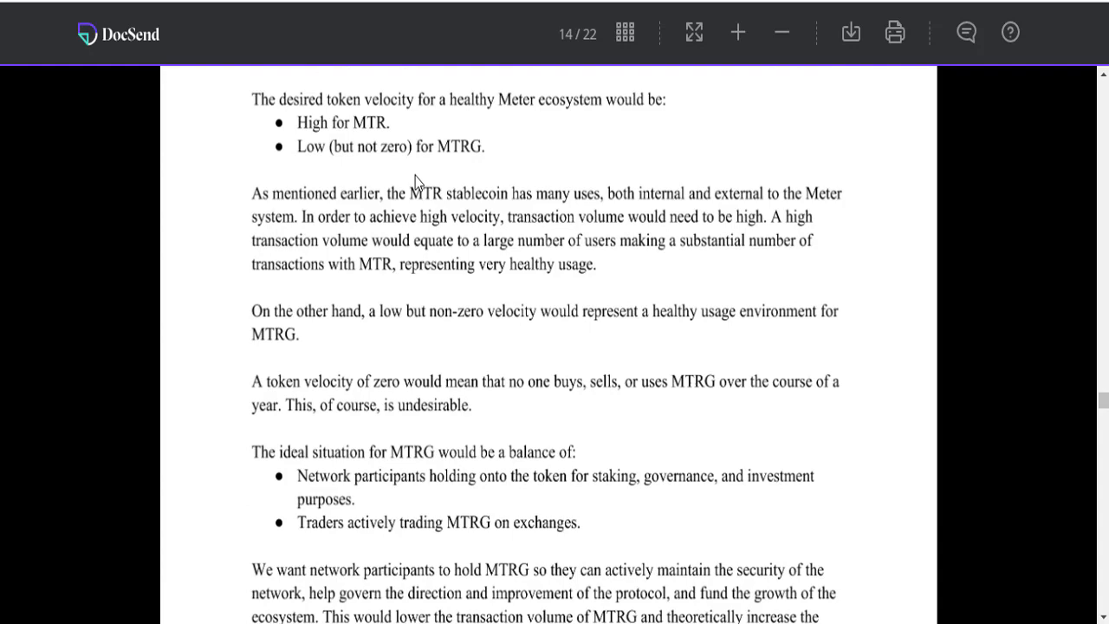
{"action": "scroll", "scroll_direction": "down", "scroll_amount": 3}
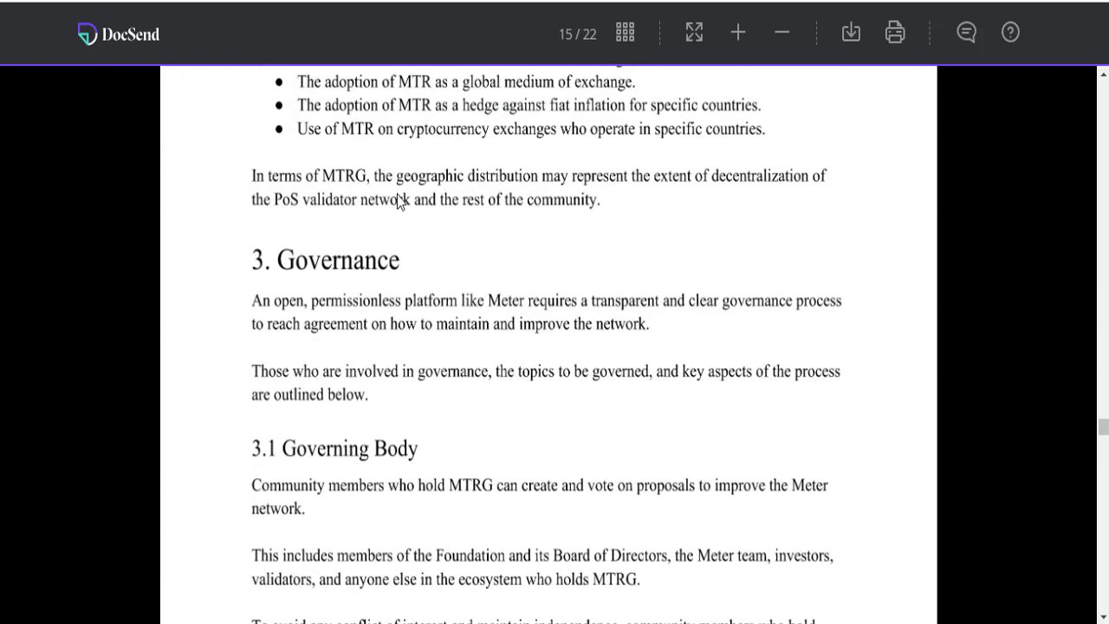
{"action": "scroll", "scroll_direction": "down", "scroll_amount": 3}
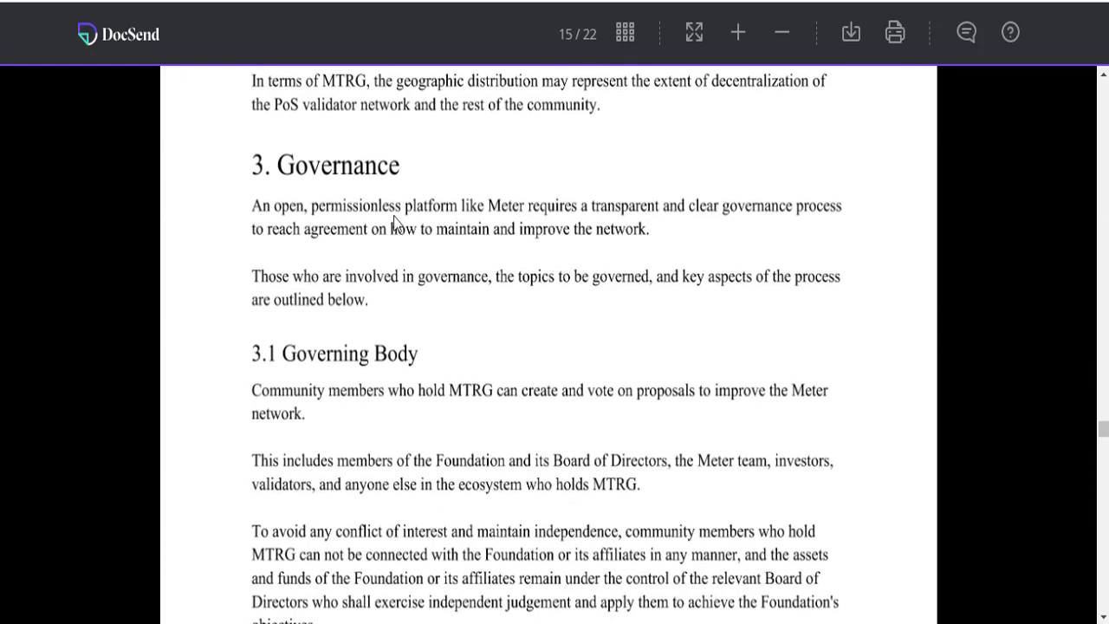
{"action": "mouse_move", "coordinate": [596, 219]}
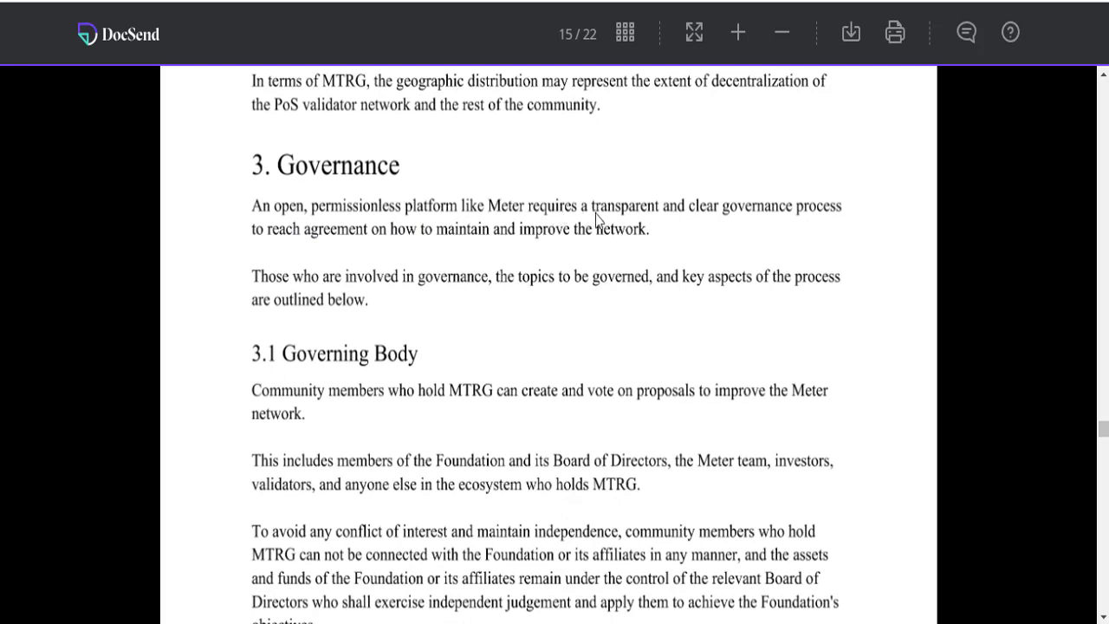
{"action": "mouse_move", "coordinate": [824, 241]}
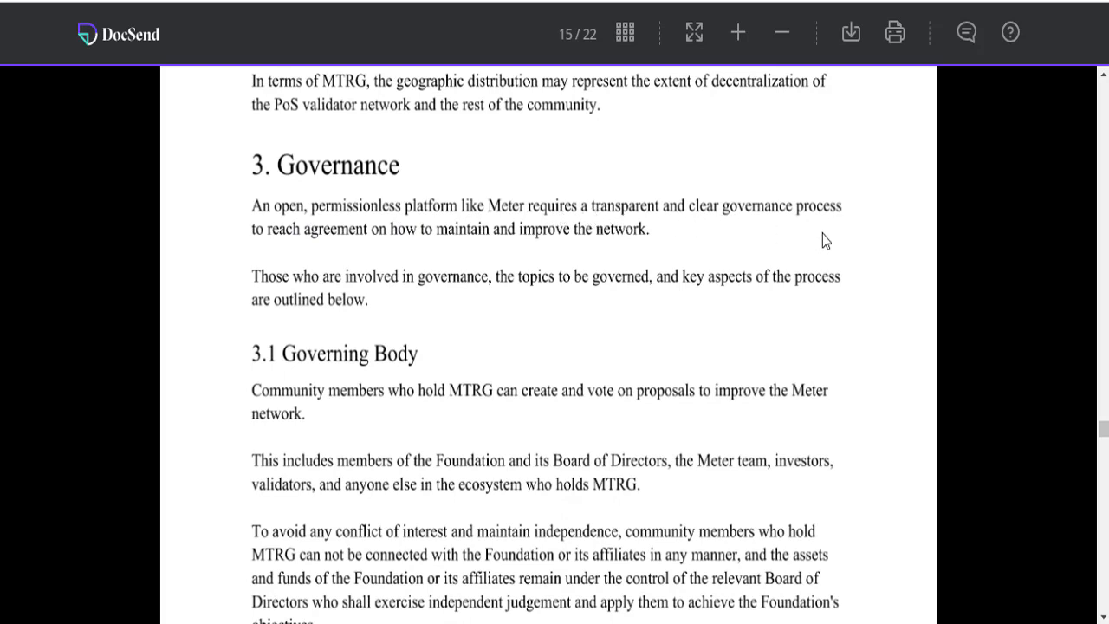
{"action": "mouse_move", "coordinate": [433, 251]}
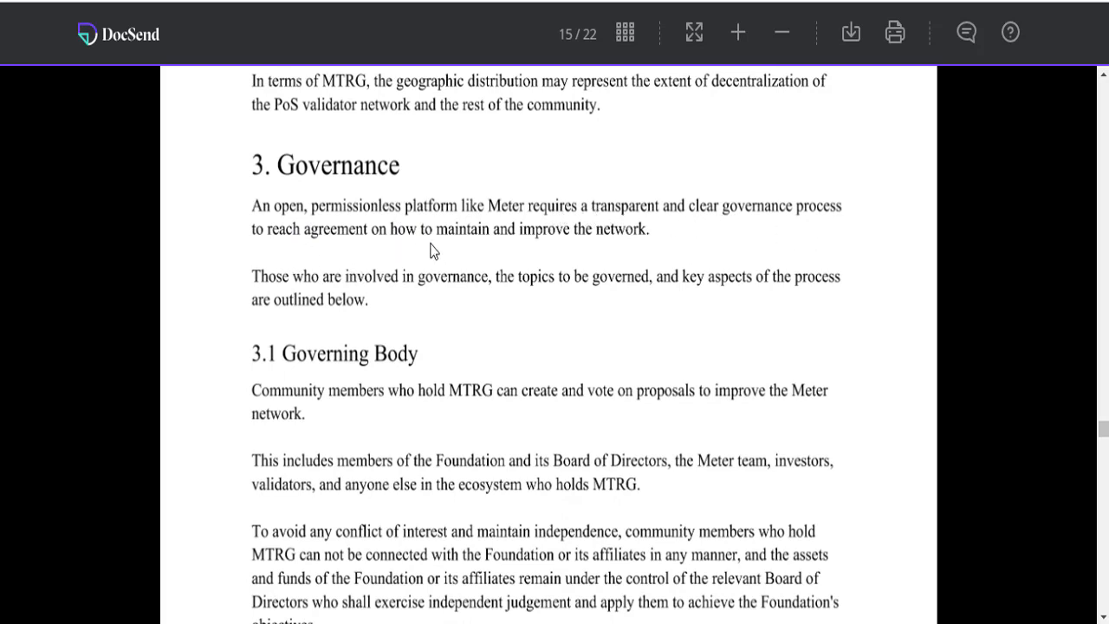
{"action": "mouse_move", "coordinate": [586, 246]}
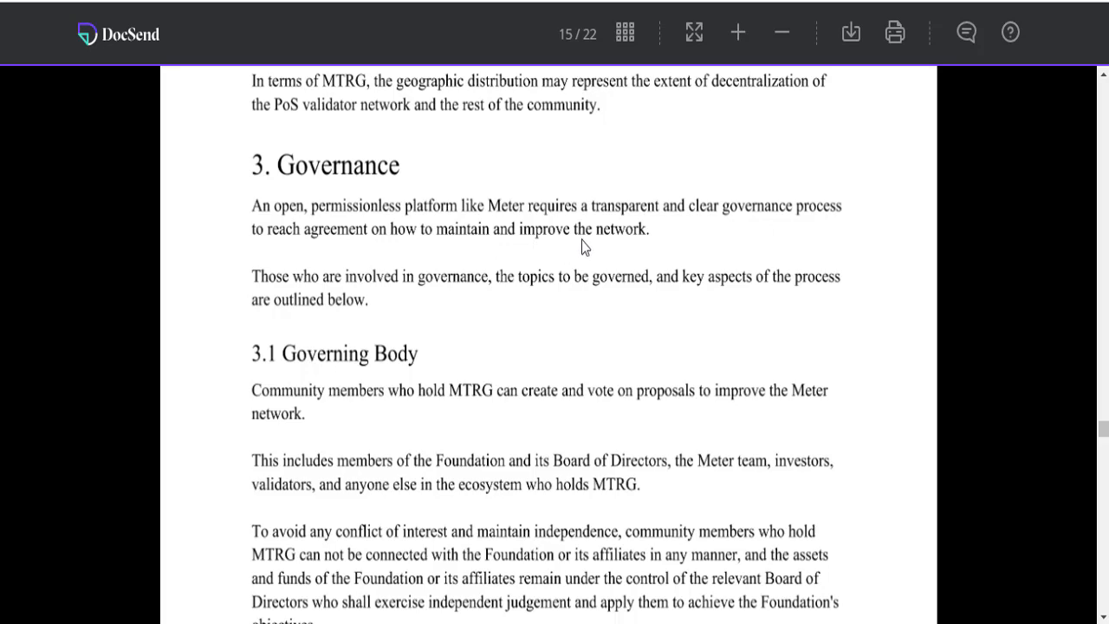
{"action": "scroll", "scroll_direction": "down", "scroll_amount": 3}
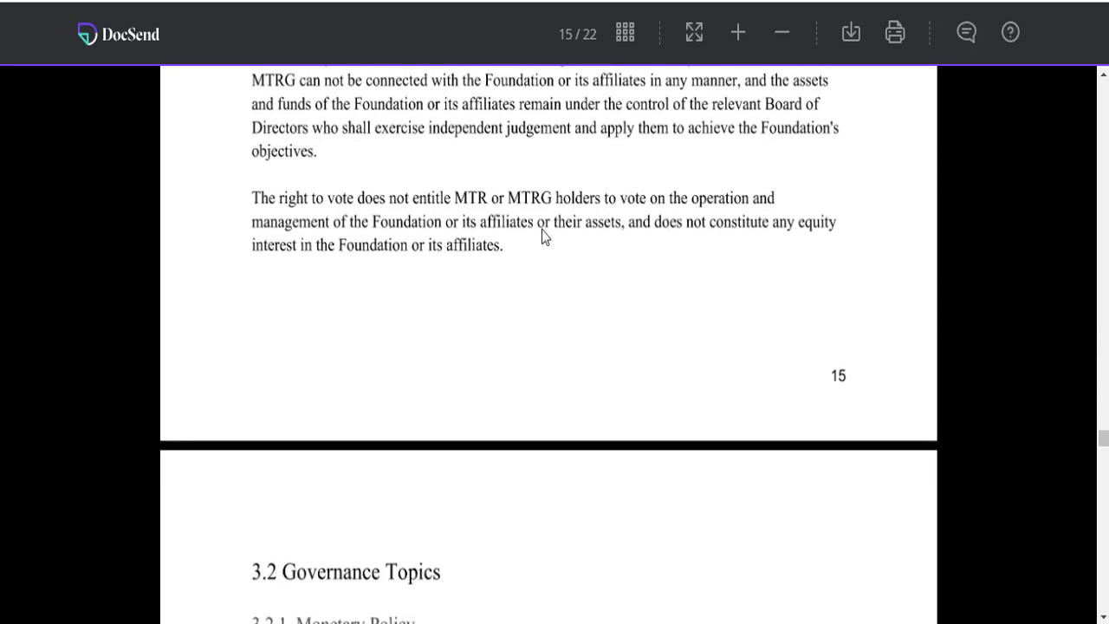
{"action": "scroll", "scroll_direction": "down", "scroll_amount": 3}
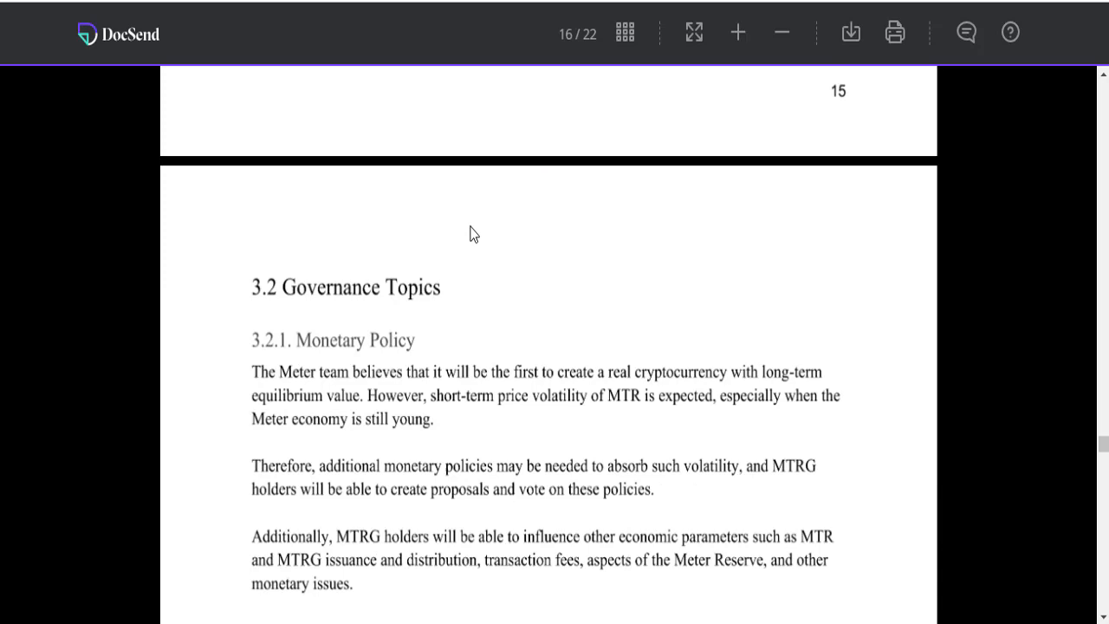
{"action": "scroll", "scroll_direction": "down", "scroll_amount": 3}
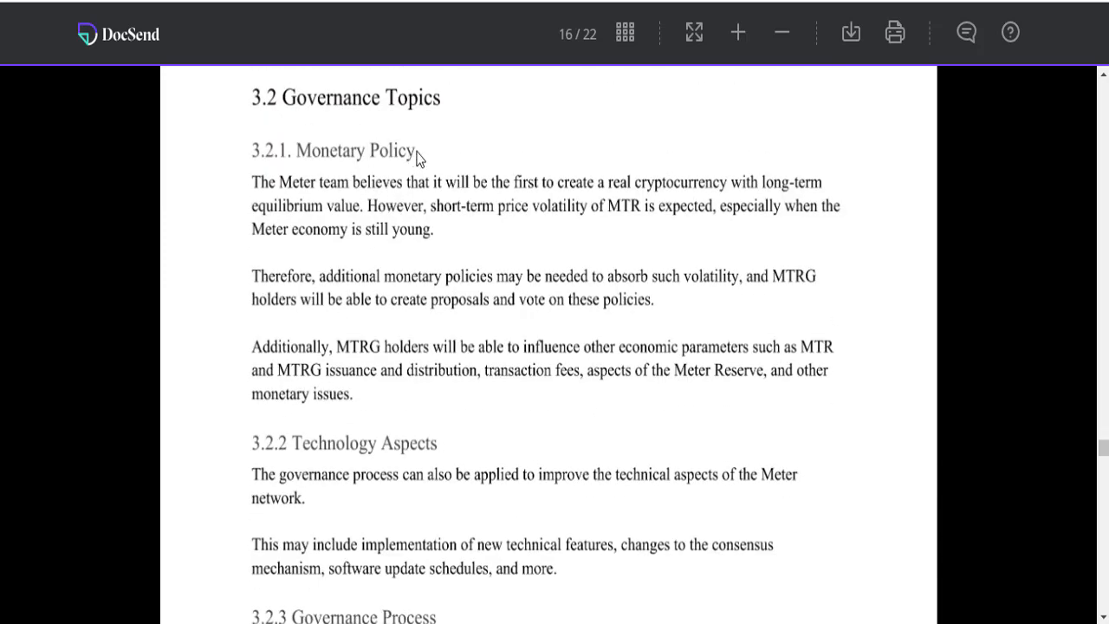
{"action": "mouse_move", "coordinate": [390, 206]}
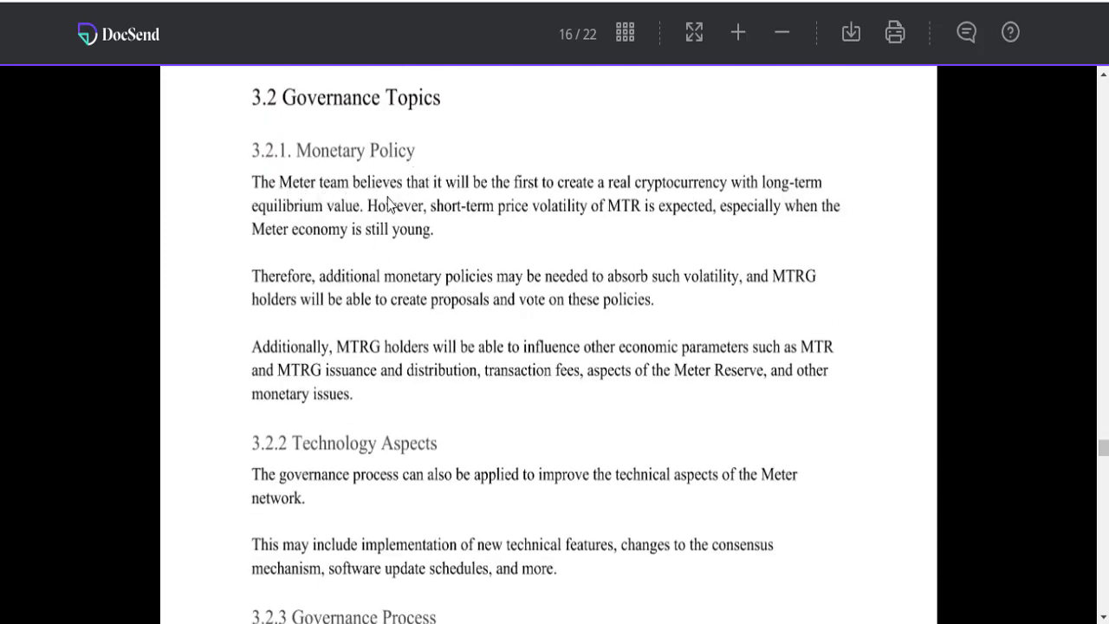
{"action": "mouse_move", "coordinate": [596, 200]}
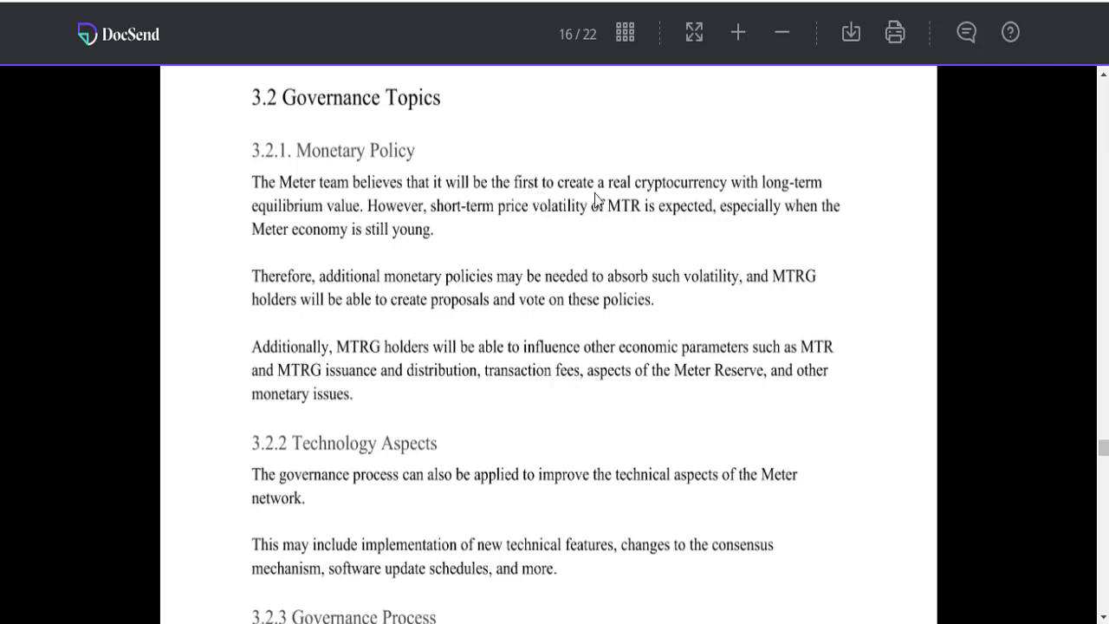
{"action": "mouse_move", "coordinate": [771, 206]}
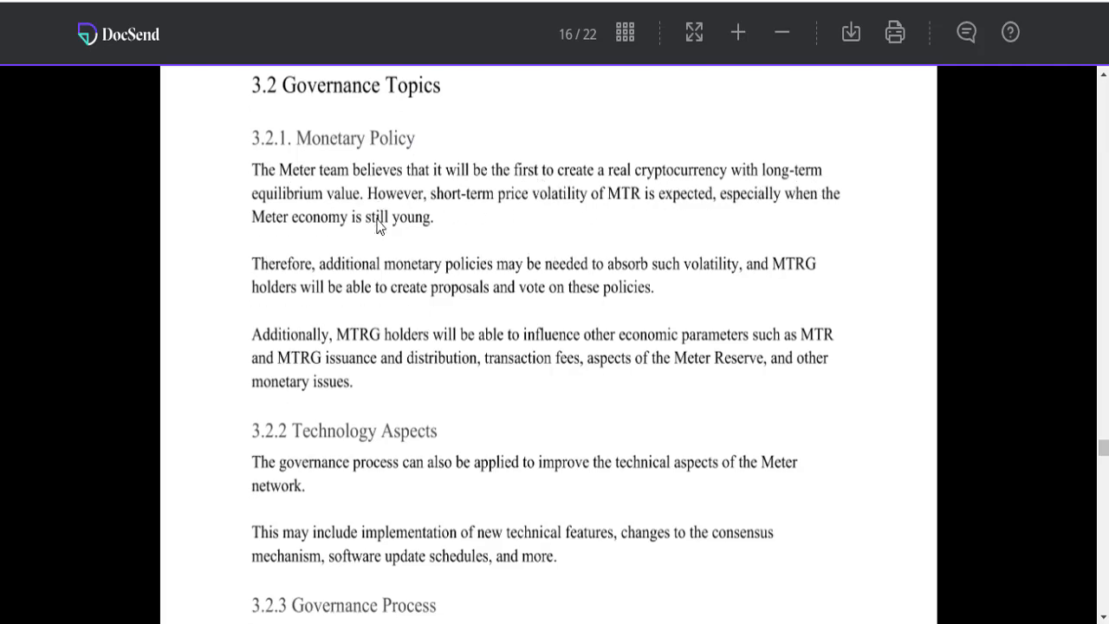
{"action": "scroll", "scroll_direction": "down", "scroll_amount": 3}
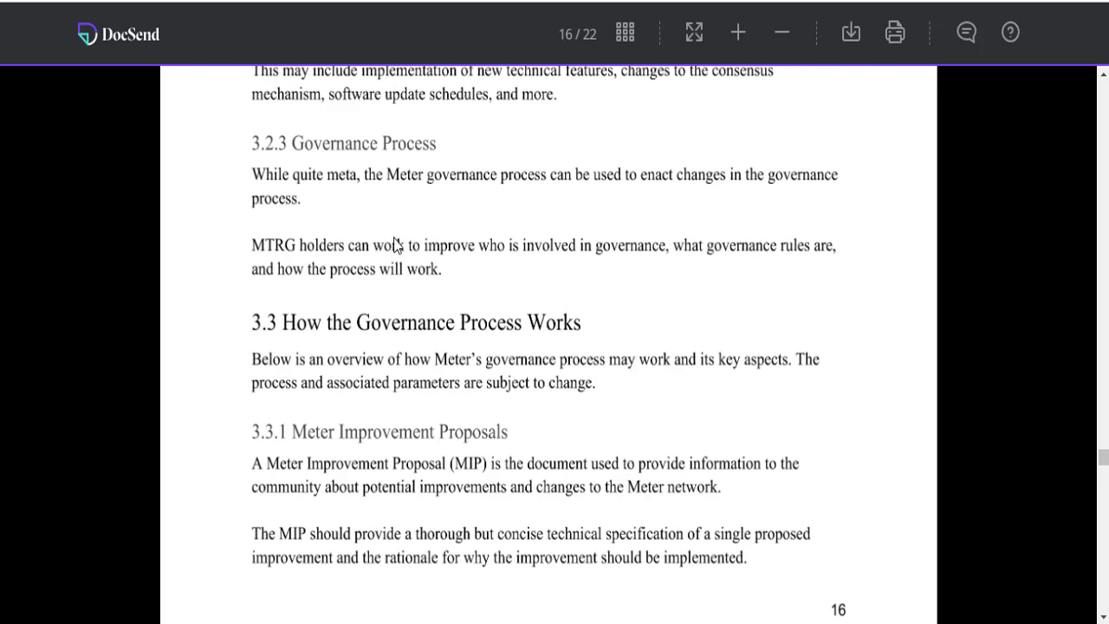
{"action": "scroll", "scroll_direction": "down", "scroll_amount": 3}
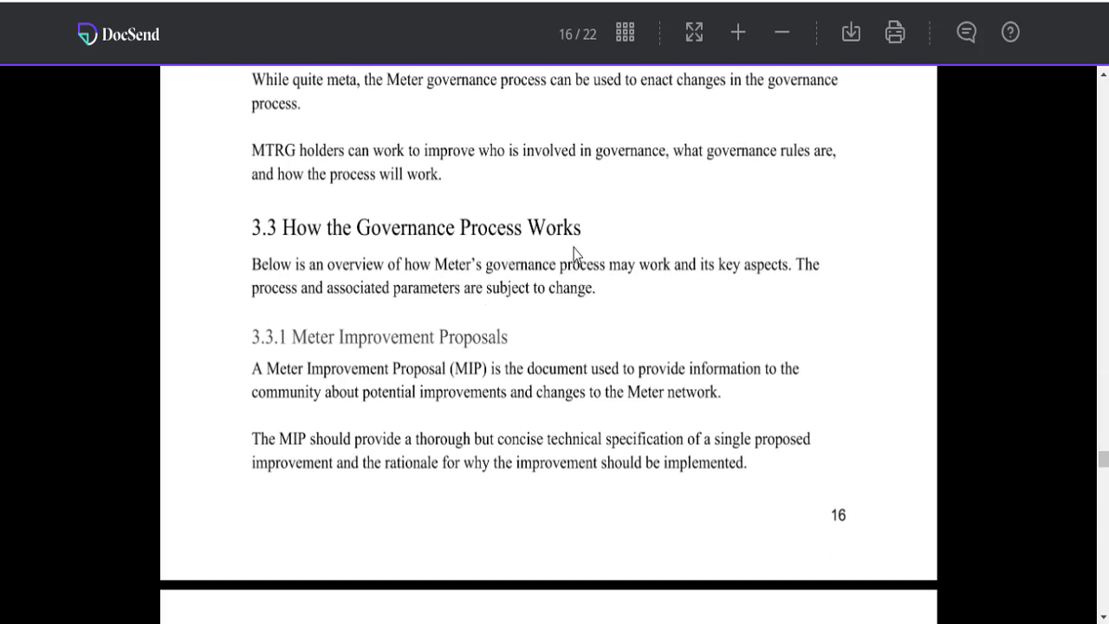
{"action": "scroll", "scroll_direction": "down", "scroll_amount": 3}
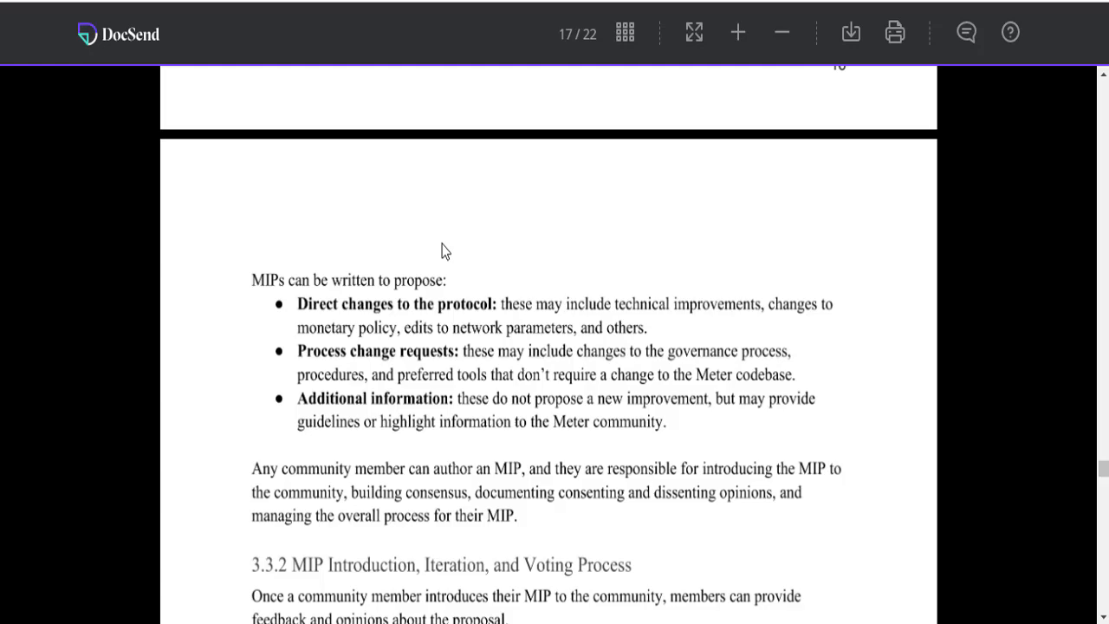
{"action": "scroll", "scroll_direction": "up", "scroll_amount": 3}
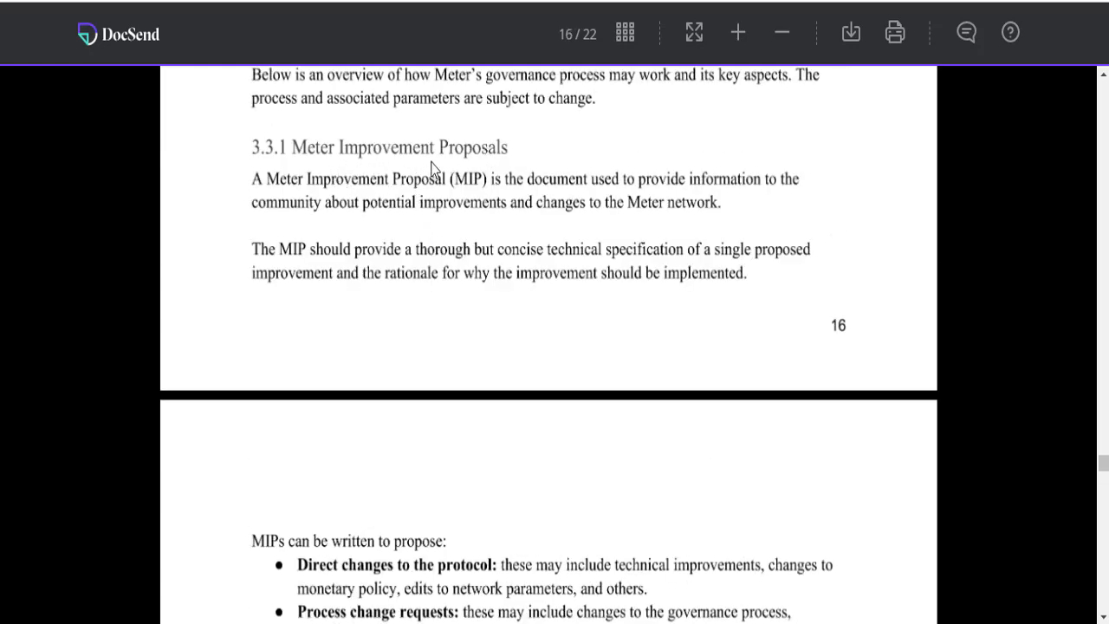
{"action": "scroll", "scroll_direction": "down", "scroll_amount": 3}
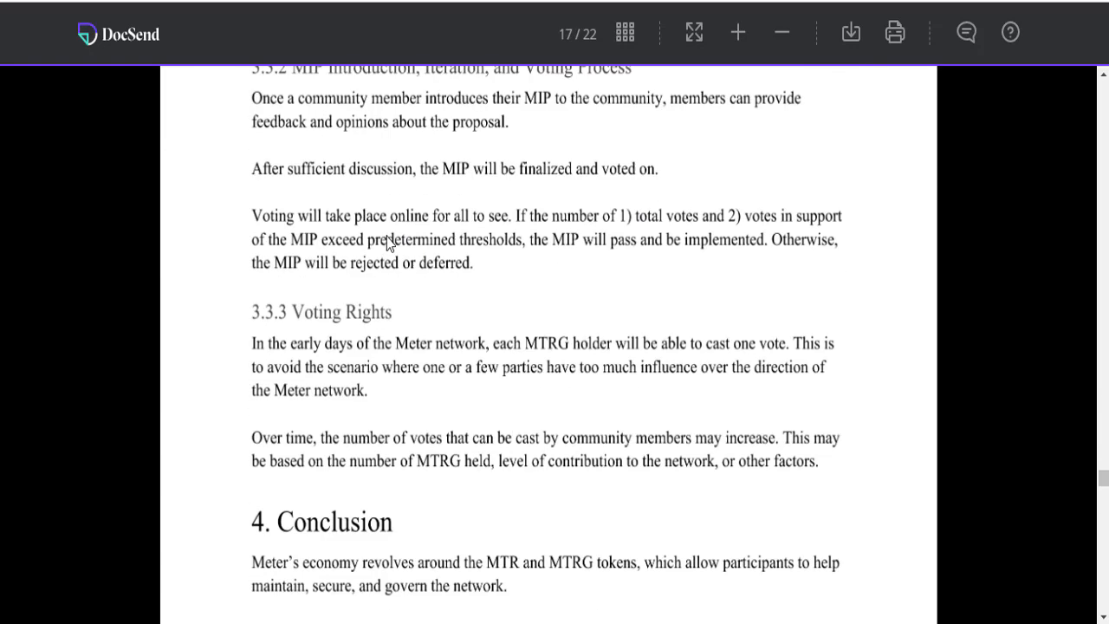
{"action": "scroll", "scroll_direction": "down", "scroll_amount": 3}
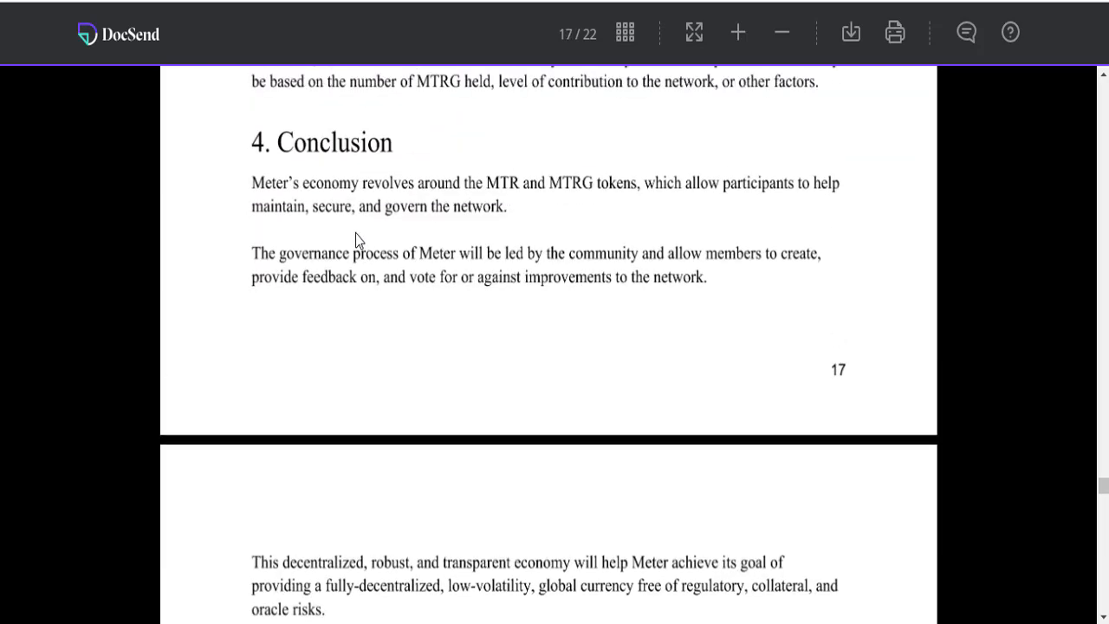
{"action": "mouse_move", "coordinate": [447, 206]}
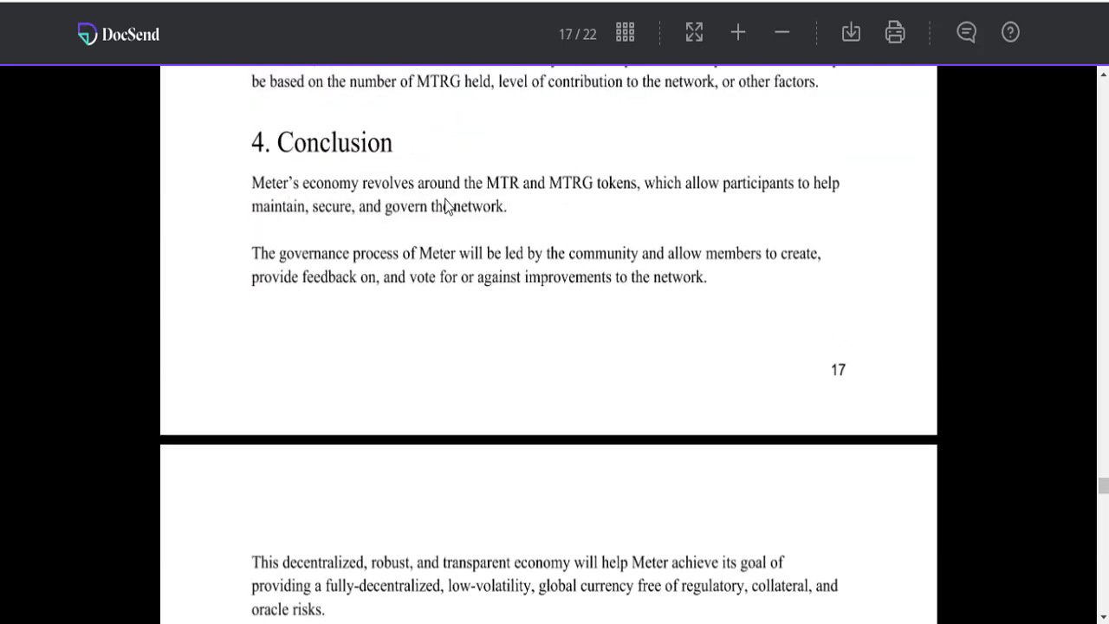
{"action": "mouse_move", "coordinate": [607, 201]}
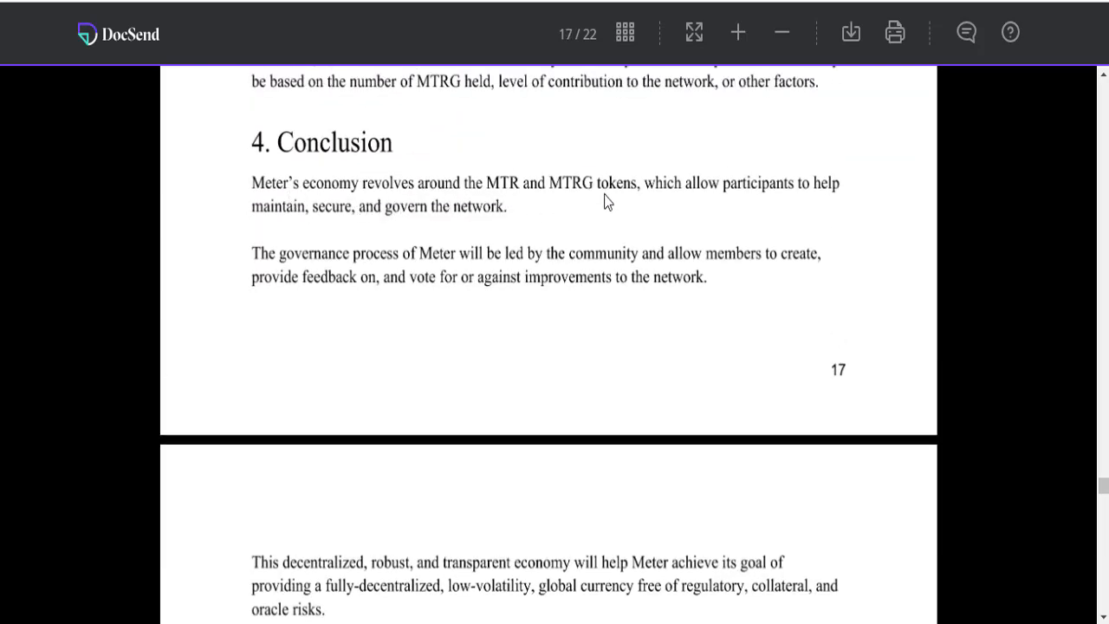
{"action": "mouse_move", "coordinate": [779, 208]}
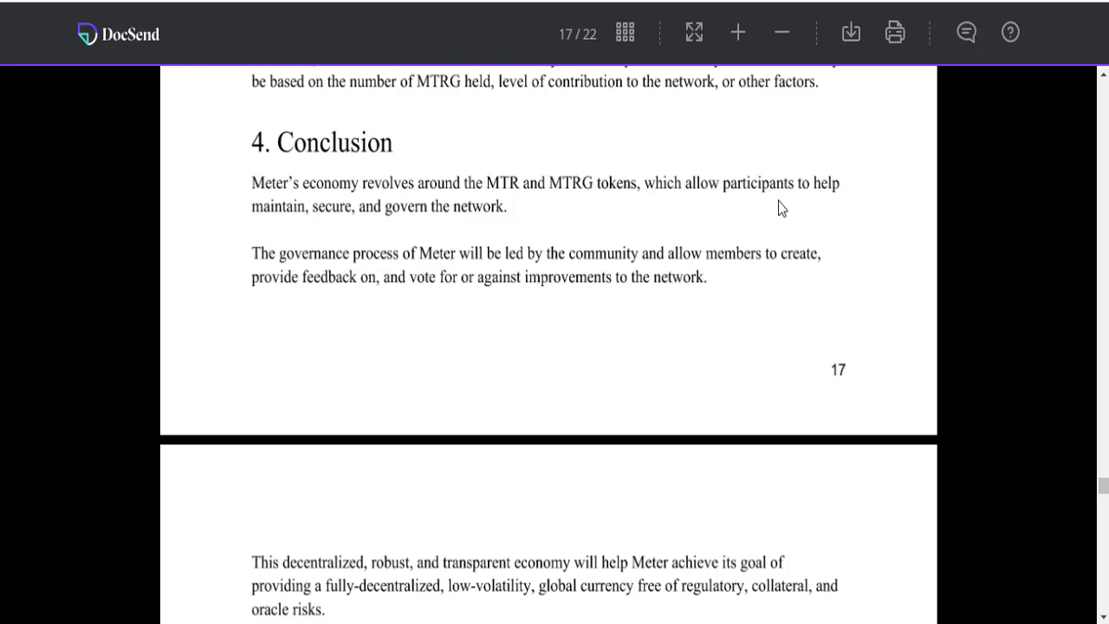
{"action": "mouse_move", "coordinate": [461, 225]}
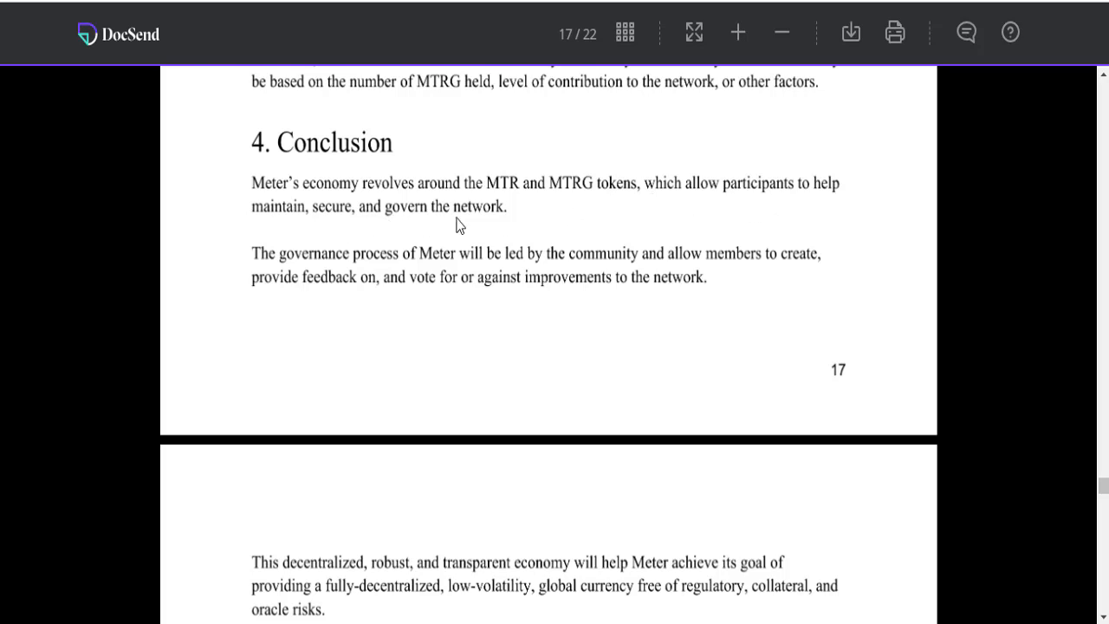
{"action": "scroll", "scroll_direction": "down", "scroll_amount": 3}
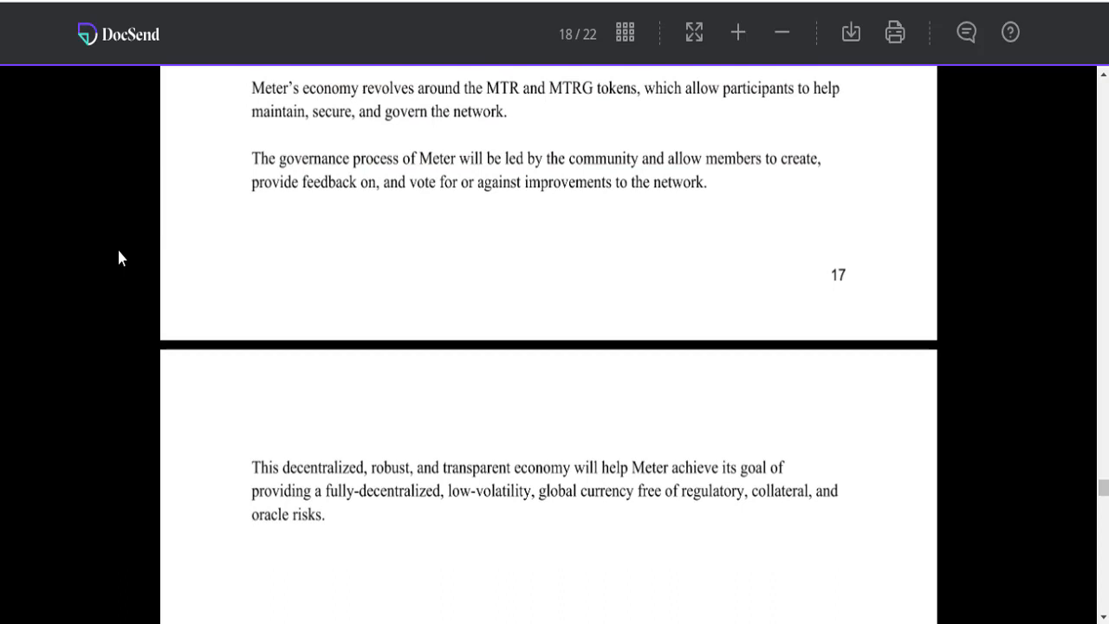
{"action": "mouse_move", "coordinate": [561, 167]}
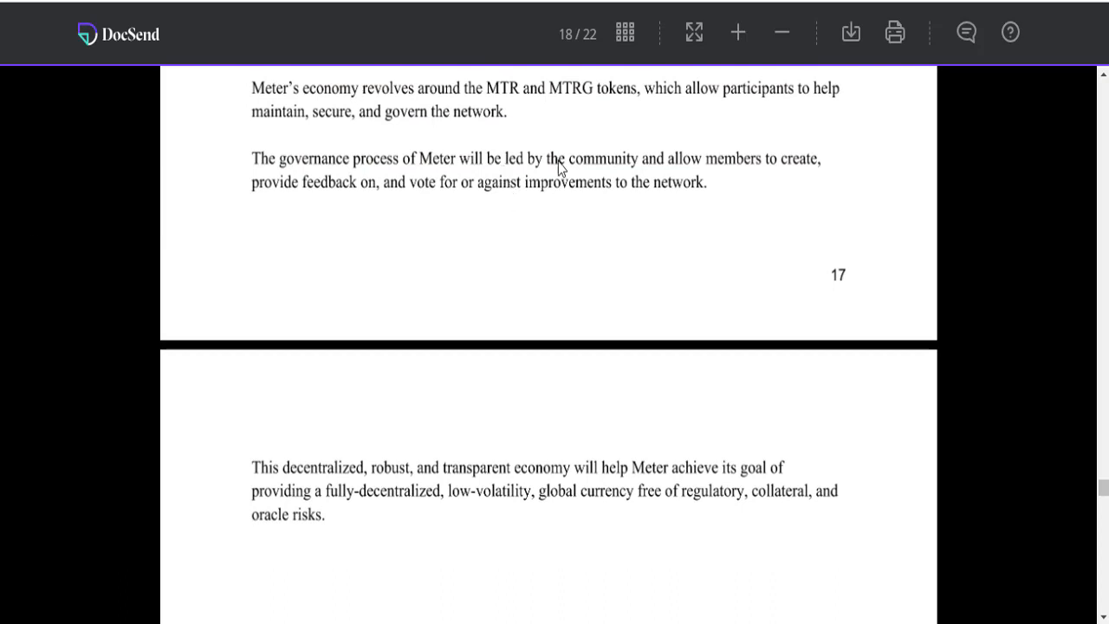
{"action": "mouse_move", "coordinate": [731, 176]}
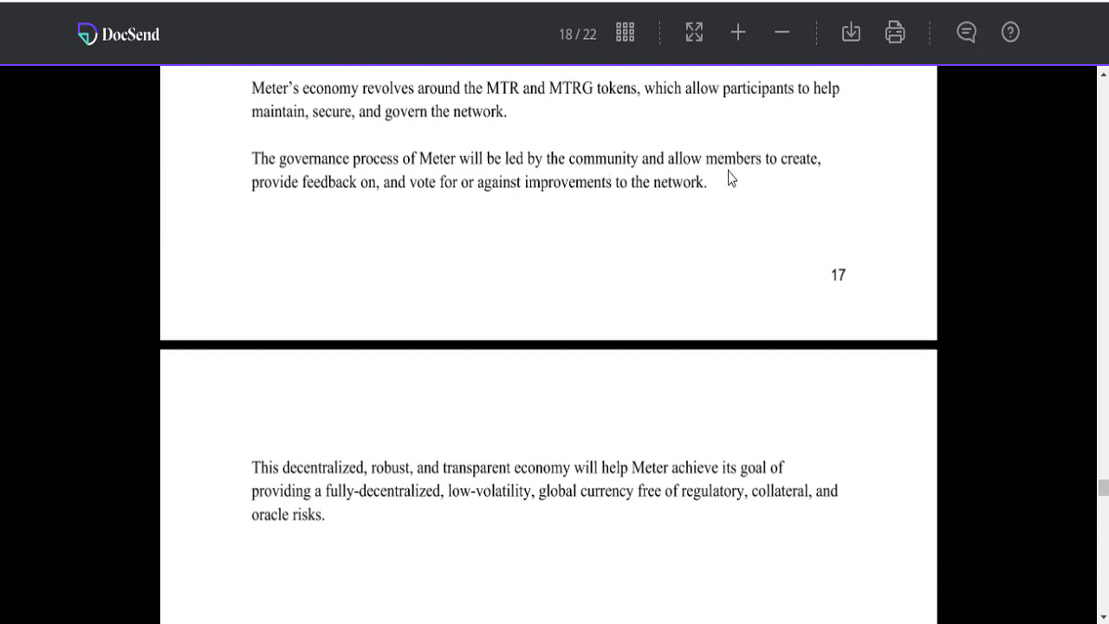
{"action": "scroll", "scroll_direction": "up", "scroll_amount": 3}
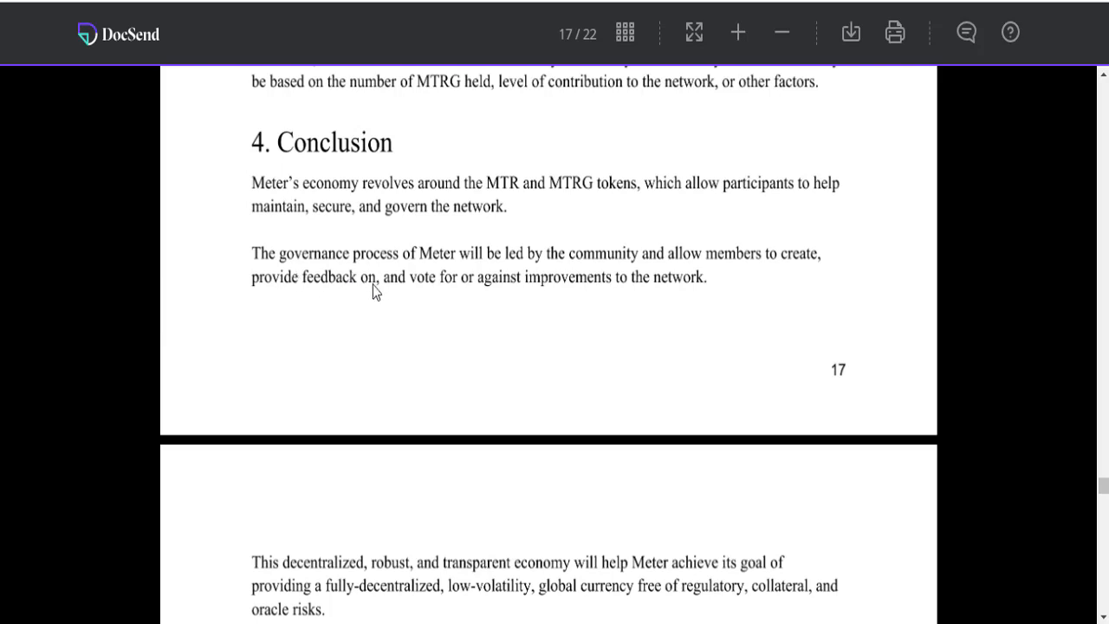
{"action": "mouse_move", "coordinate": [519, 298]}
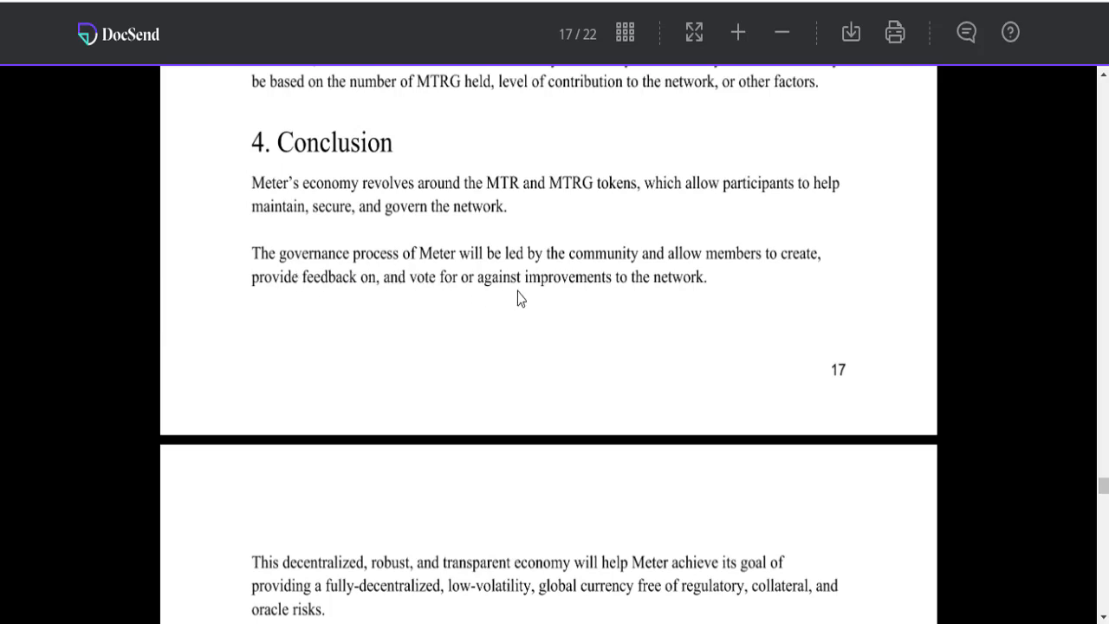
{"action": "scroll", "scroll_direction": "down", "scroll_amount": 3}
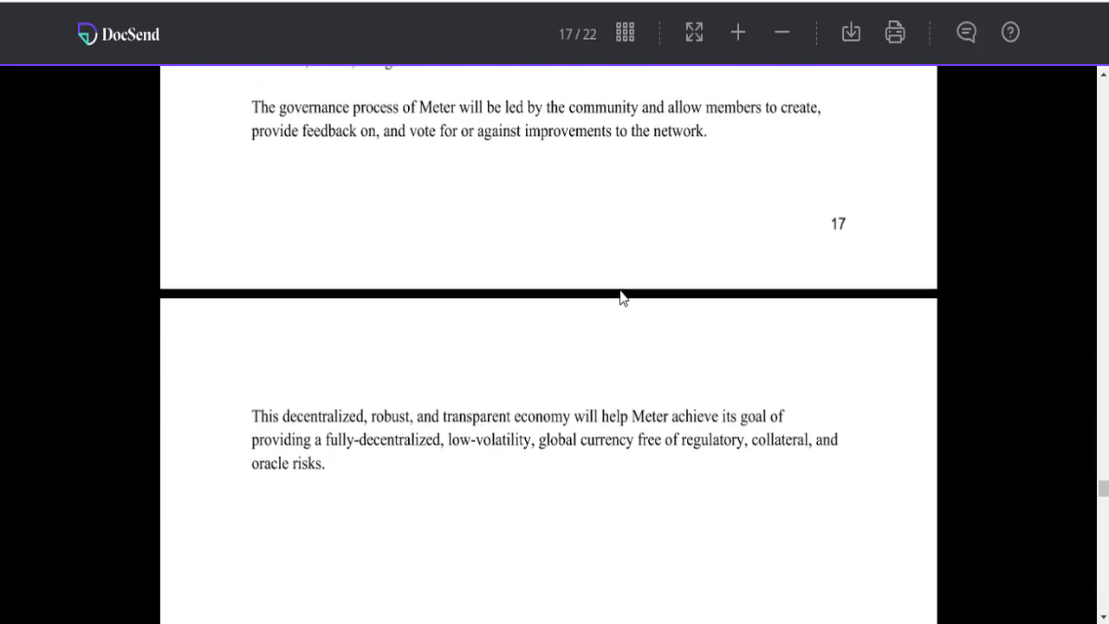
{"action": "scroll", "scroll_direction": "down", "scroll_amount": 3}
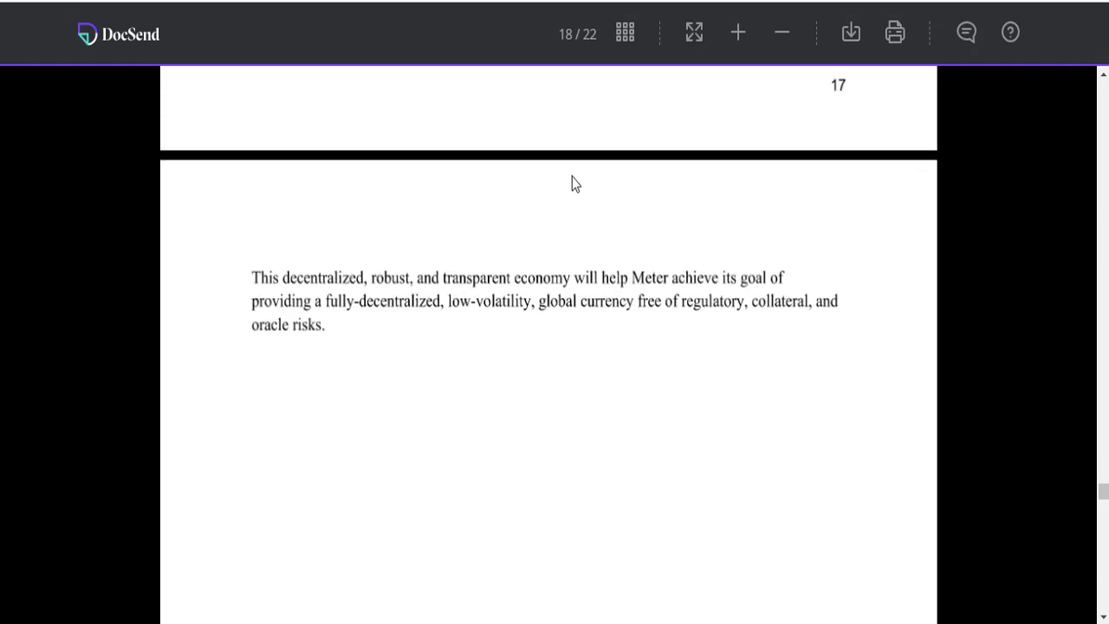
{"action": "mouse_move", "coordinate": [589, 204]}
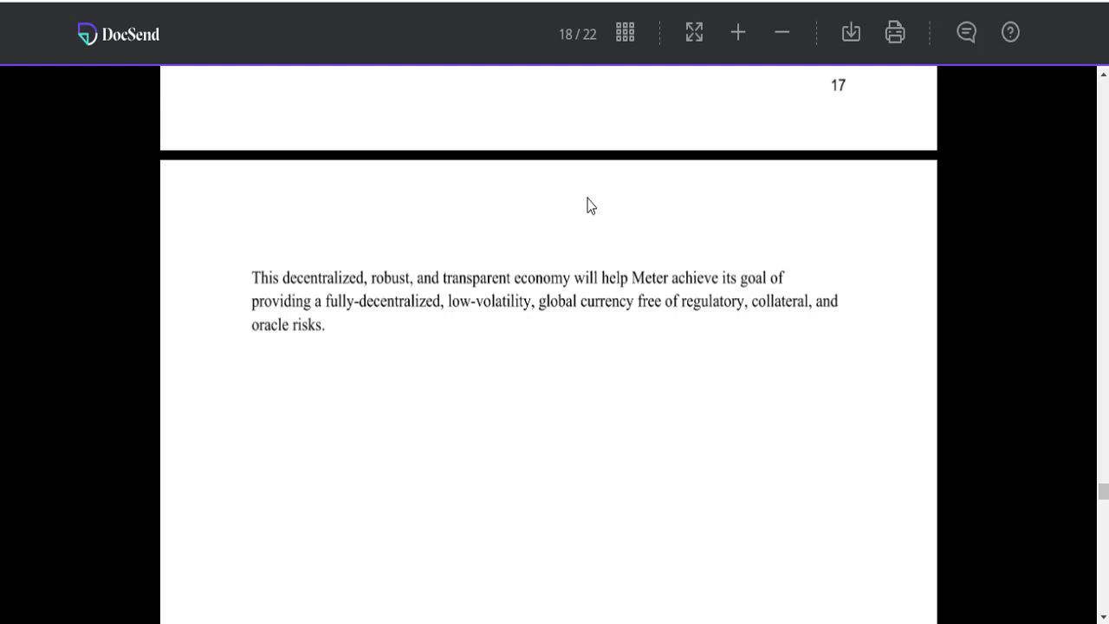
{"action": "mouse_move", "coordinate": [409, 319]}
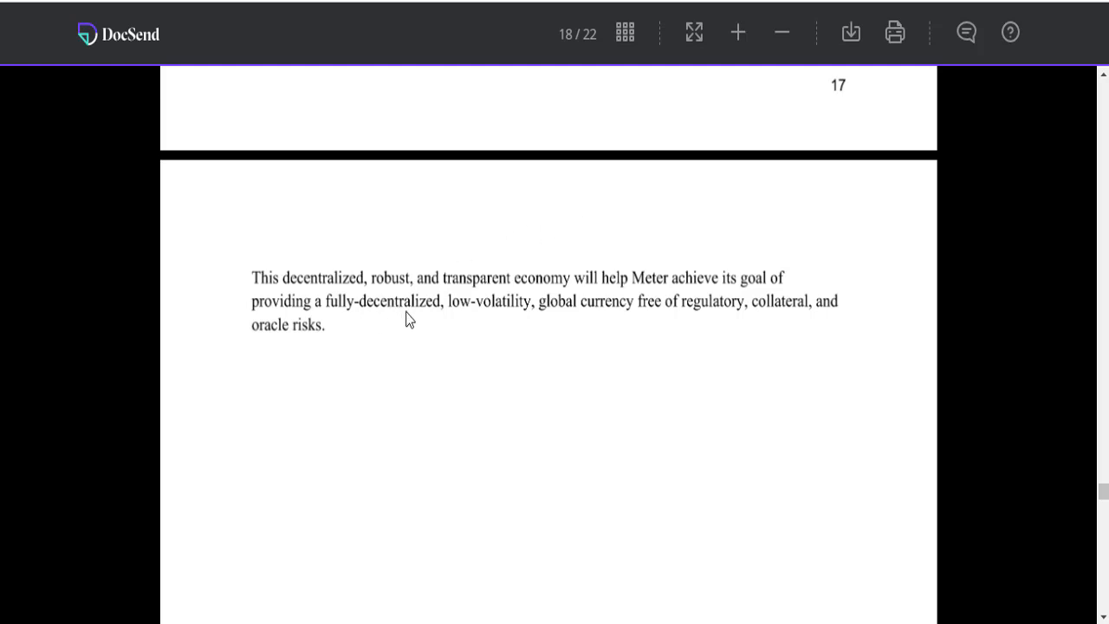
{"action": "mouse_move", "coordinate": [579, 324]}
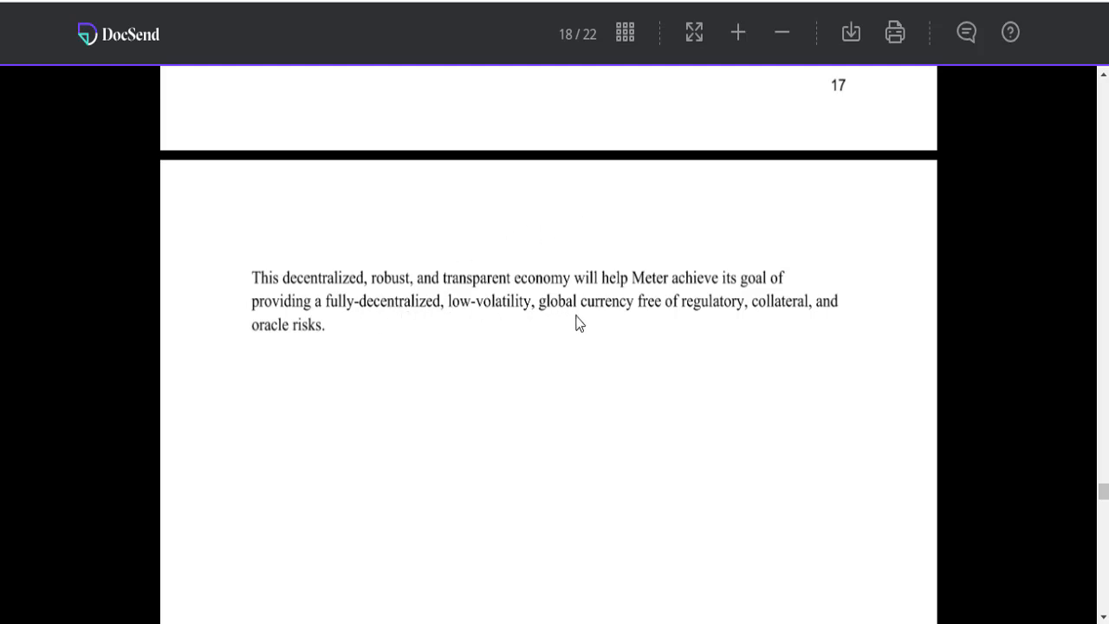
{"action": "mouse_move", "coordinate": [772, 324]}
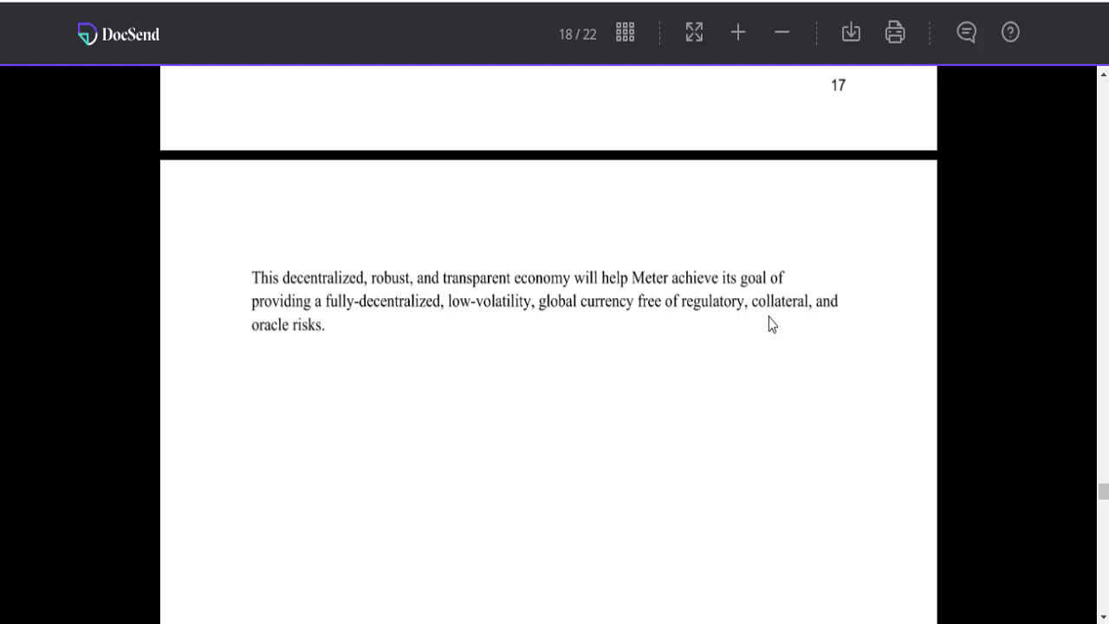
{"action": "scroll", "scroll_direction": "down", "scroll_amount": 3}
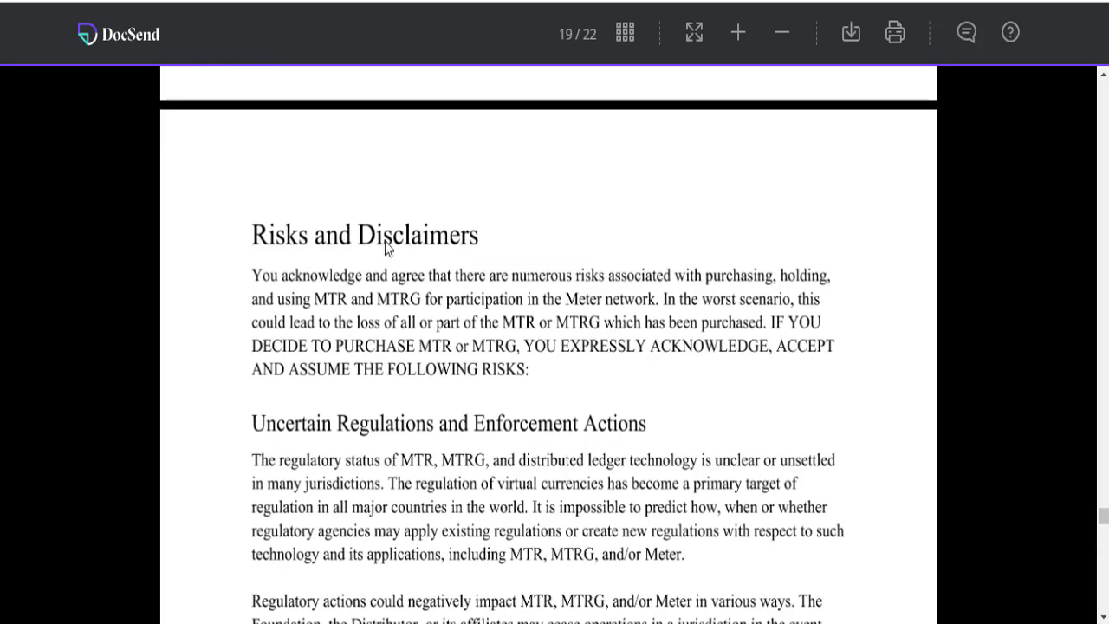
{"action": "scroll", "scroll_direction": "down", "scroll_amount": 3}
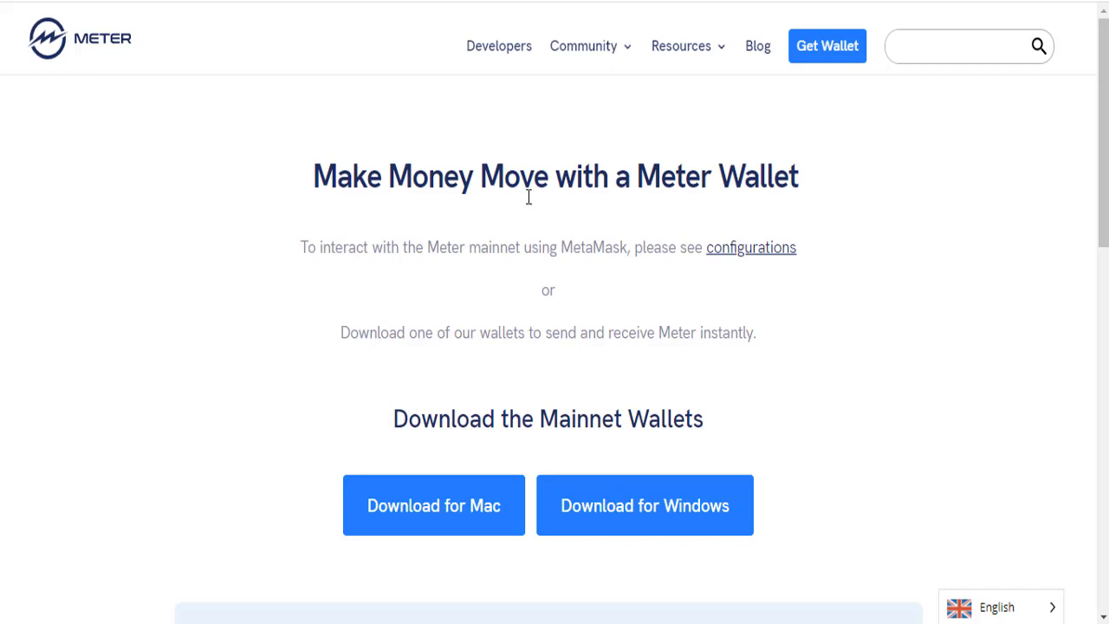
{"action": "scroll", "scroll_direction": "down", "scroll_amount": 3}
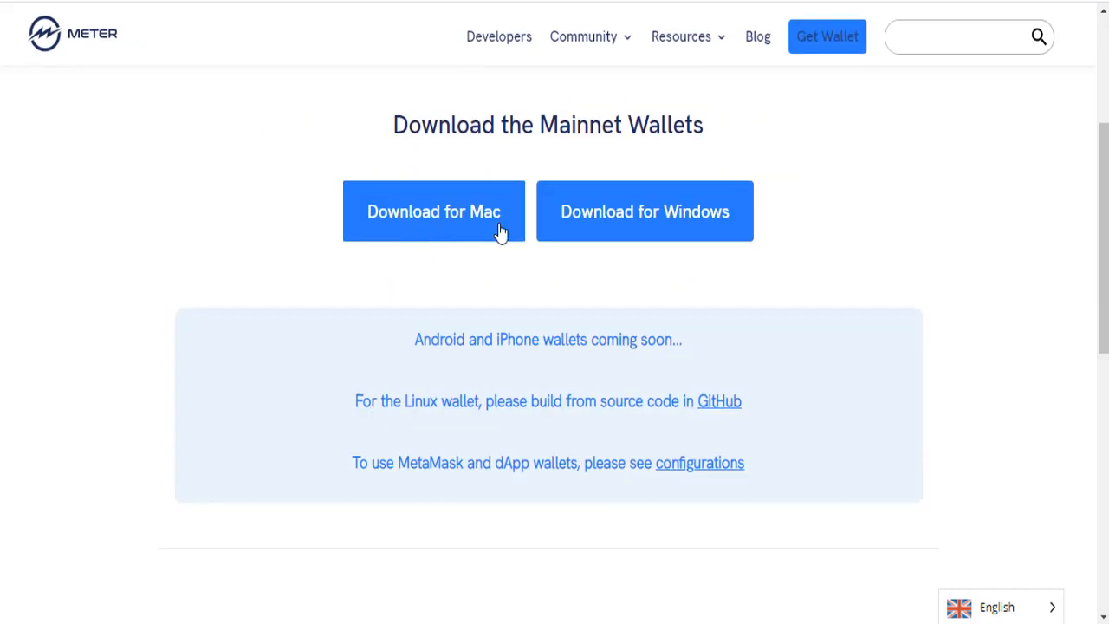
{"action": "scroll", "scroll_direction": "down", "scroll_amount": 3}
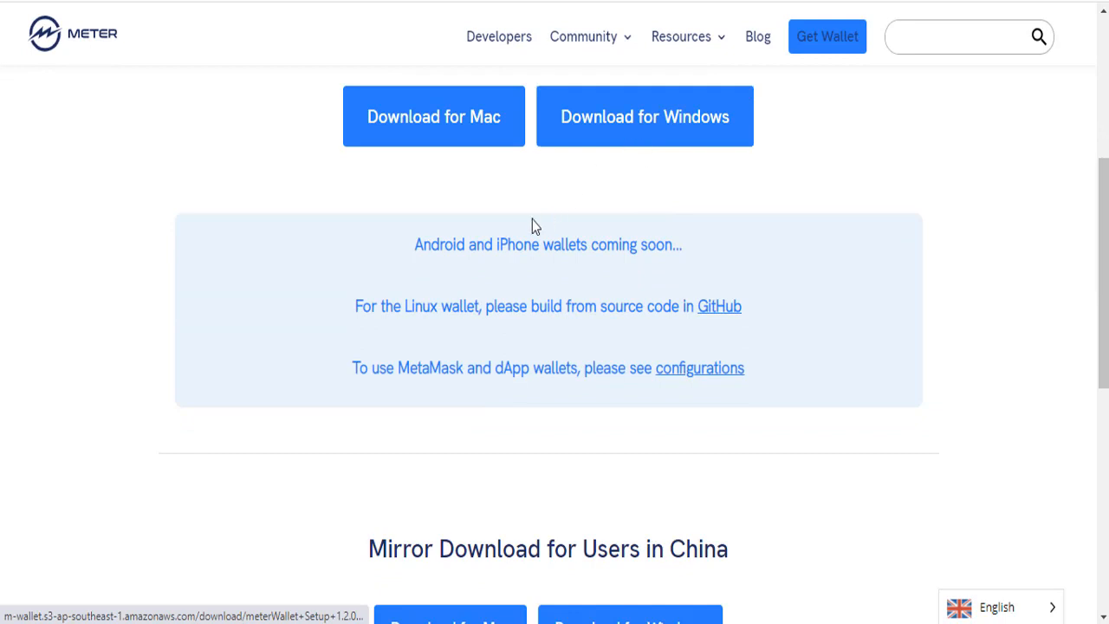
{"action": "scroll", "scroll_direction": "up", "scroll_amount": 3}
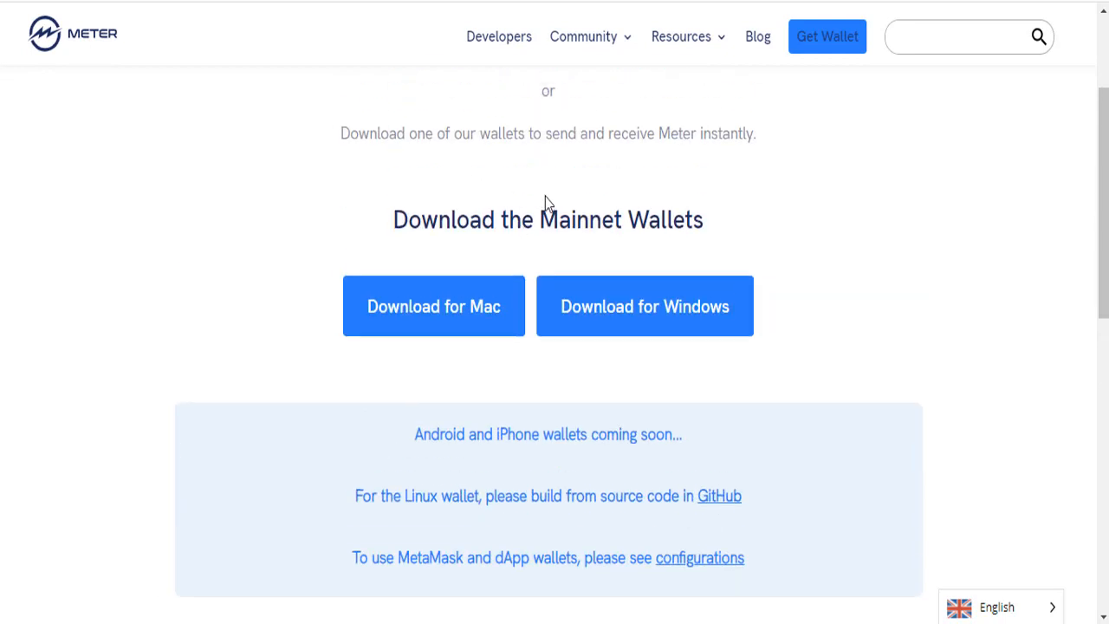
{"action": "scroll", "scroll_direction": "down", "scroll_amount": 3}
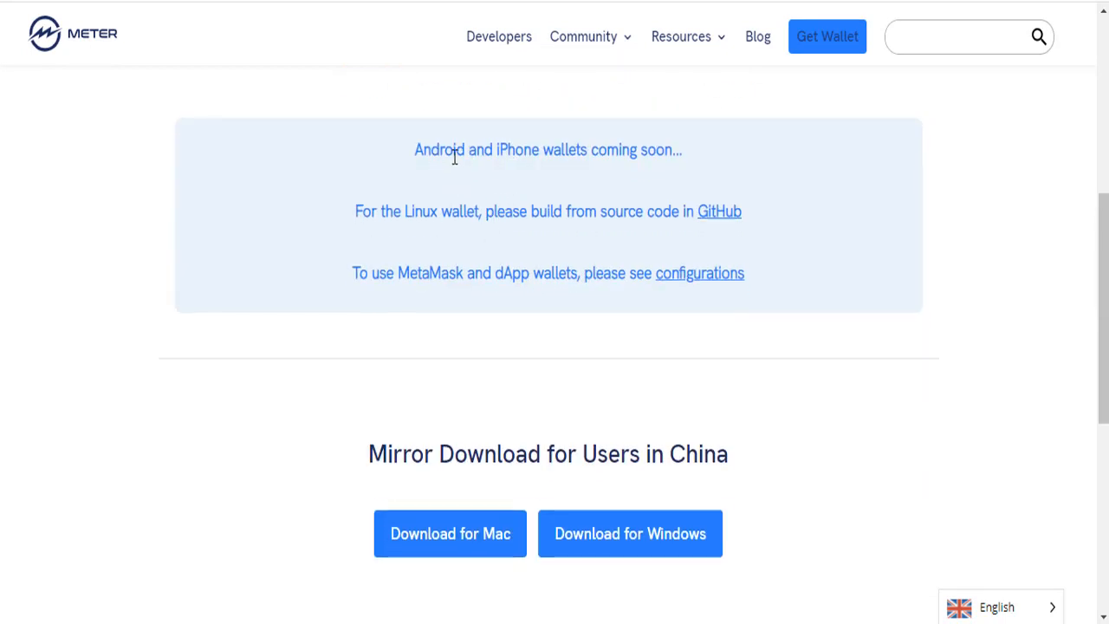
{"action": "mouse_move", "coordinate": [662, 179]}
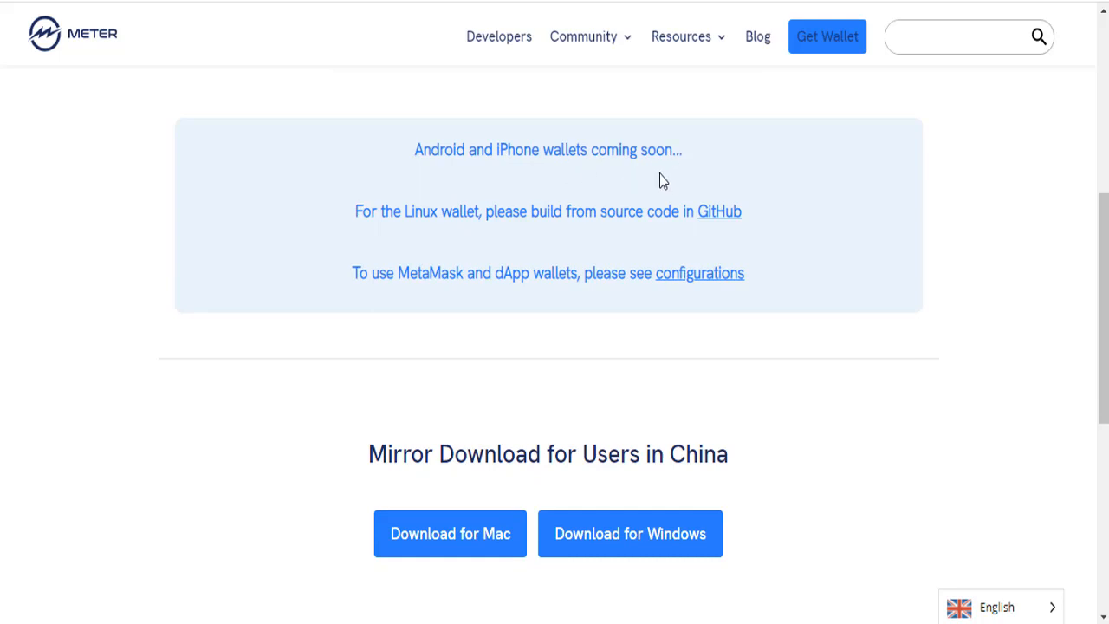
{"action": "mouse_move", "coordinate": [599, 230]}
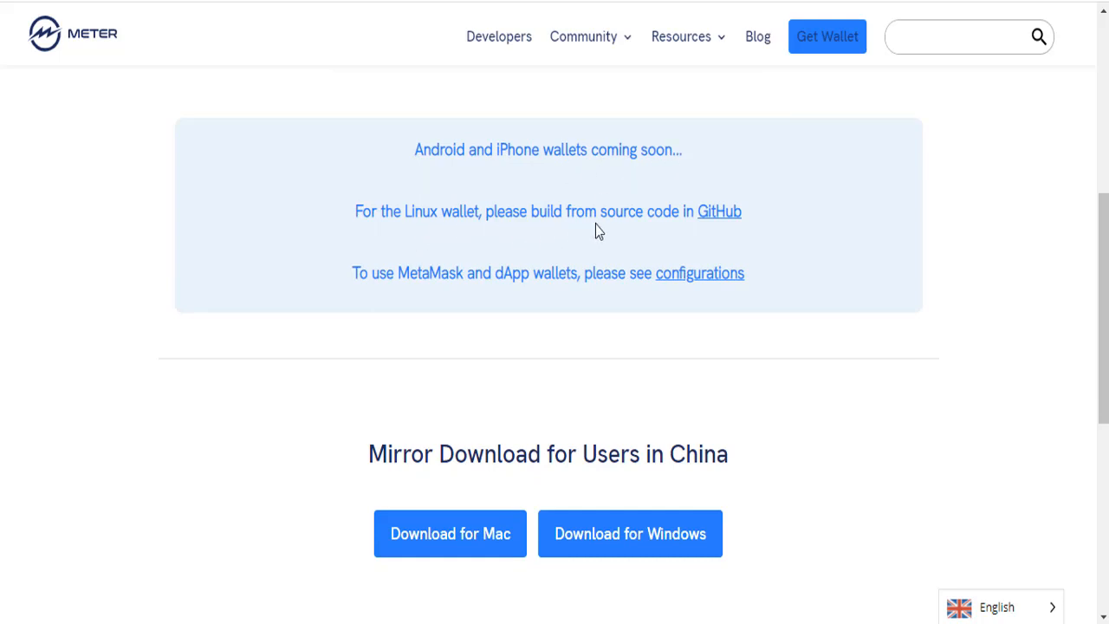
{"action": "mouse_move", "coordinate": [719, 211]}
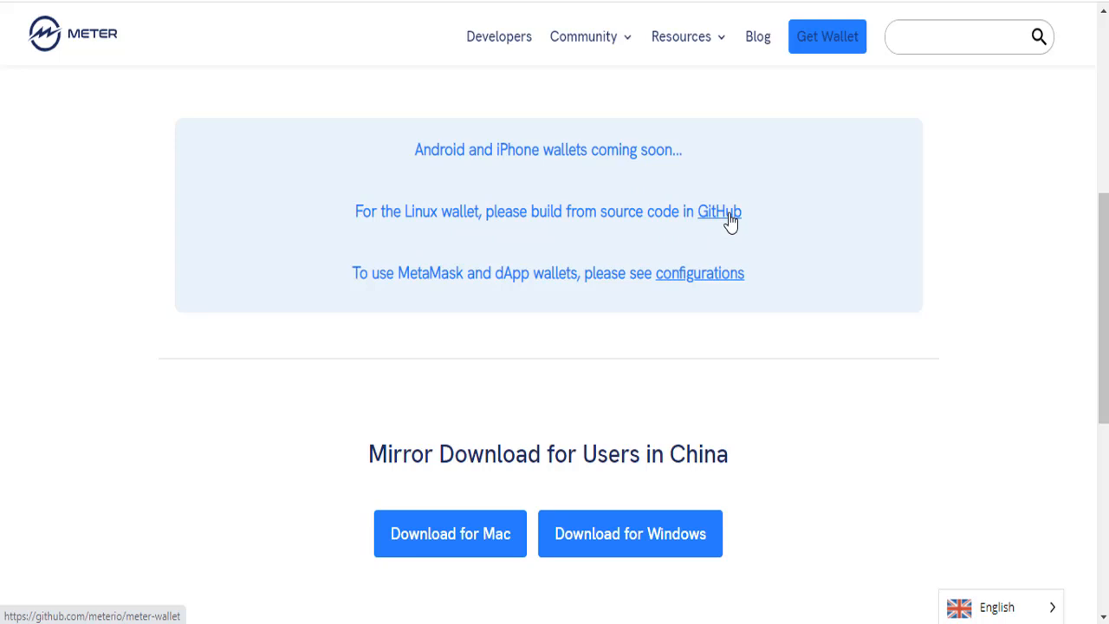
{"action": "mouse_move", "coordinate": [506, 274]}
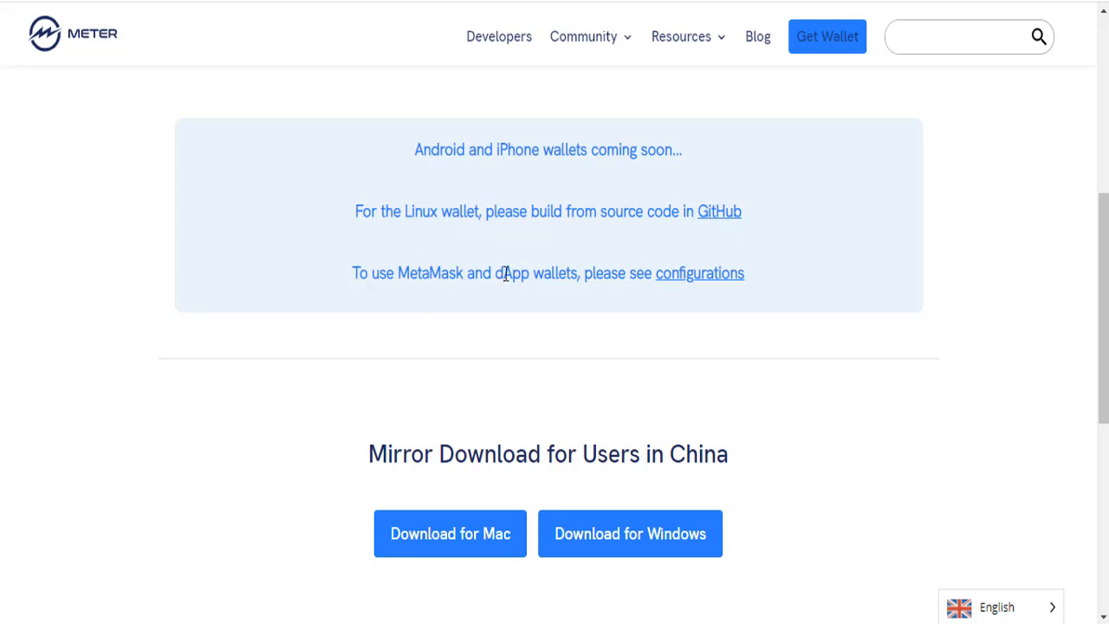
{"action": "mouse_move", "coordinate": [513, 263]}
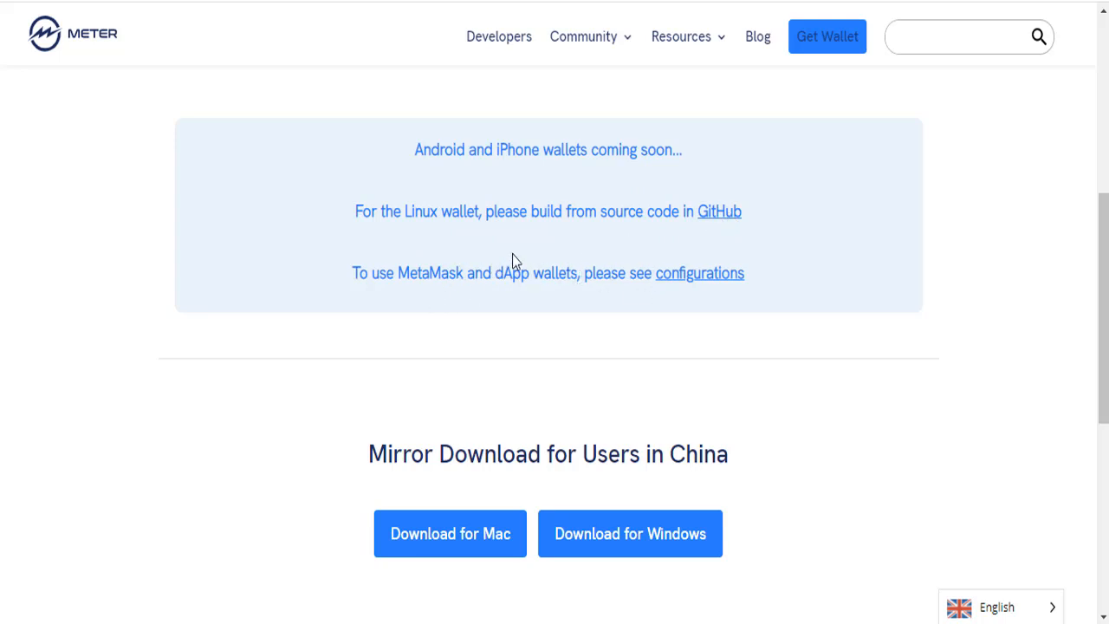
{"action": "scroll", "scroll_direction": "down", "scroll_amount": 3}
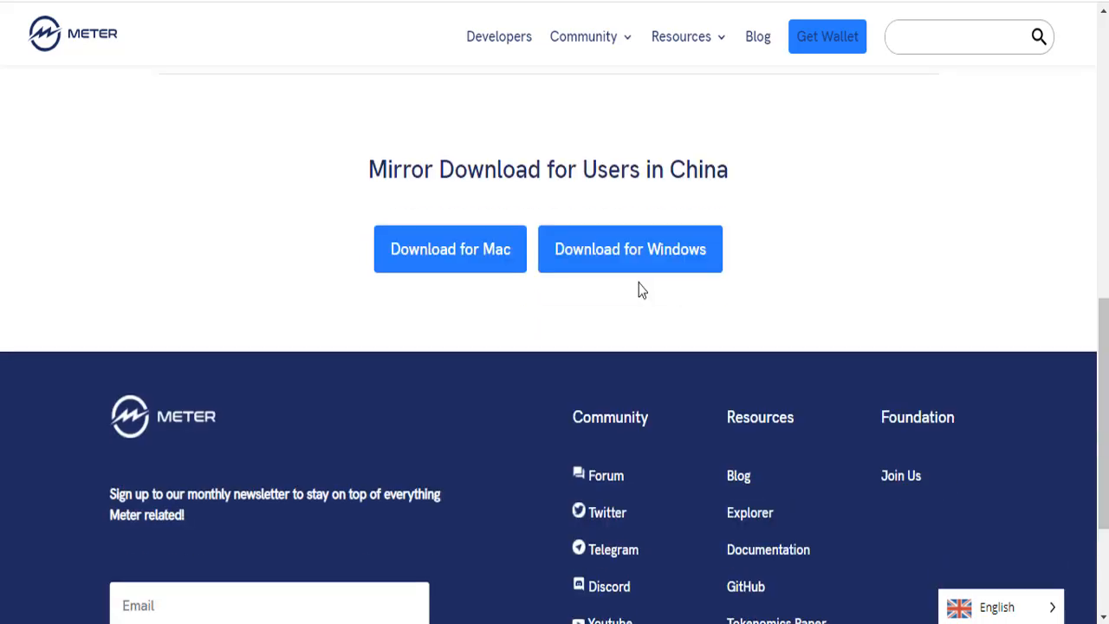
{"action": "scroll", "scroll_direction": "up", "scroll_amount": 3}
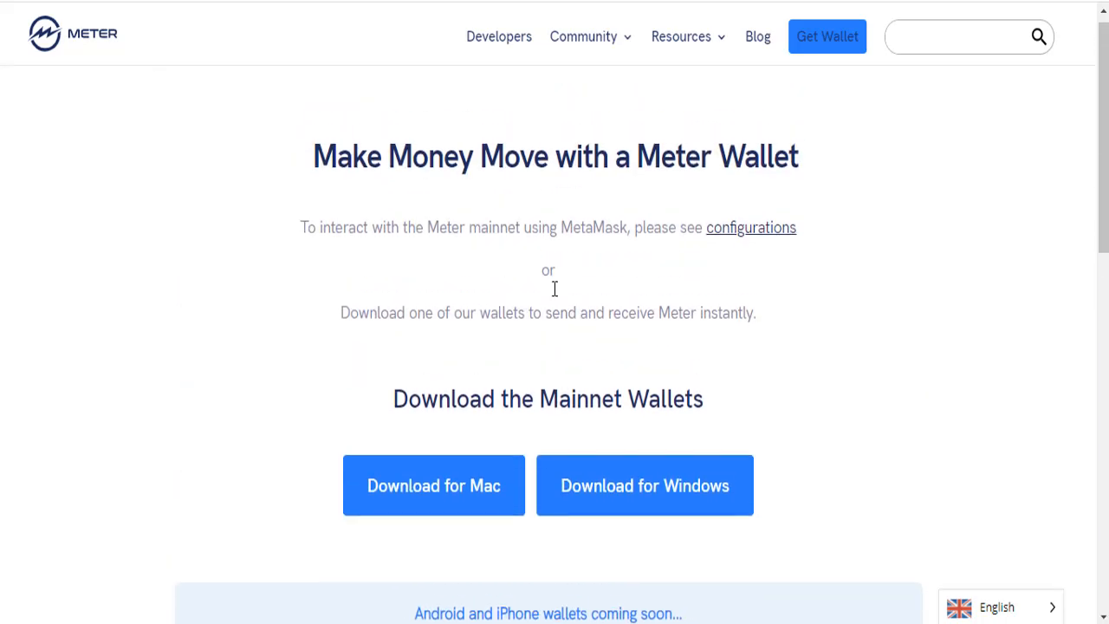
{"action": "scroll", "scroll_direction": "down", "scroll_amount": 3}
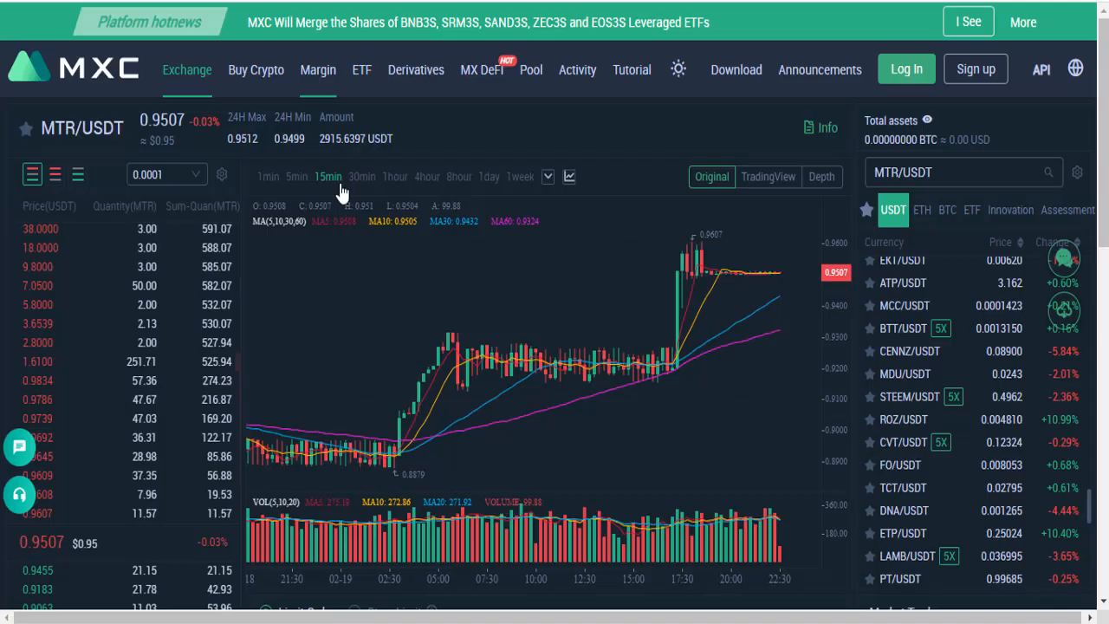
{"action": "mouse_move", "coordinate": [139, 11]}
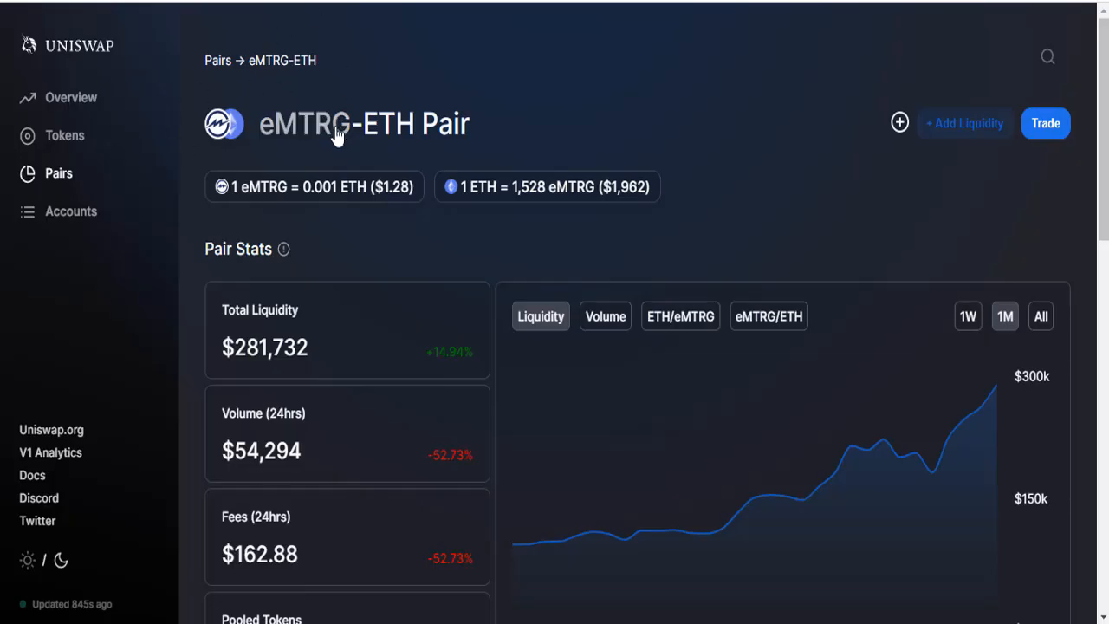
{"action": "mouse_move", "coordinate": [242, 274]}
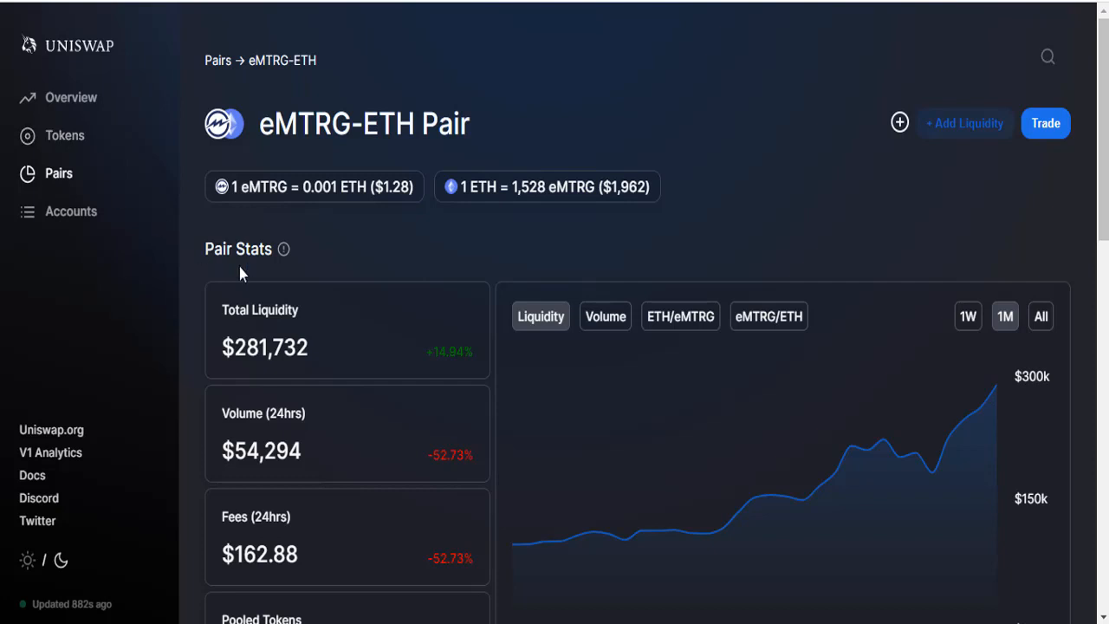
{"action": "mouse_move", "coordinate": [270, 305]}
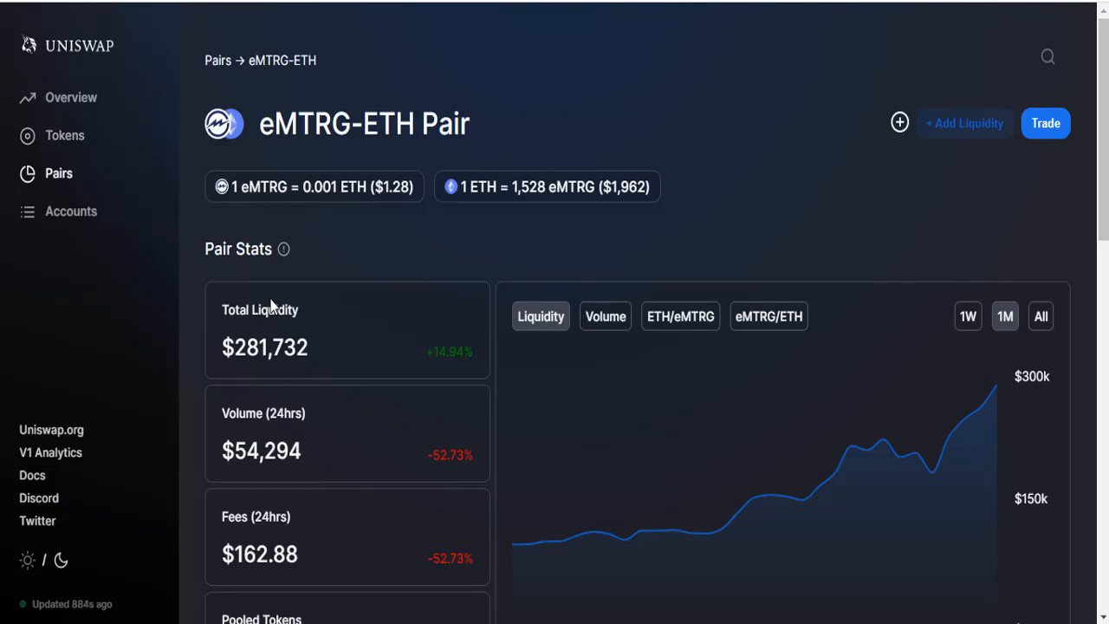
{"action": "mouse_move", "coordinate": [273, 154]}
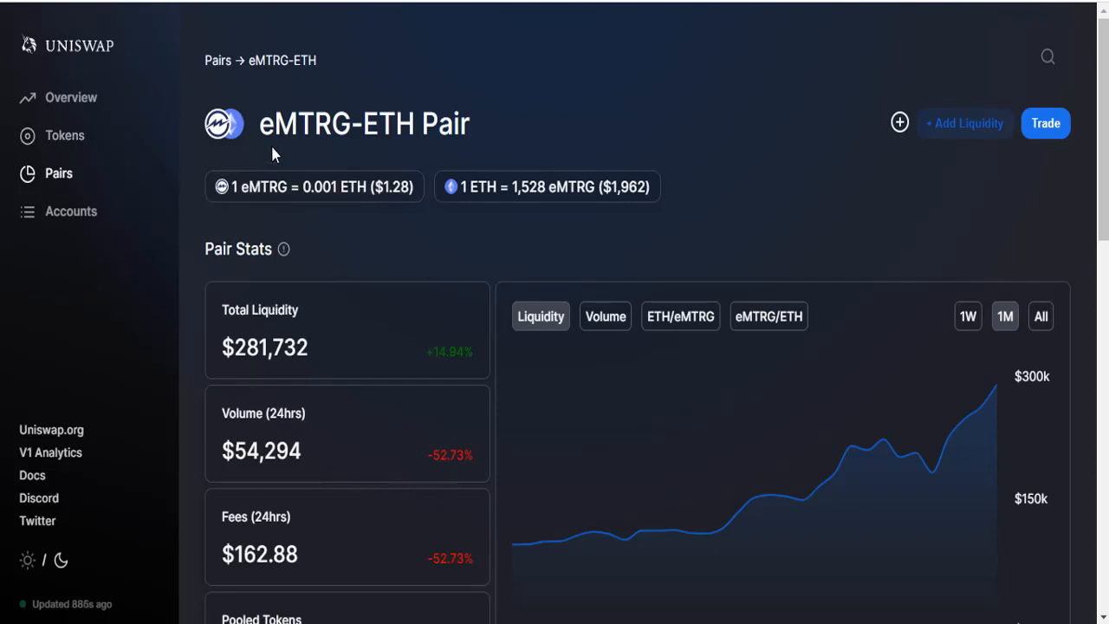
{"action": "scroll", "scroll_direction": "down", "scroll_amount": 3}
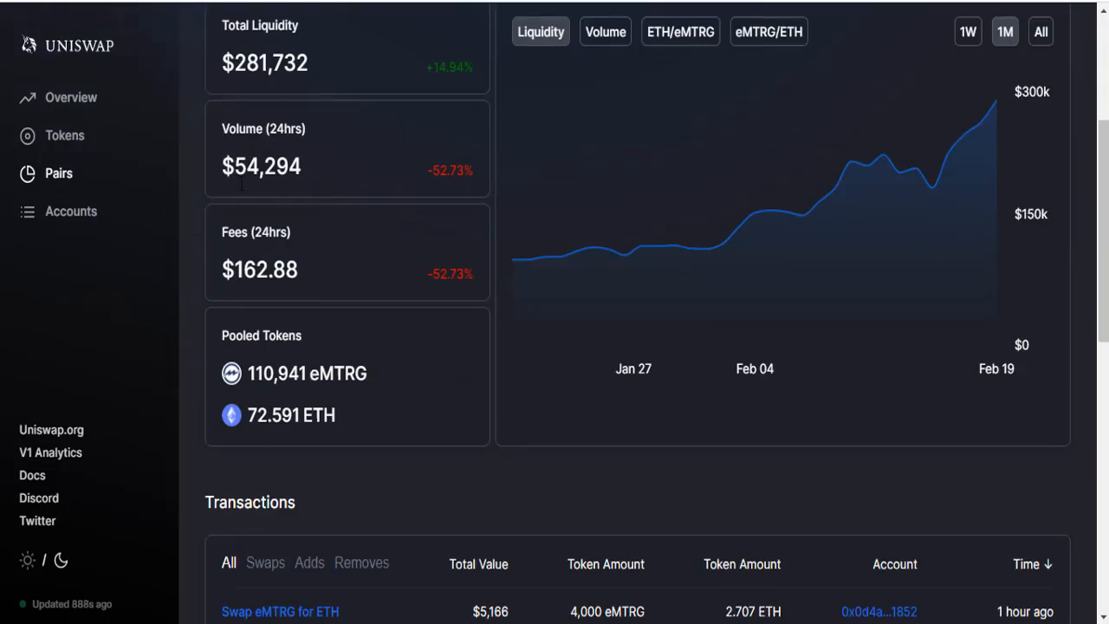
{"action": "scroll", "scroll_direction": "down", "scroll_amount": 3}
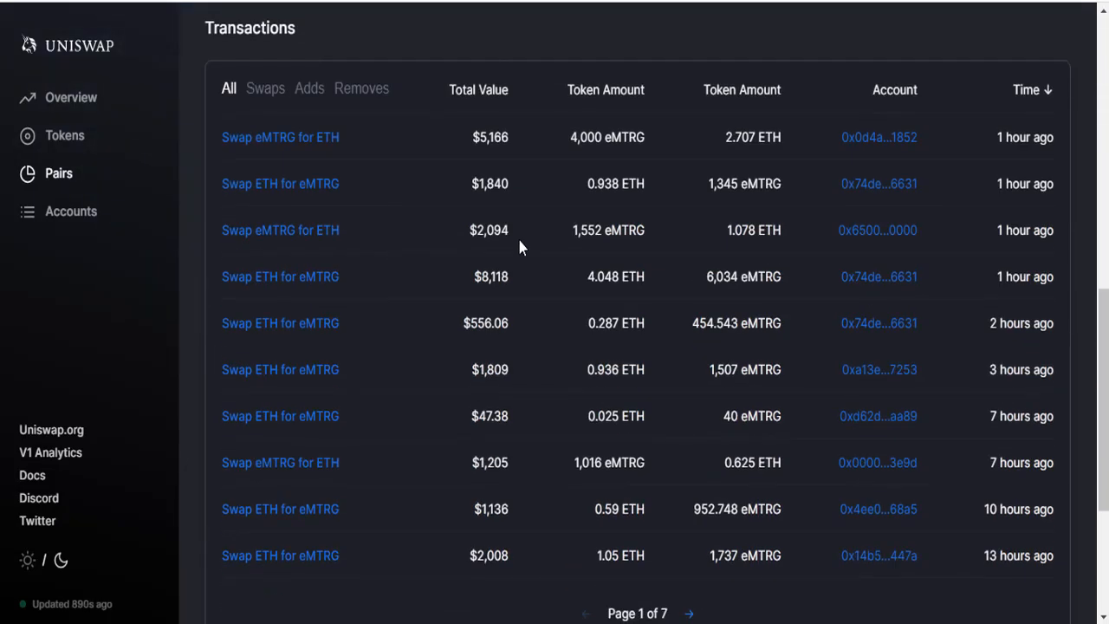
{"action": "scroll", "scroll_direction": "down", "scroll_amount": 3}
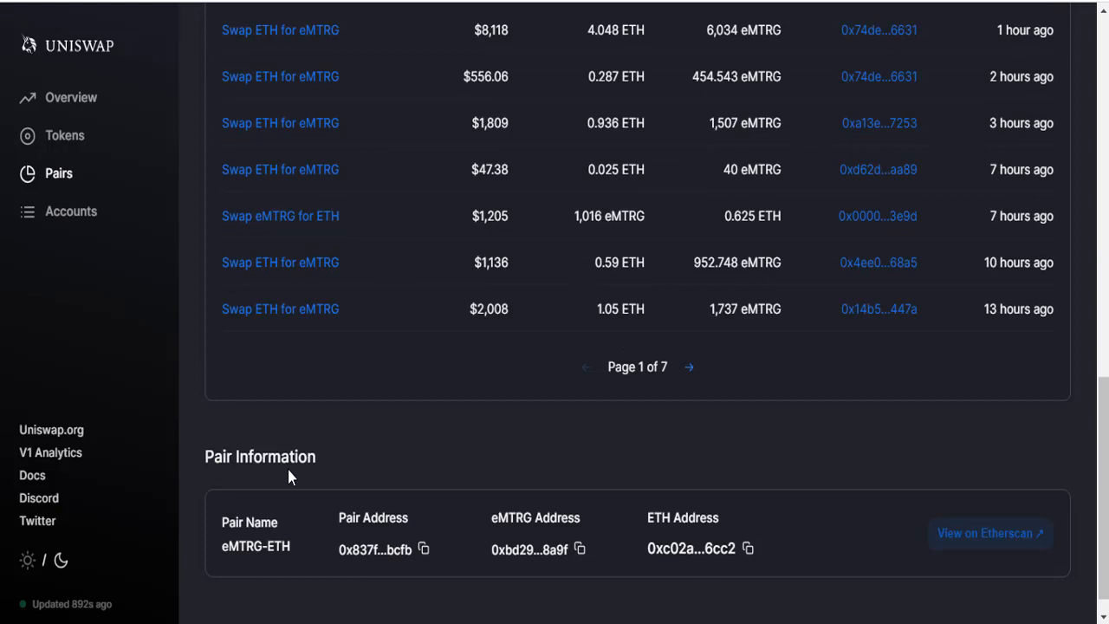
{"action": "scroll", "scroll_direction": "up", "scroll_amount": 3}
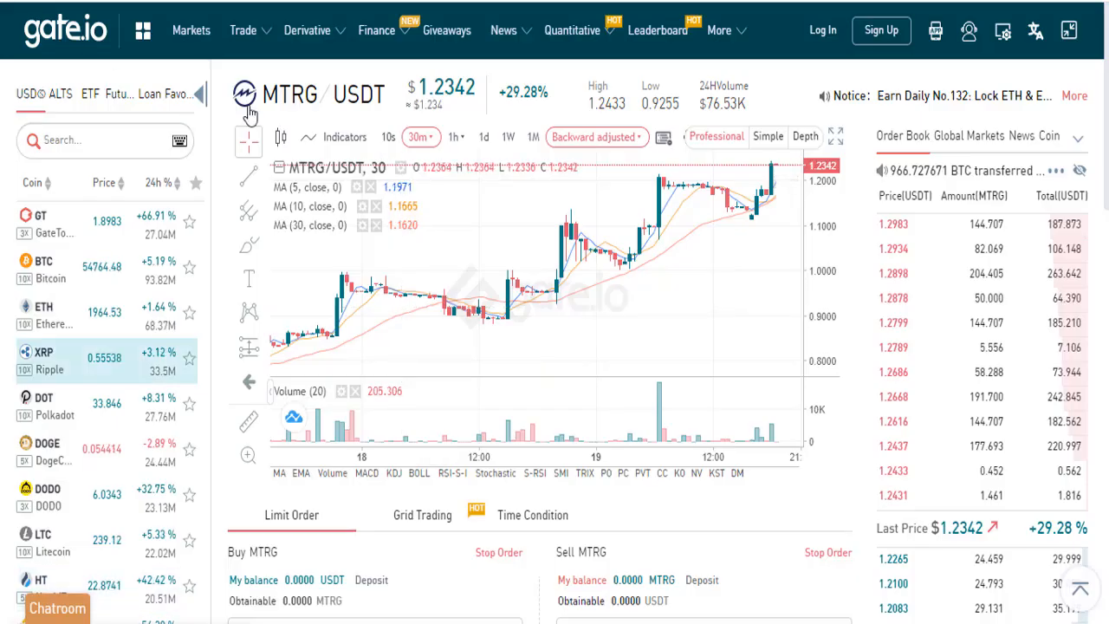
{"action": "scroll", "scroll_direction": "down", "scroll_amount": 3}
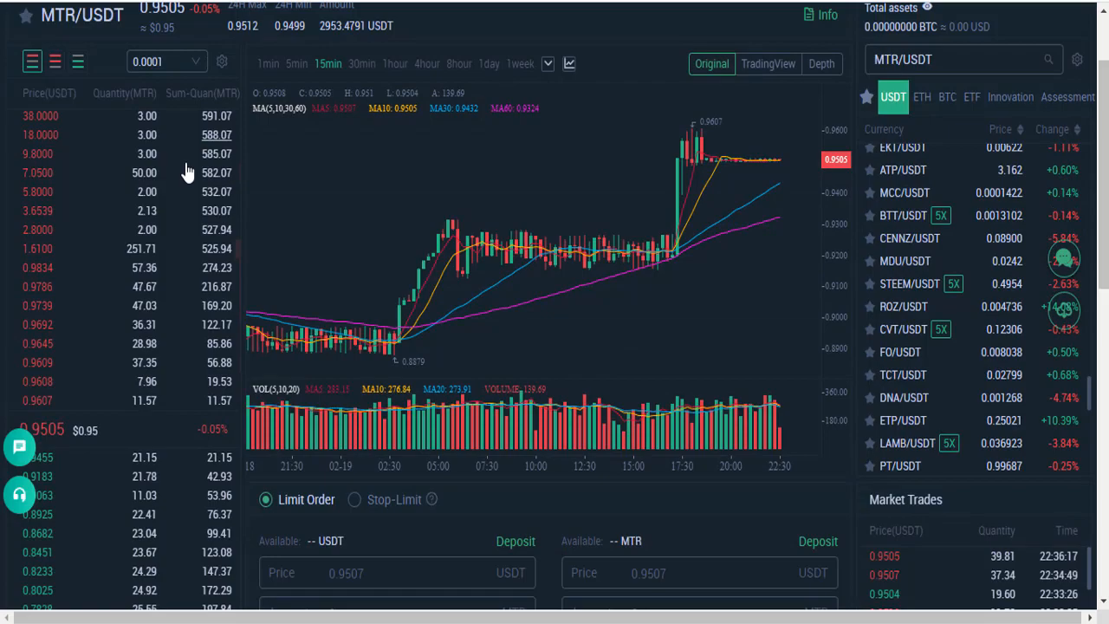
{"action": "scroll", "scroll_direction": "up", "scroll_amount": 3}
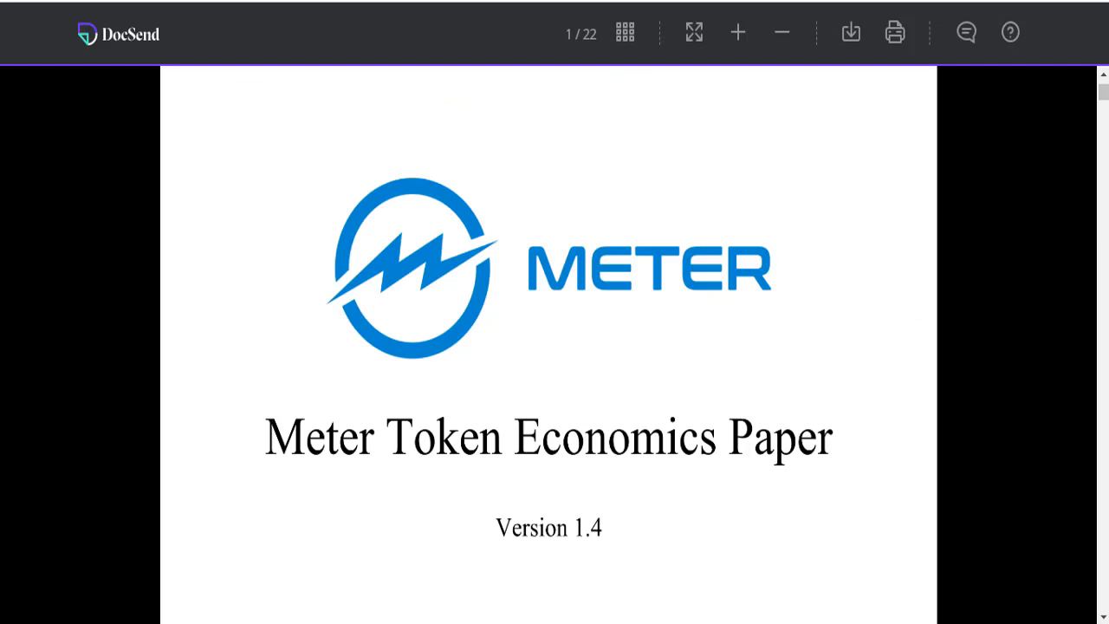
{"action": "mouse_move", "coordinate": [447, 284]}
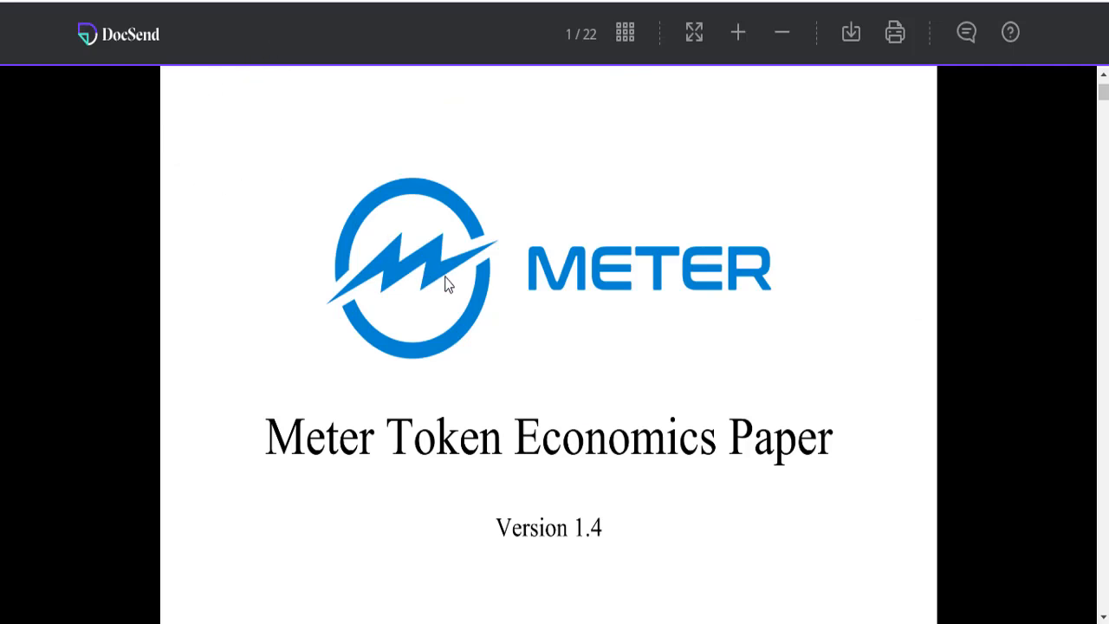
{"action": "mouse_move", "coordinate": [443, 269]}
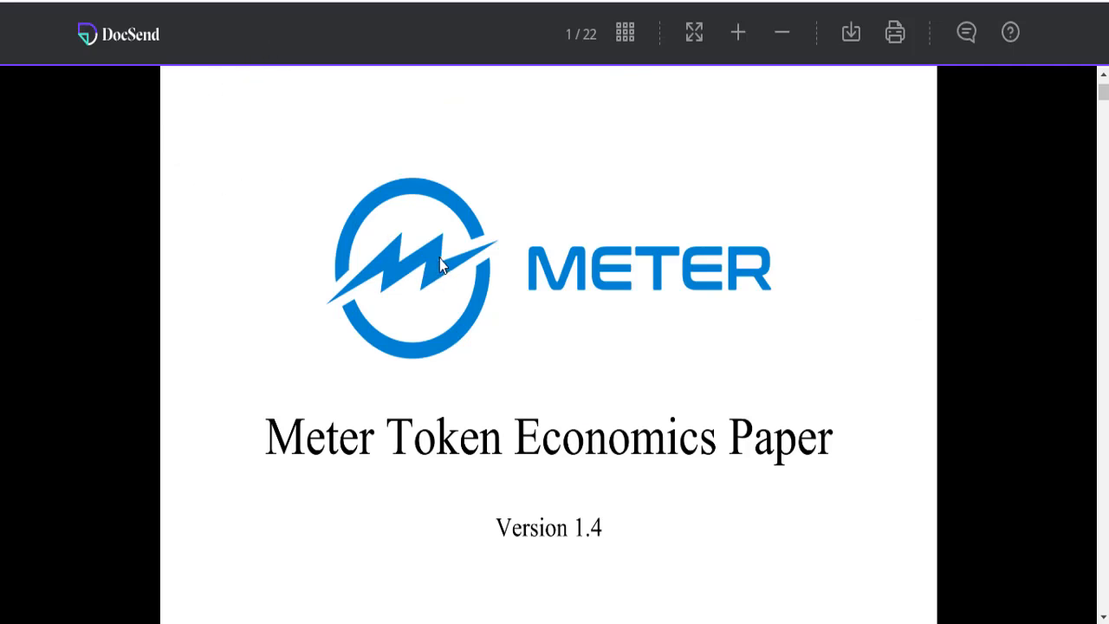
{"action": "scroll", "scroll_direction": "down", "scroll_amount": 3}
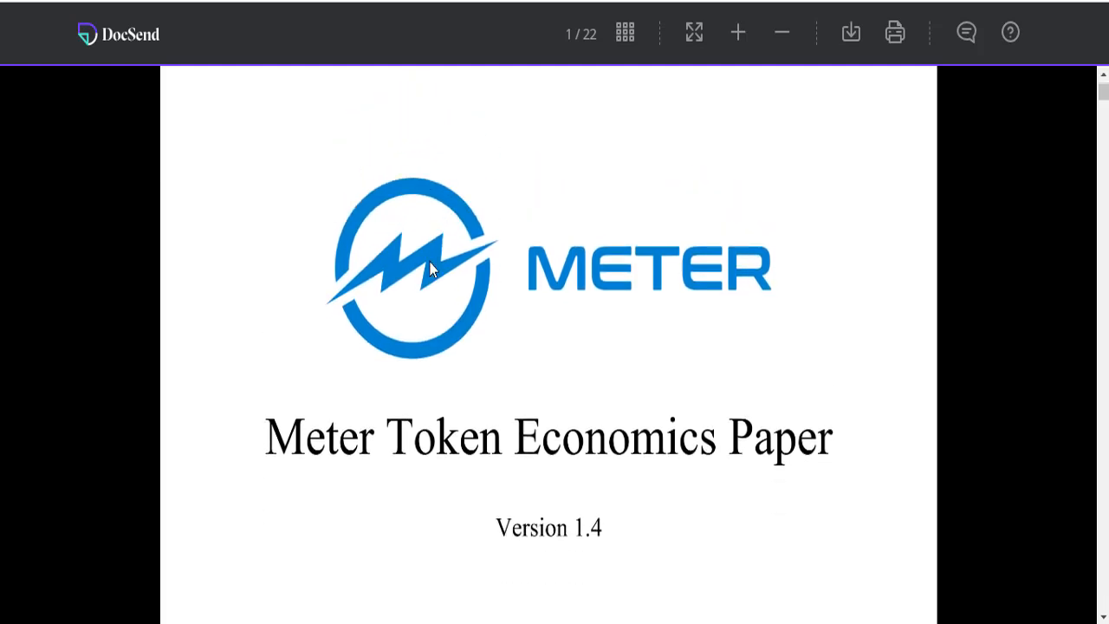
{"action": "scroll", "scroll_direction": "up", "scroll_amount": 3}
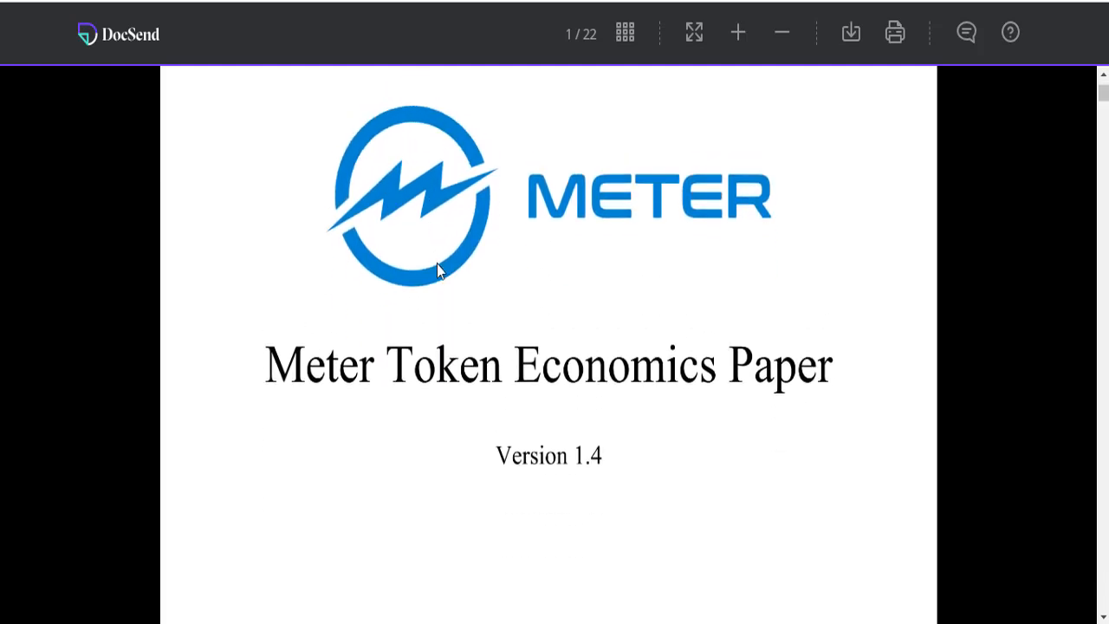